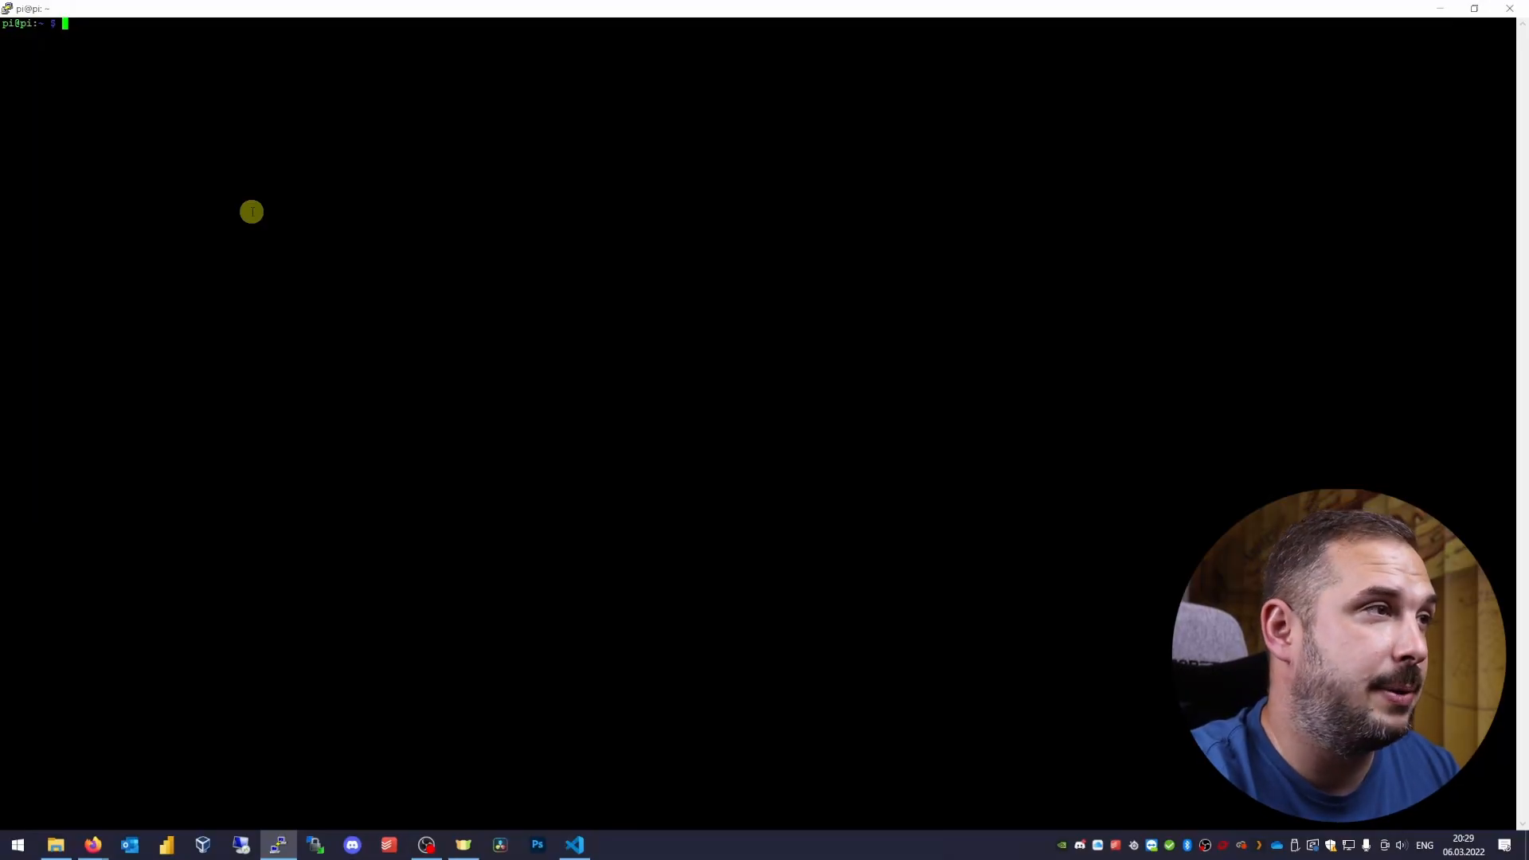
- Show the Pi's IP (10.0.0.83), then try opening /etc/dhcpcd.conf in vim, which isn't installed
text(hostname)
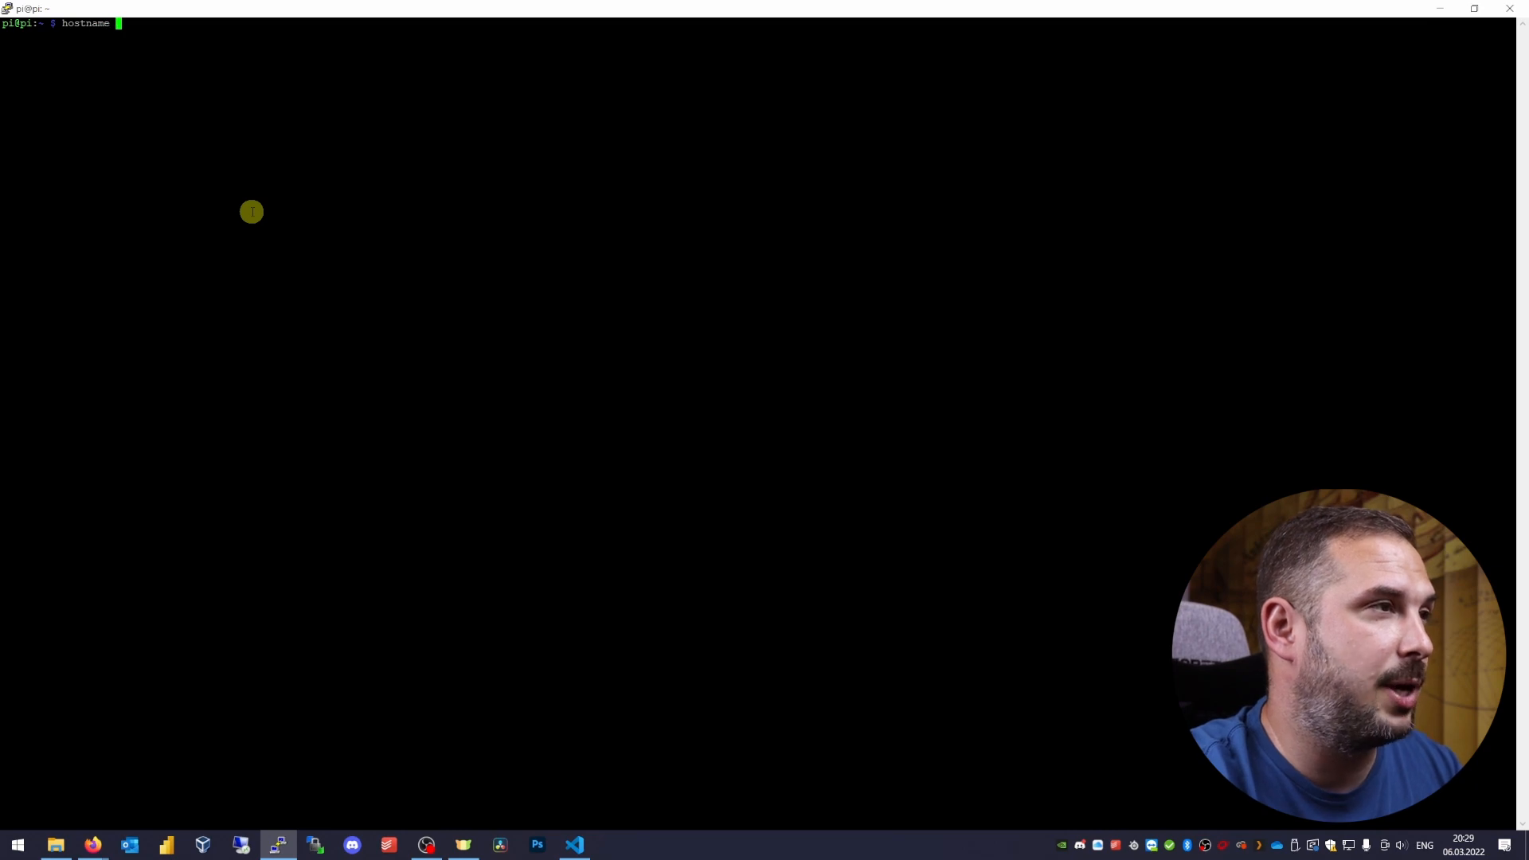
key(Return)
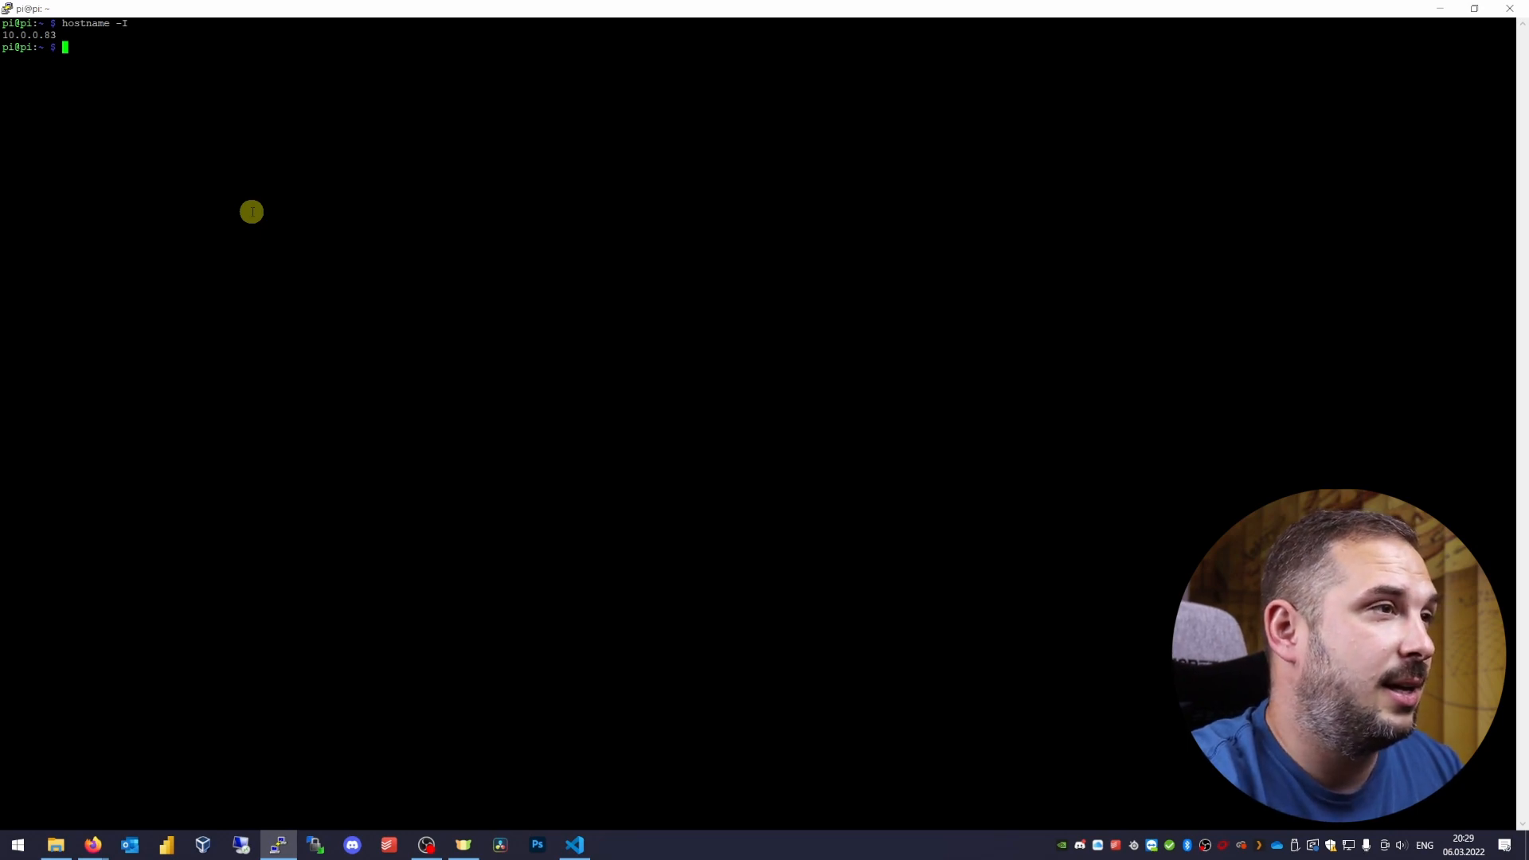
text(sudo vim /et)
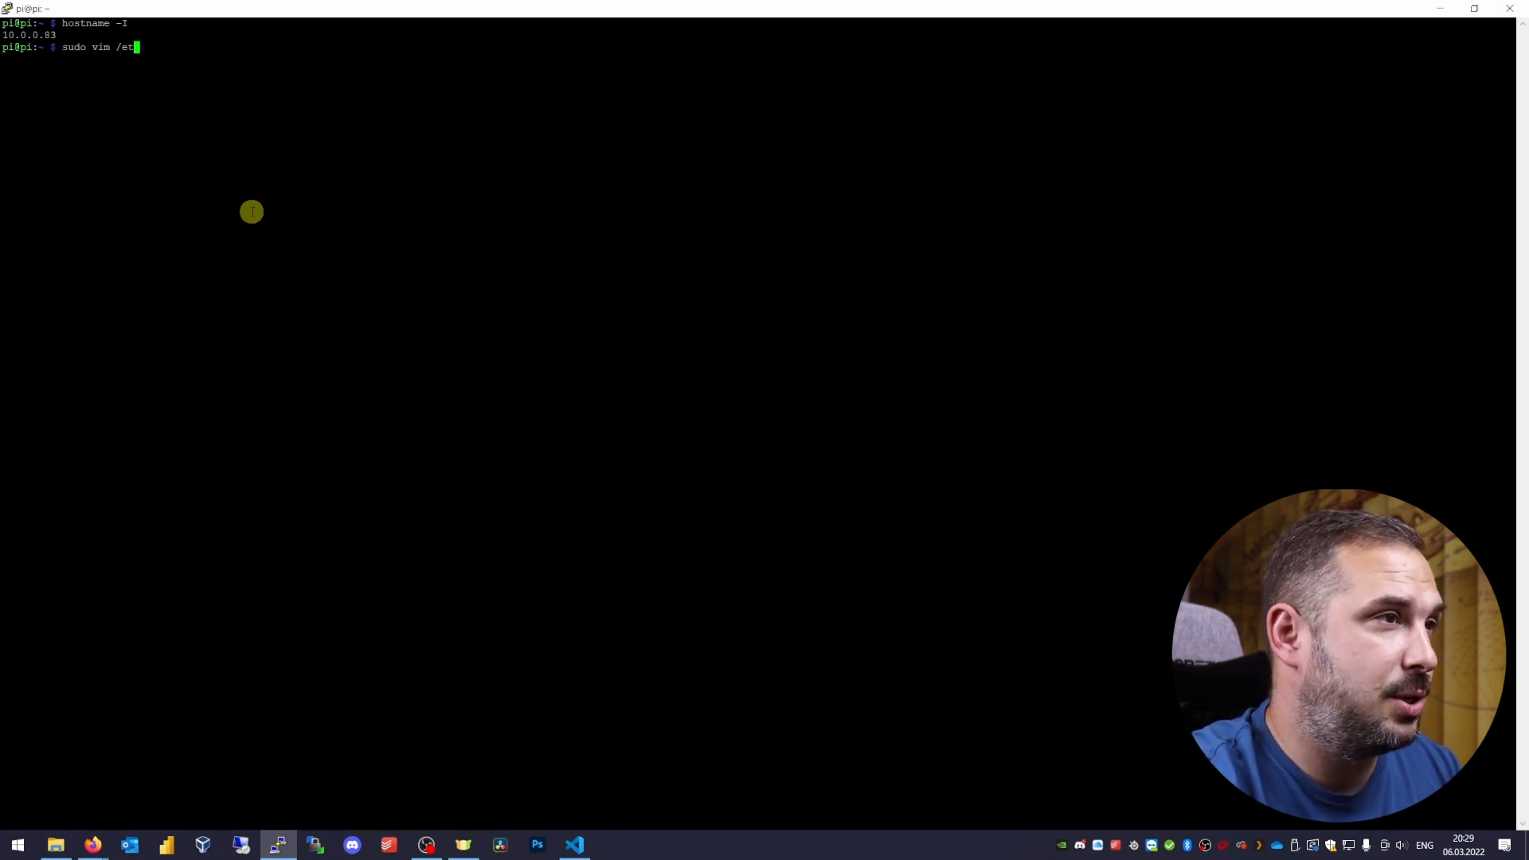
text(c/dhcpc)
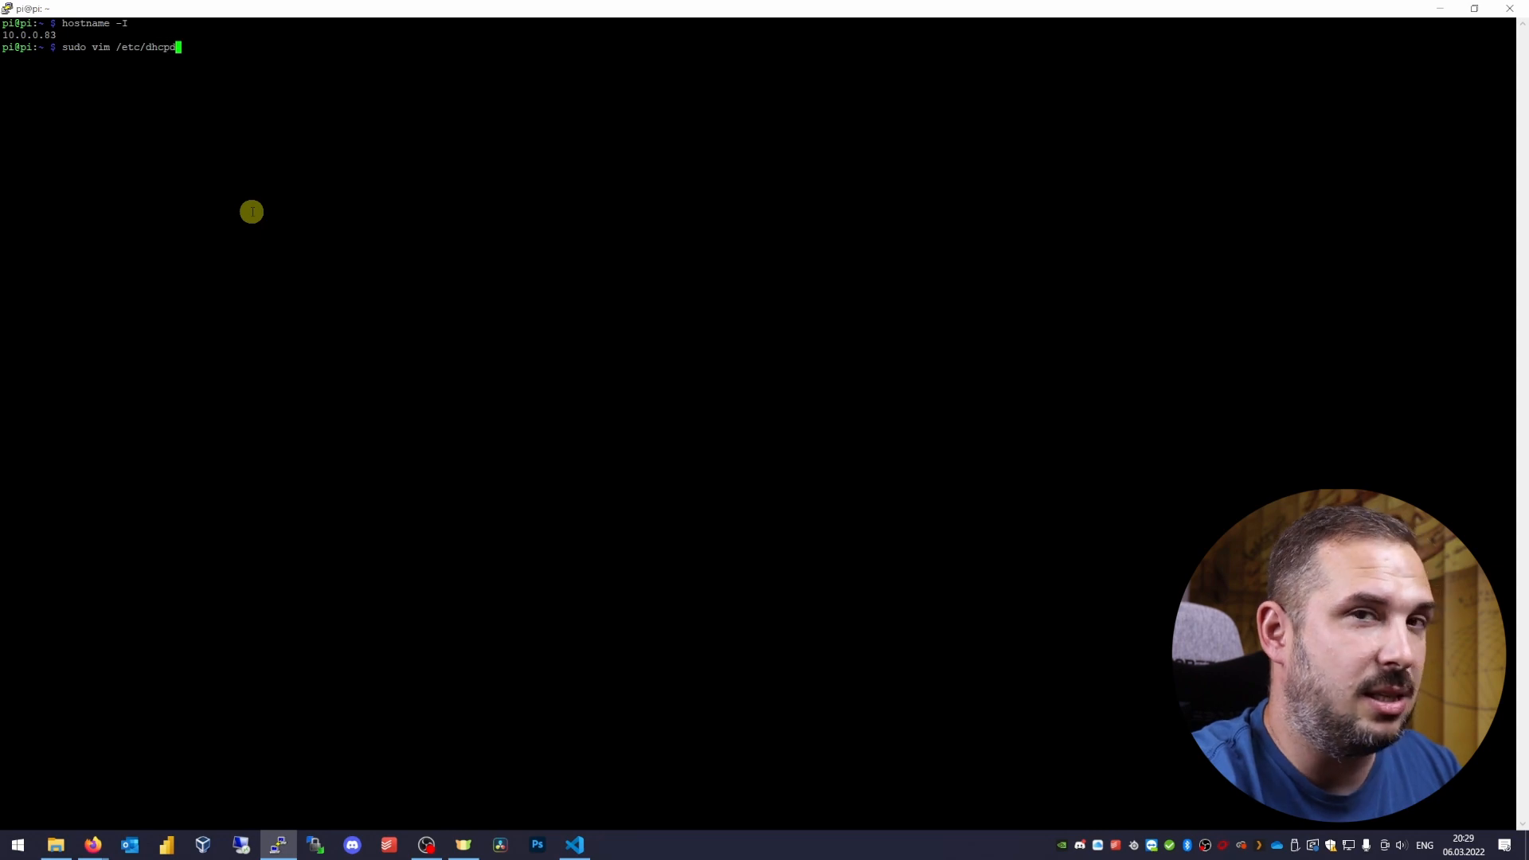
key(Return)
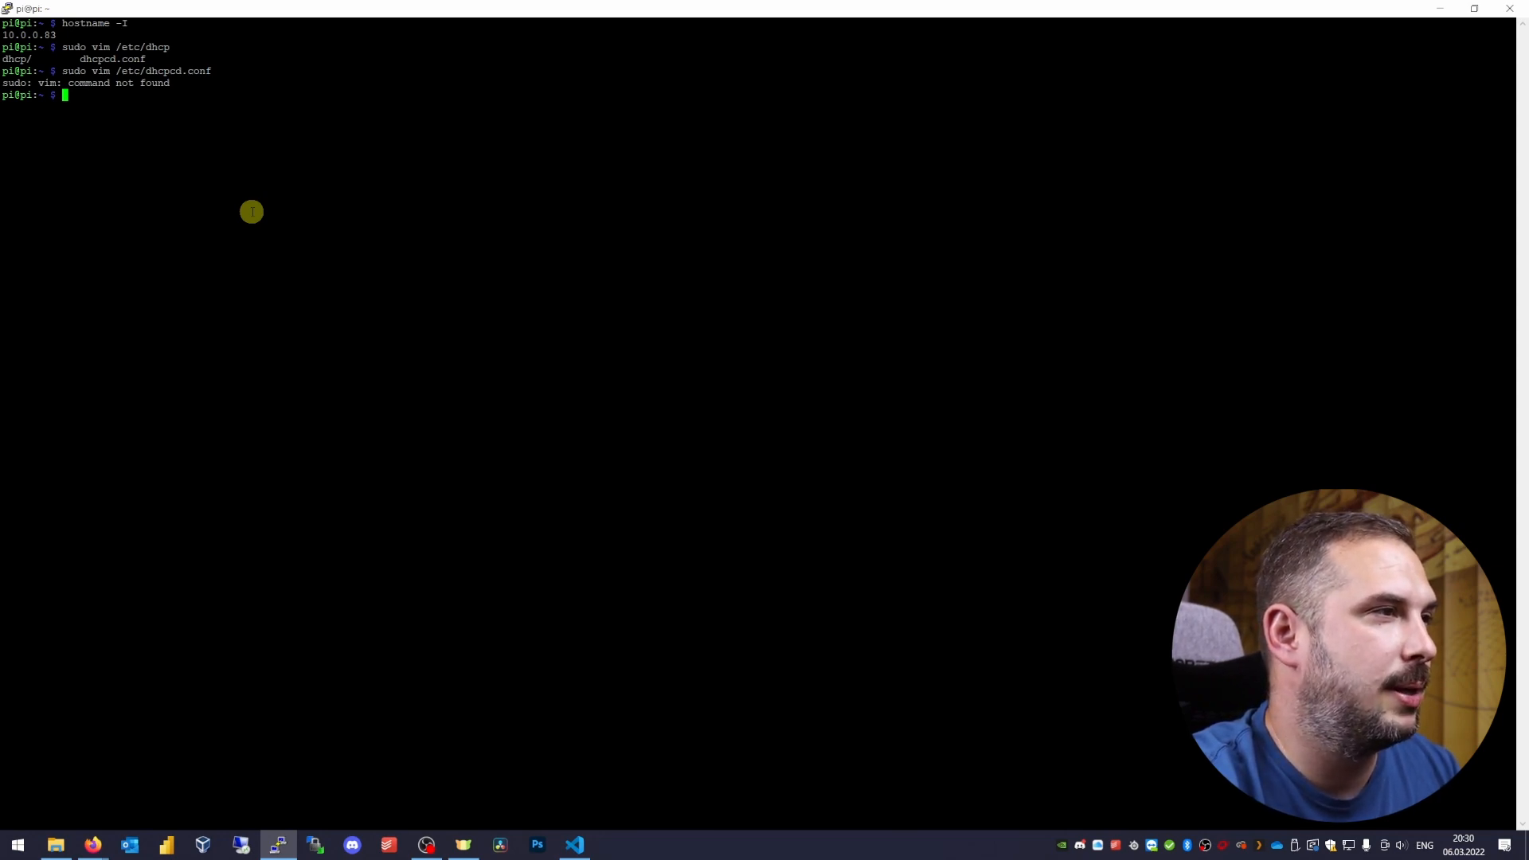
- Install vim, open dhcpcd.conf, uncomment the example interface line and set it to wlan0
key(Return)
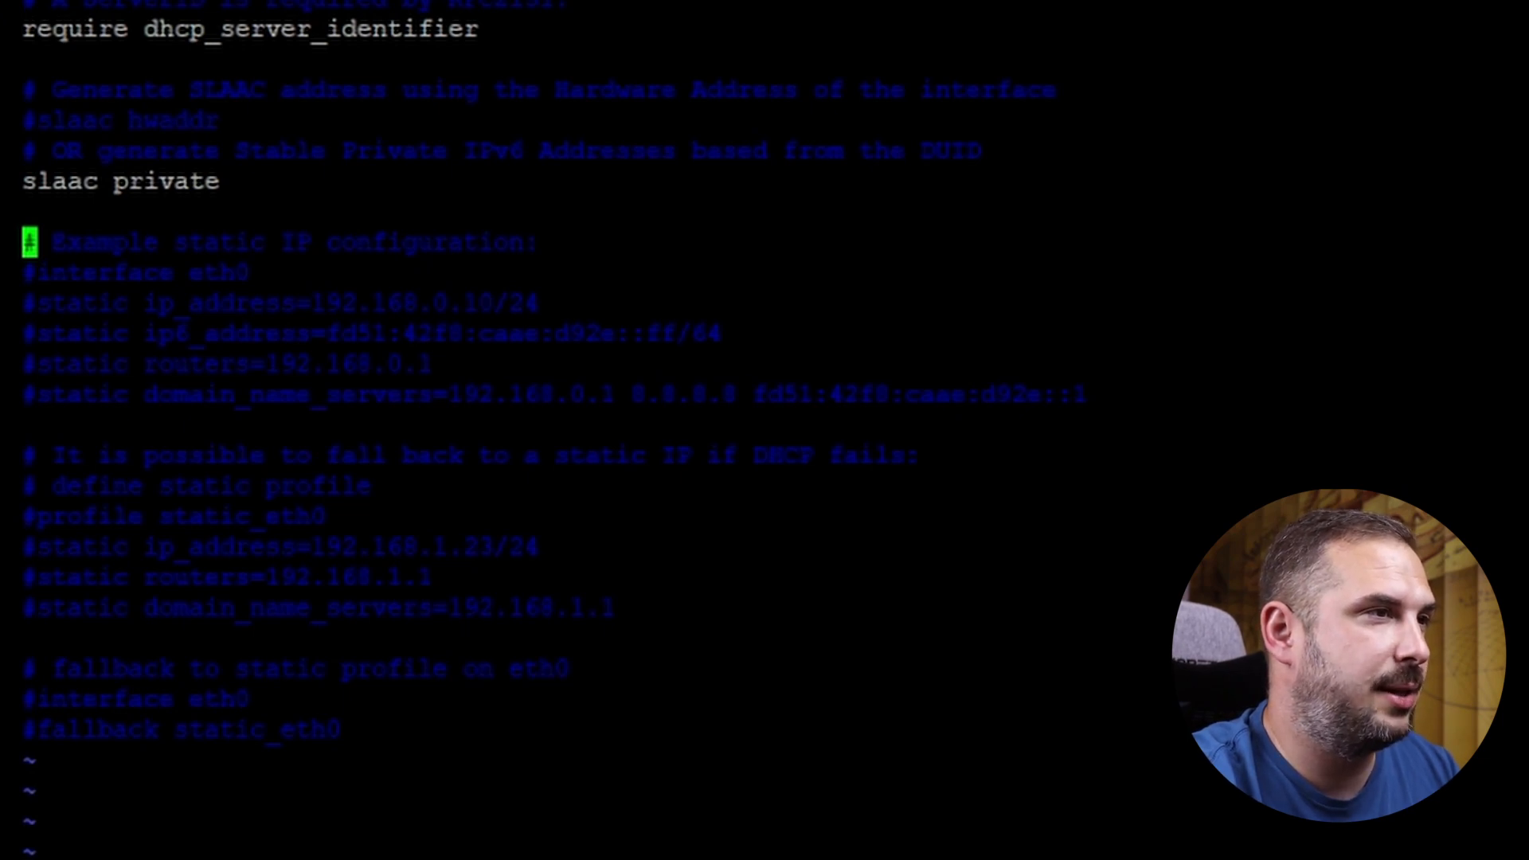
key(Down)
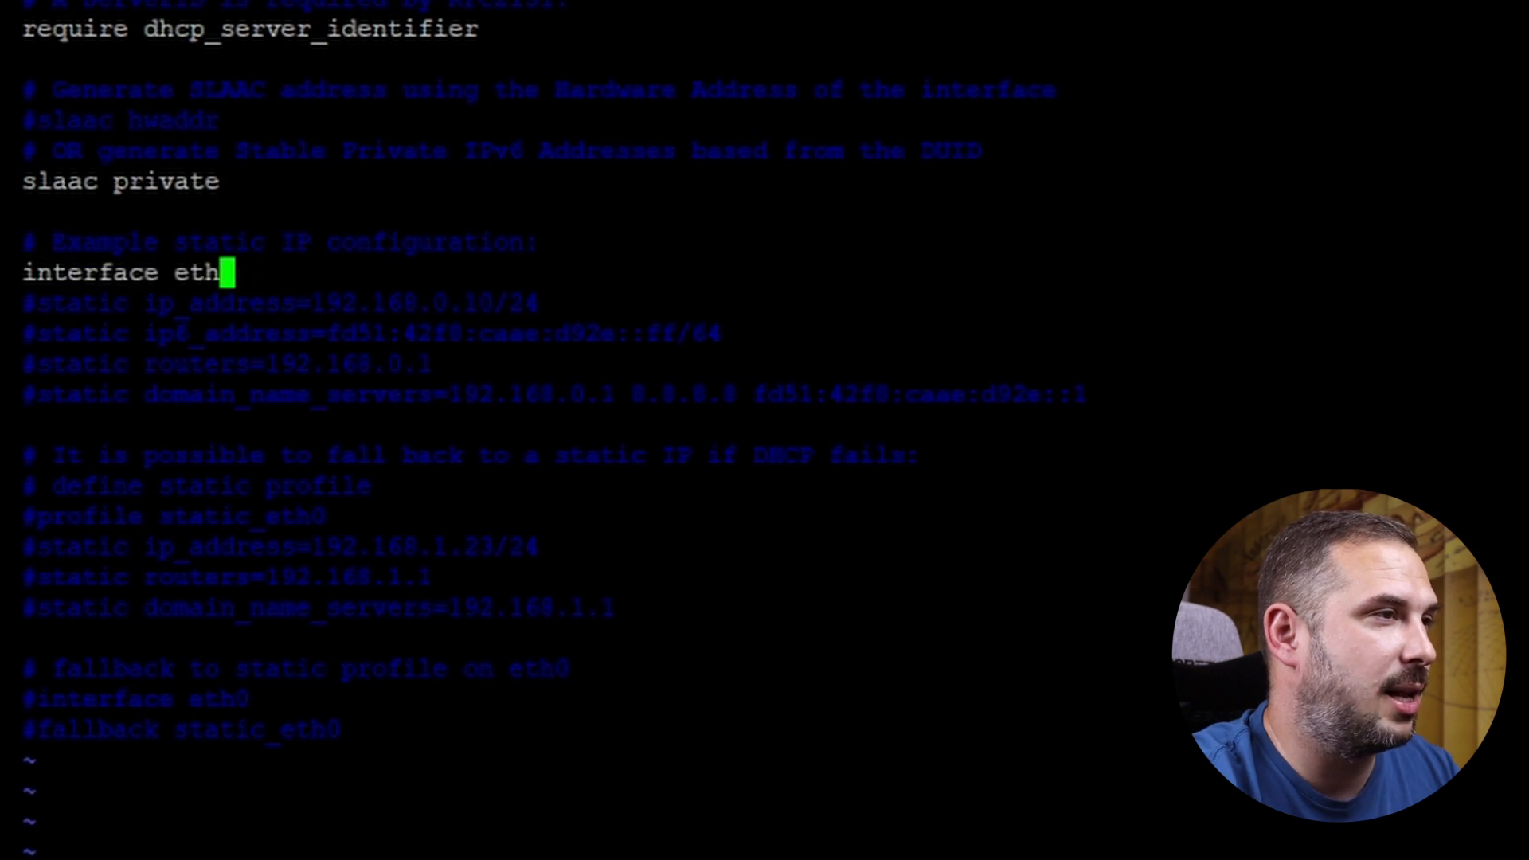
text(wlan0)
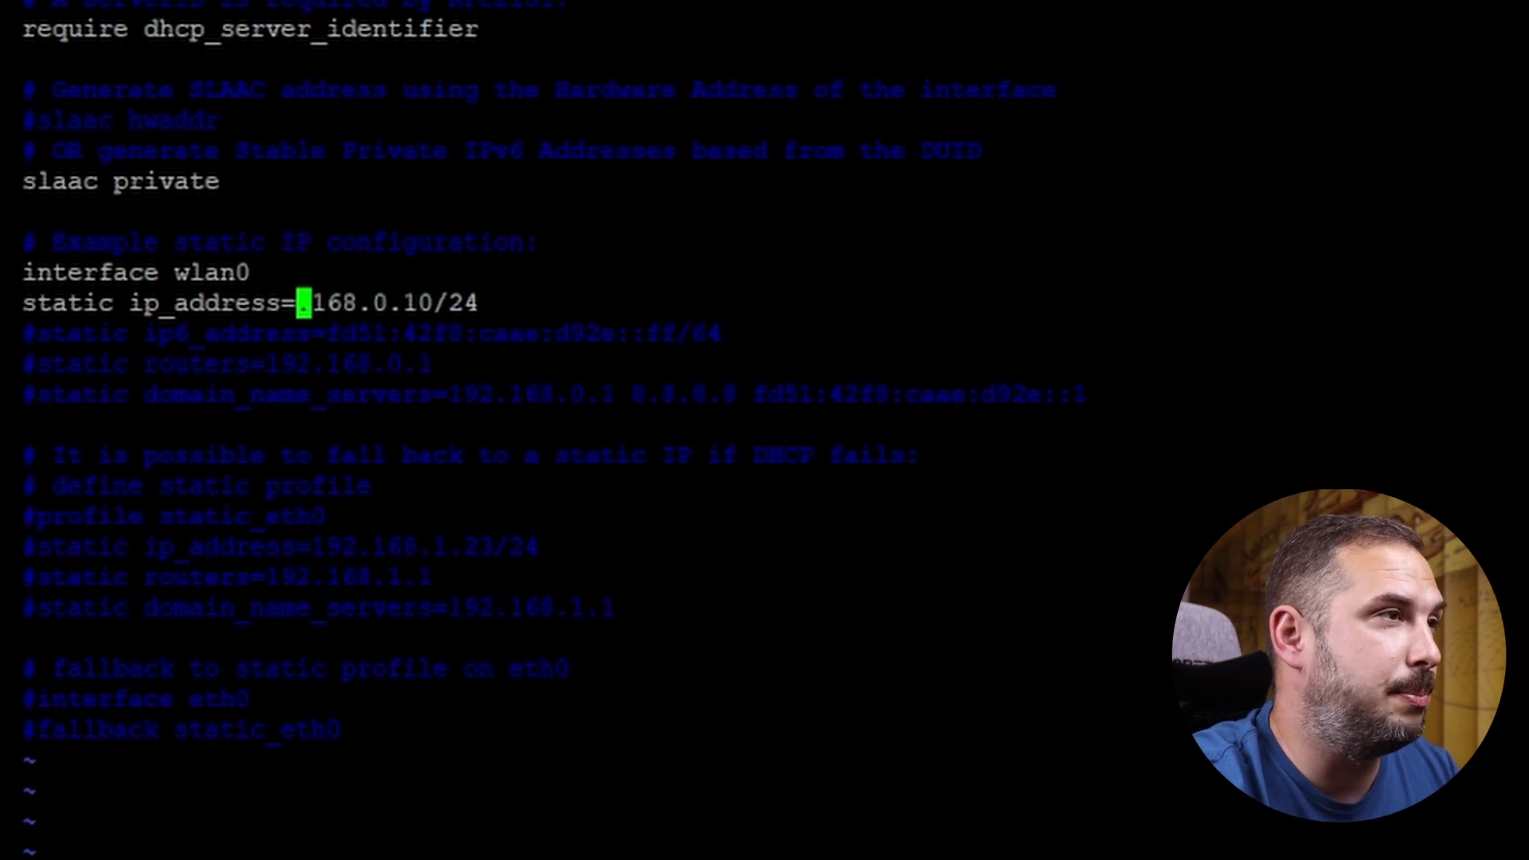
- Set ip_address to 10.0.0.101/24, and routers and domain_name_servers to 10.0.0.138
text(10.0)
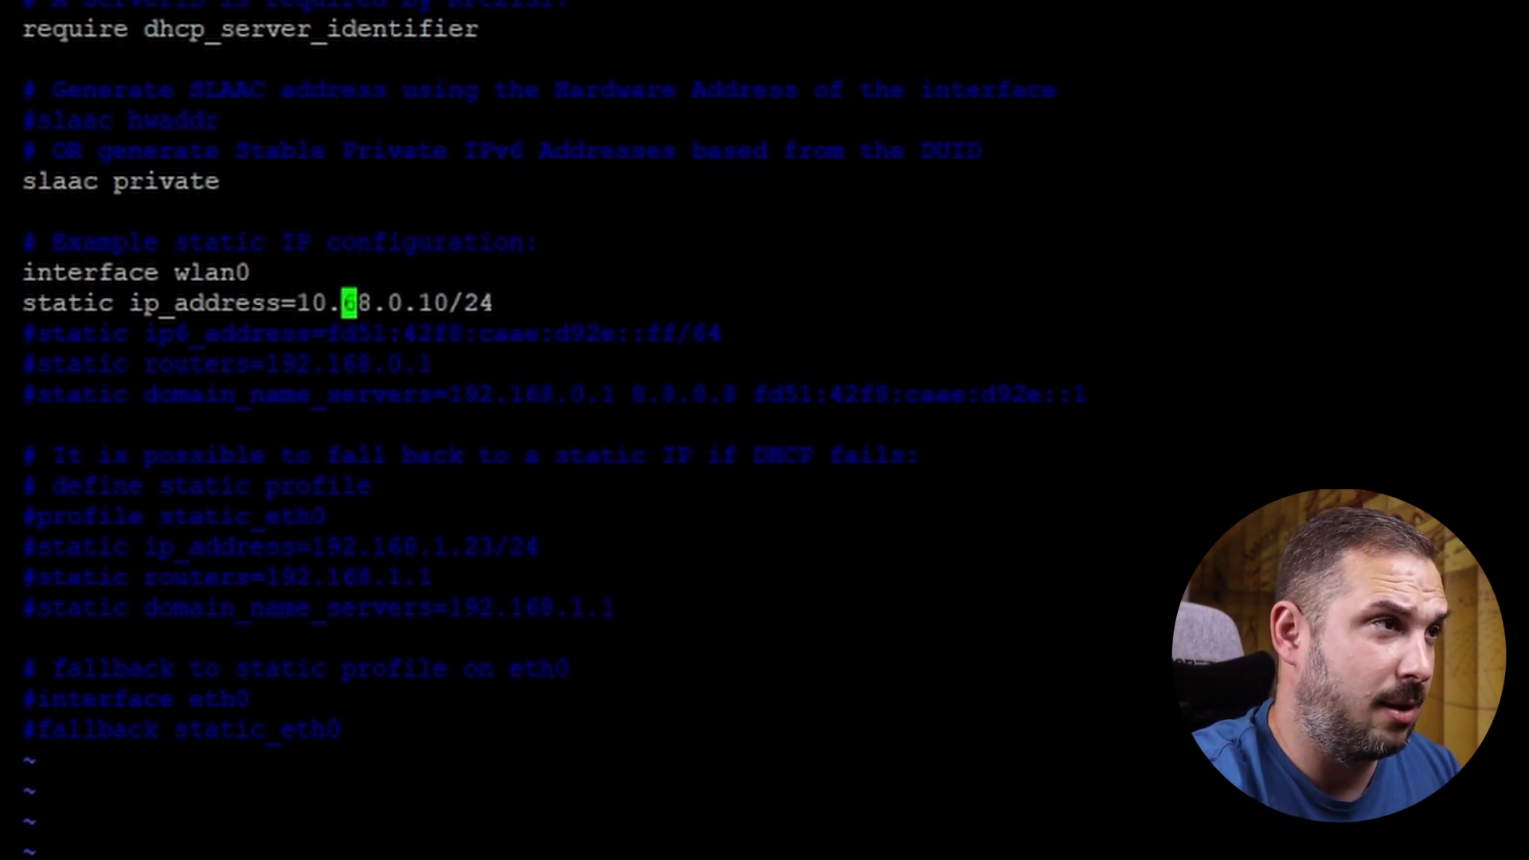
text(0.0.1)
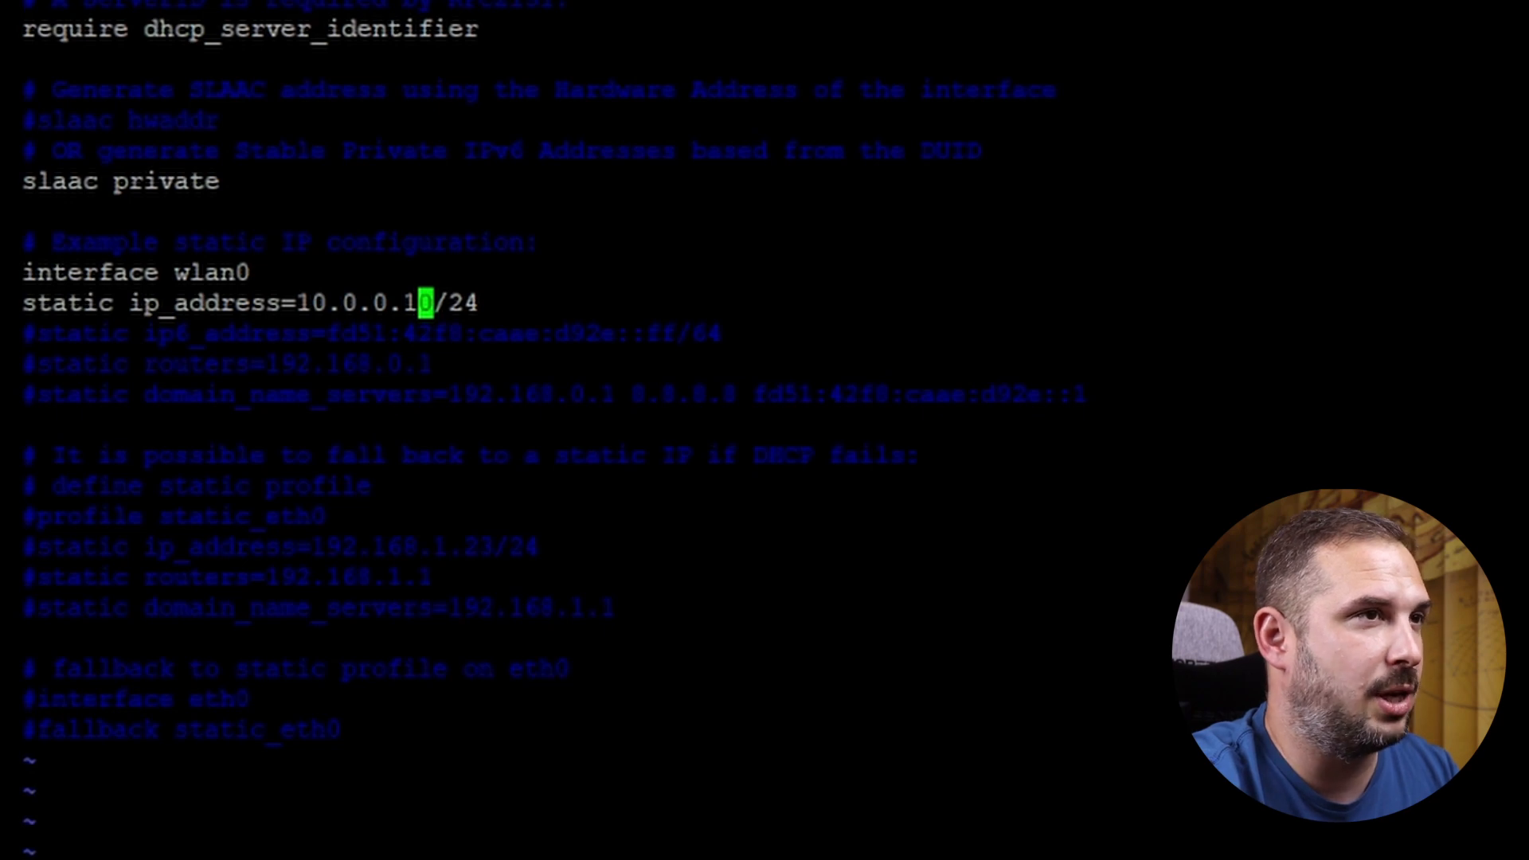
text(01)
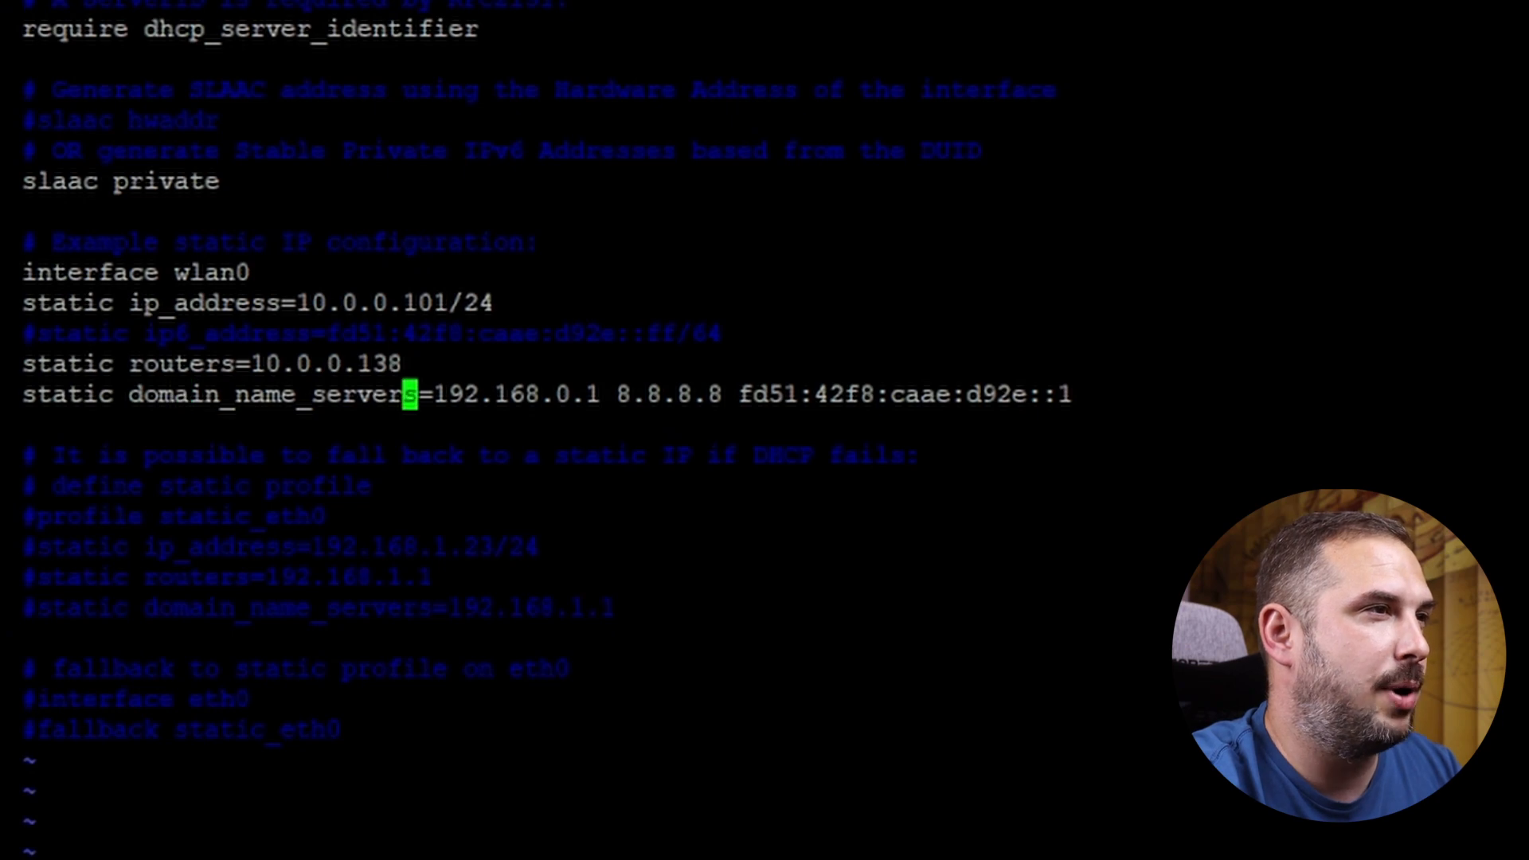
text(10.0.)
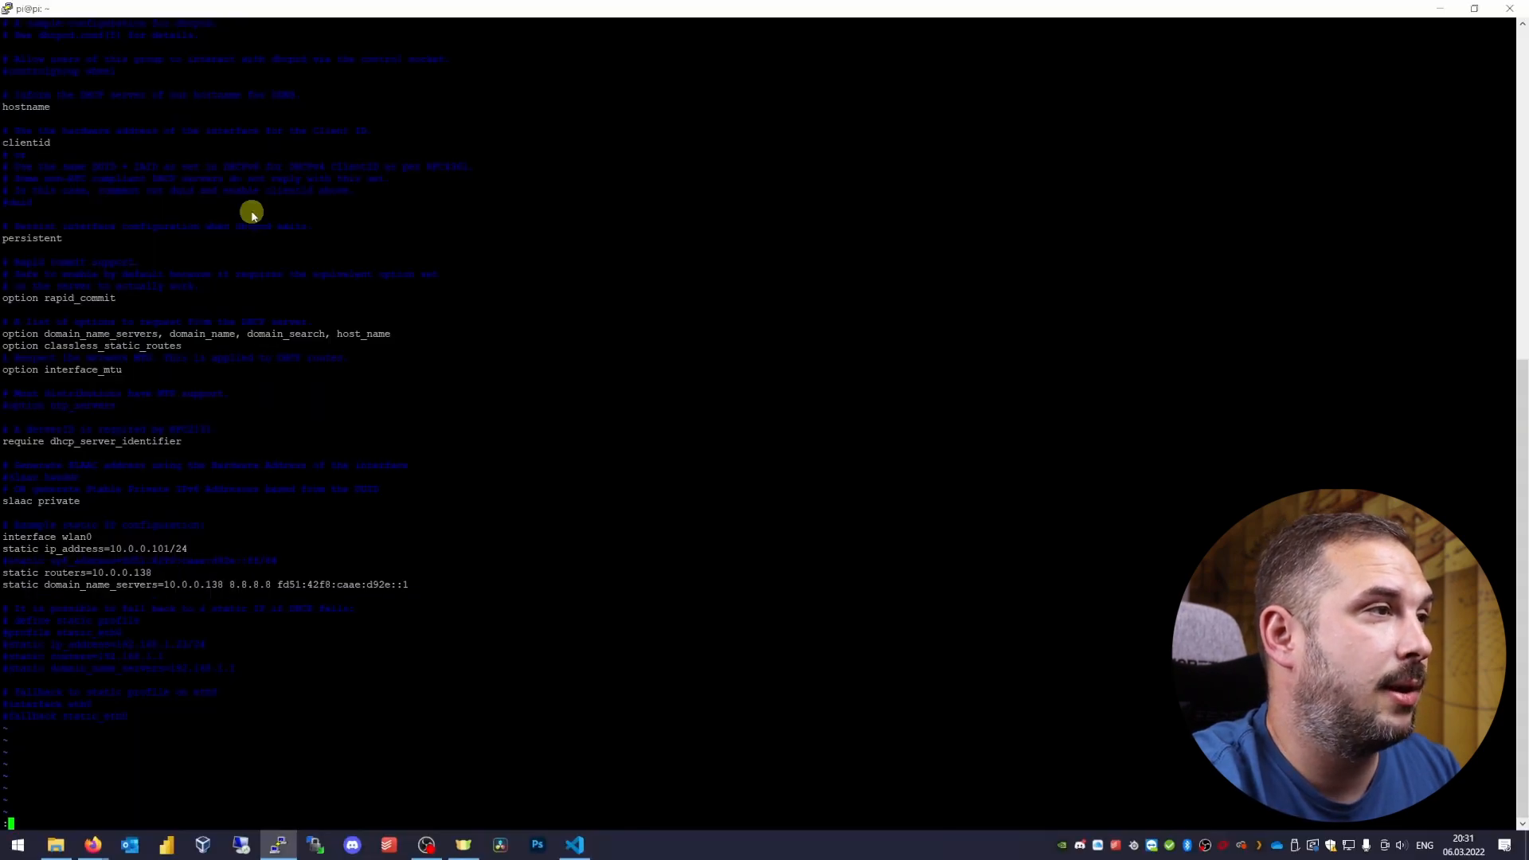
- Save dhcpcd.conf with :wq and reboot the Pi
text(:wq)
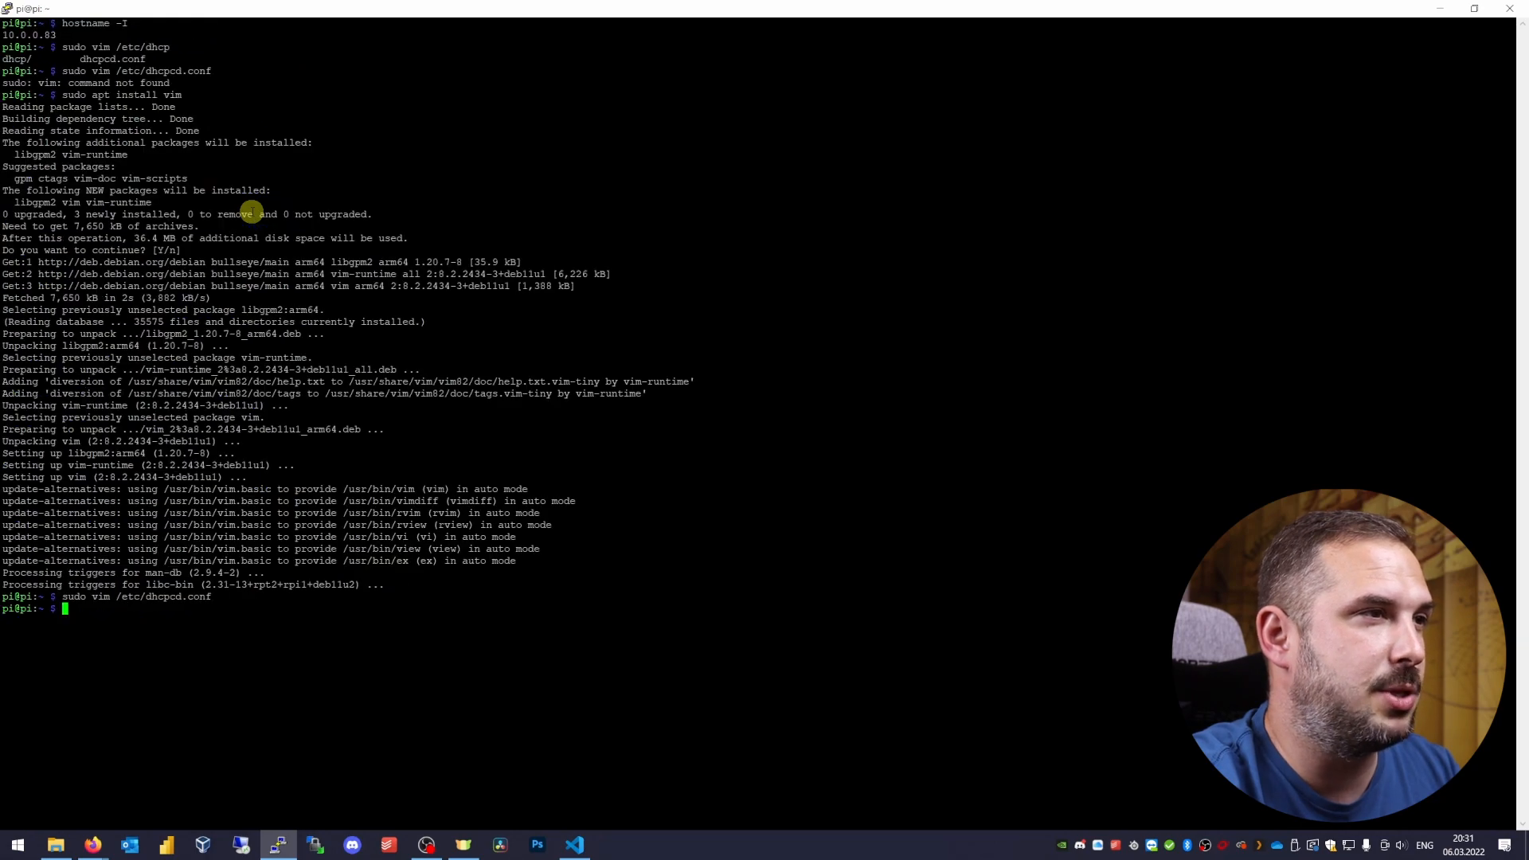
text(sudo rebo)
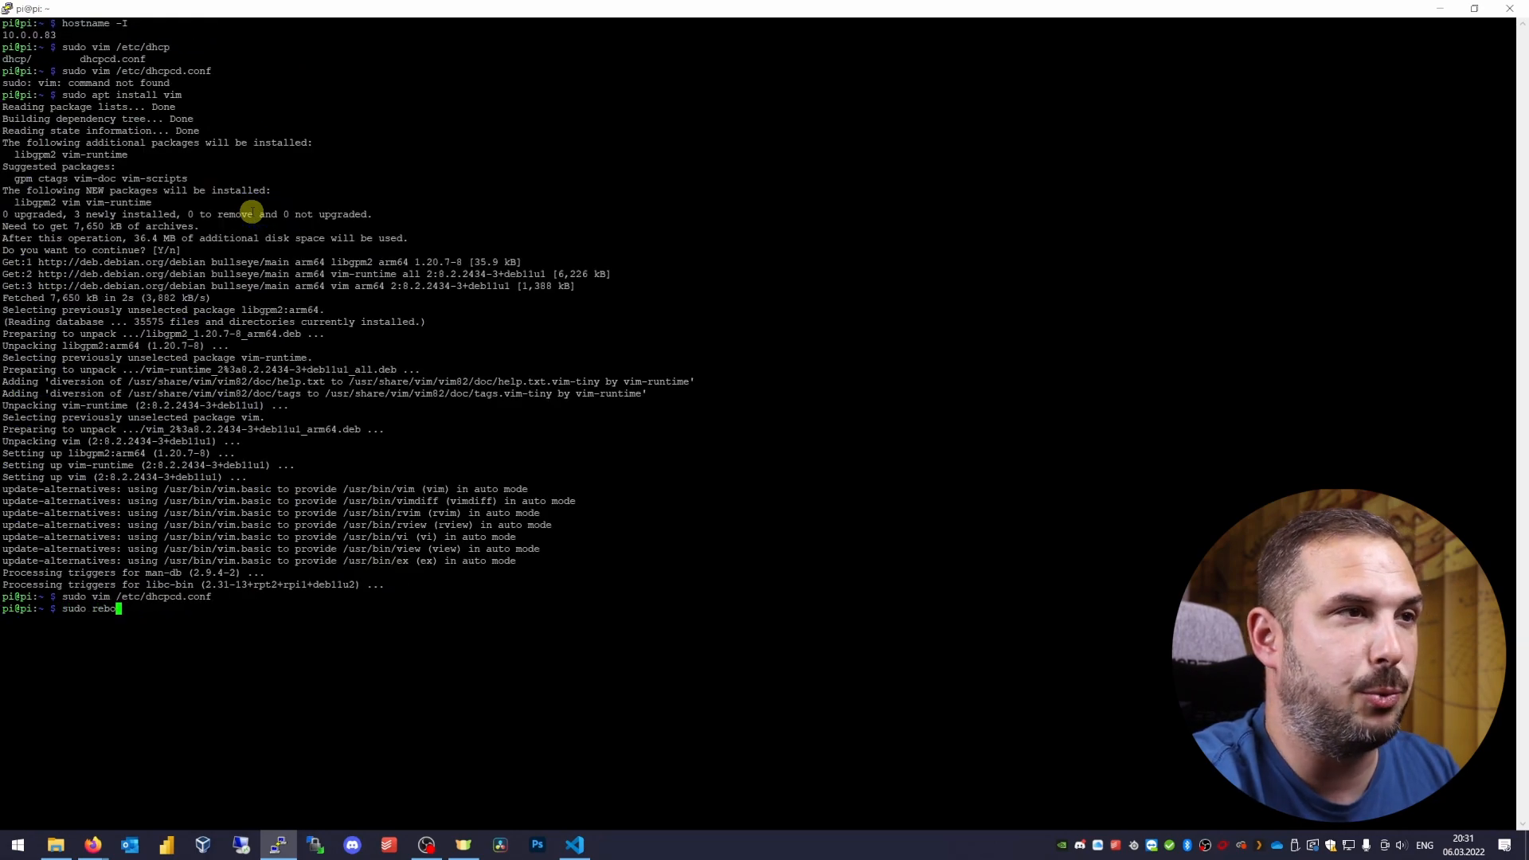
key(Return)
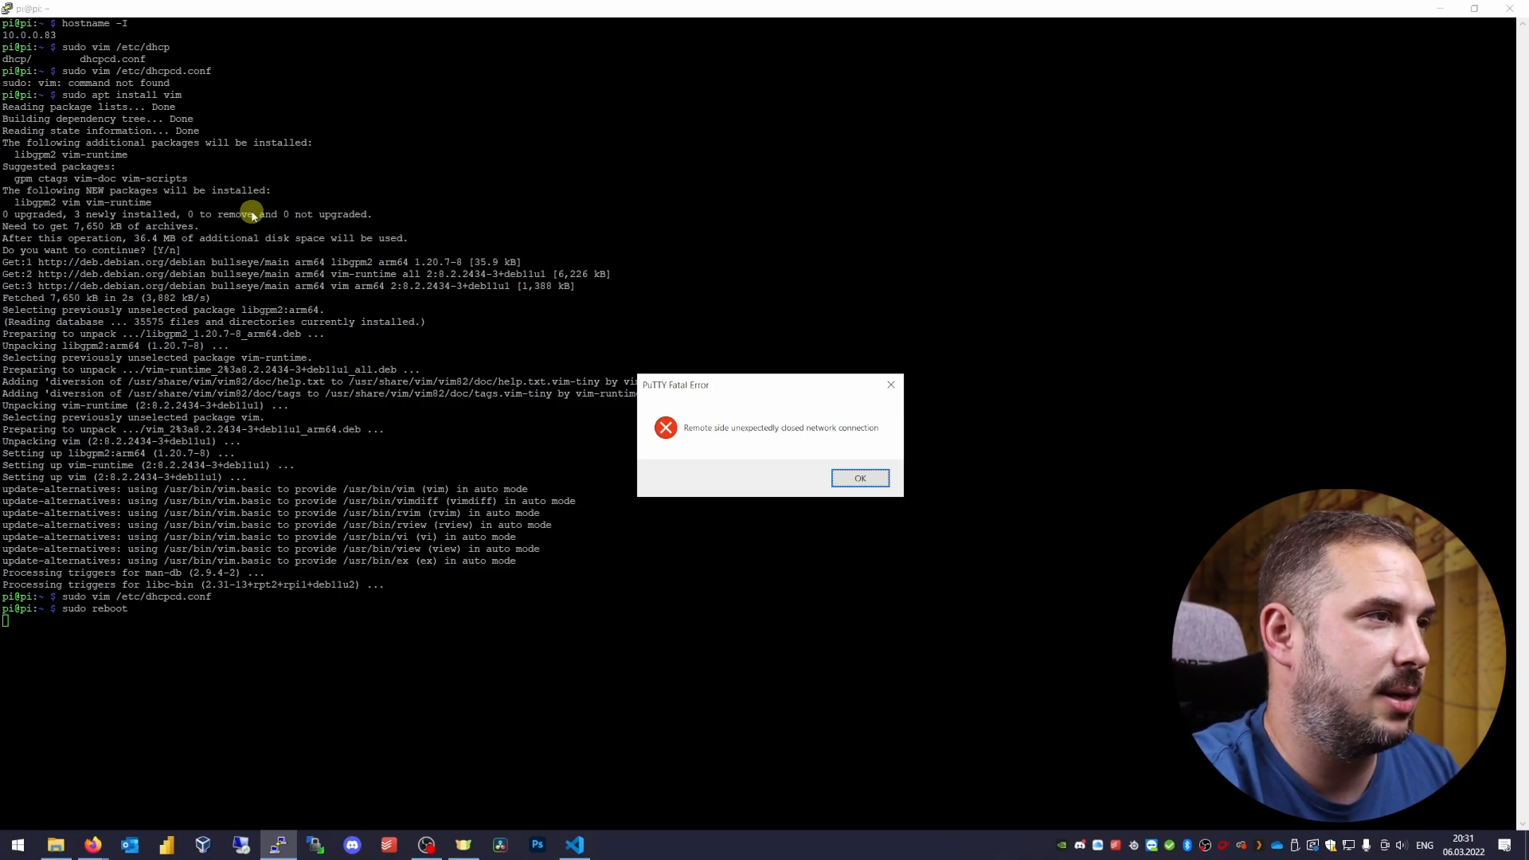
- Dismiss the lost-connection error, reconnect to pi.local, and confirm the IP is 10.0.0.101
click(859, 478)
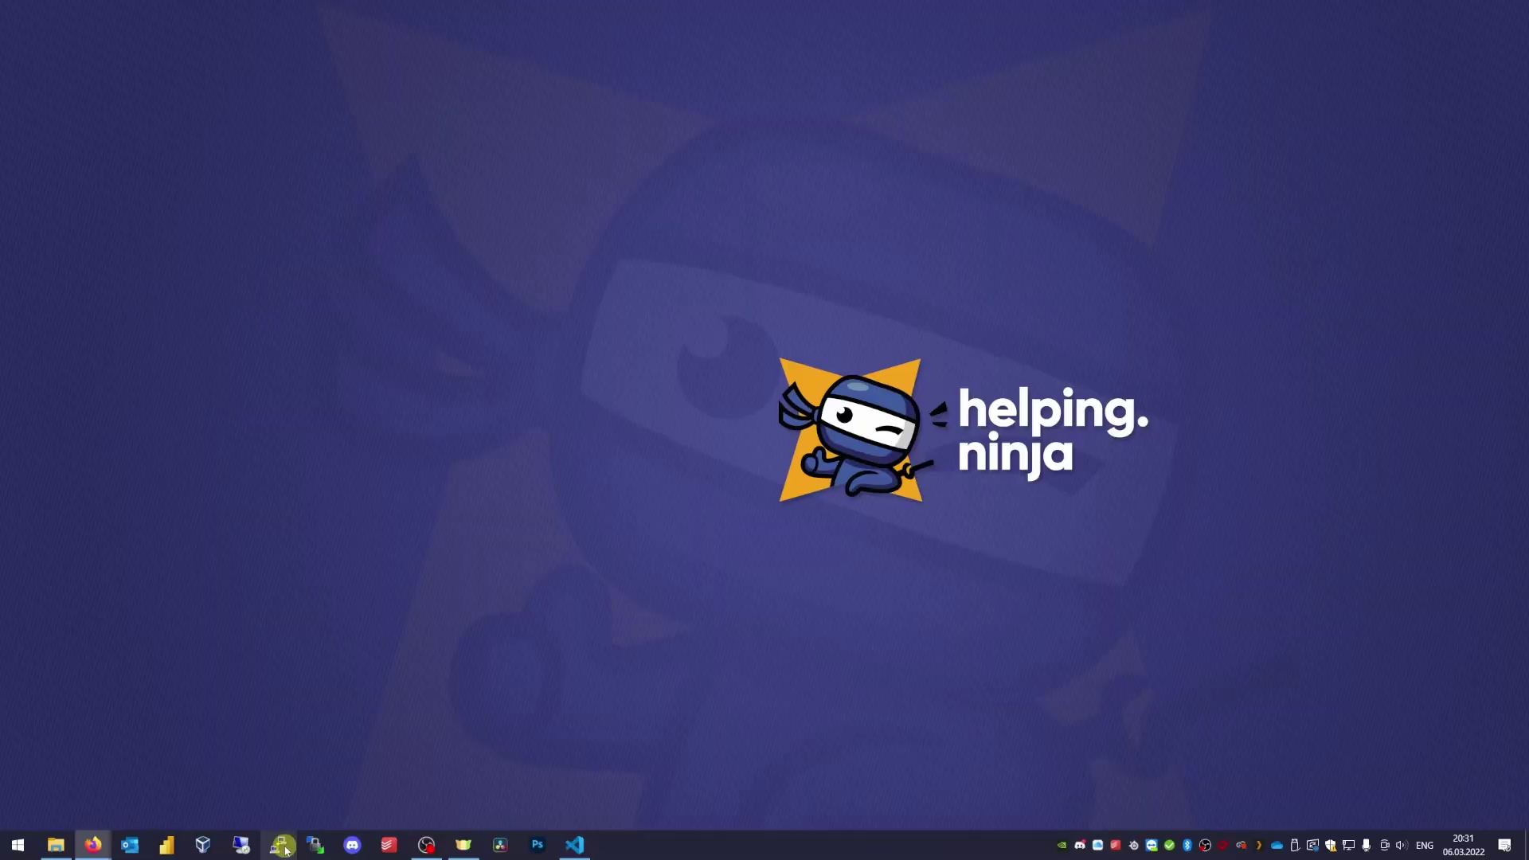
click(283, 846)
text(pi.local)
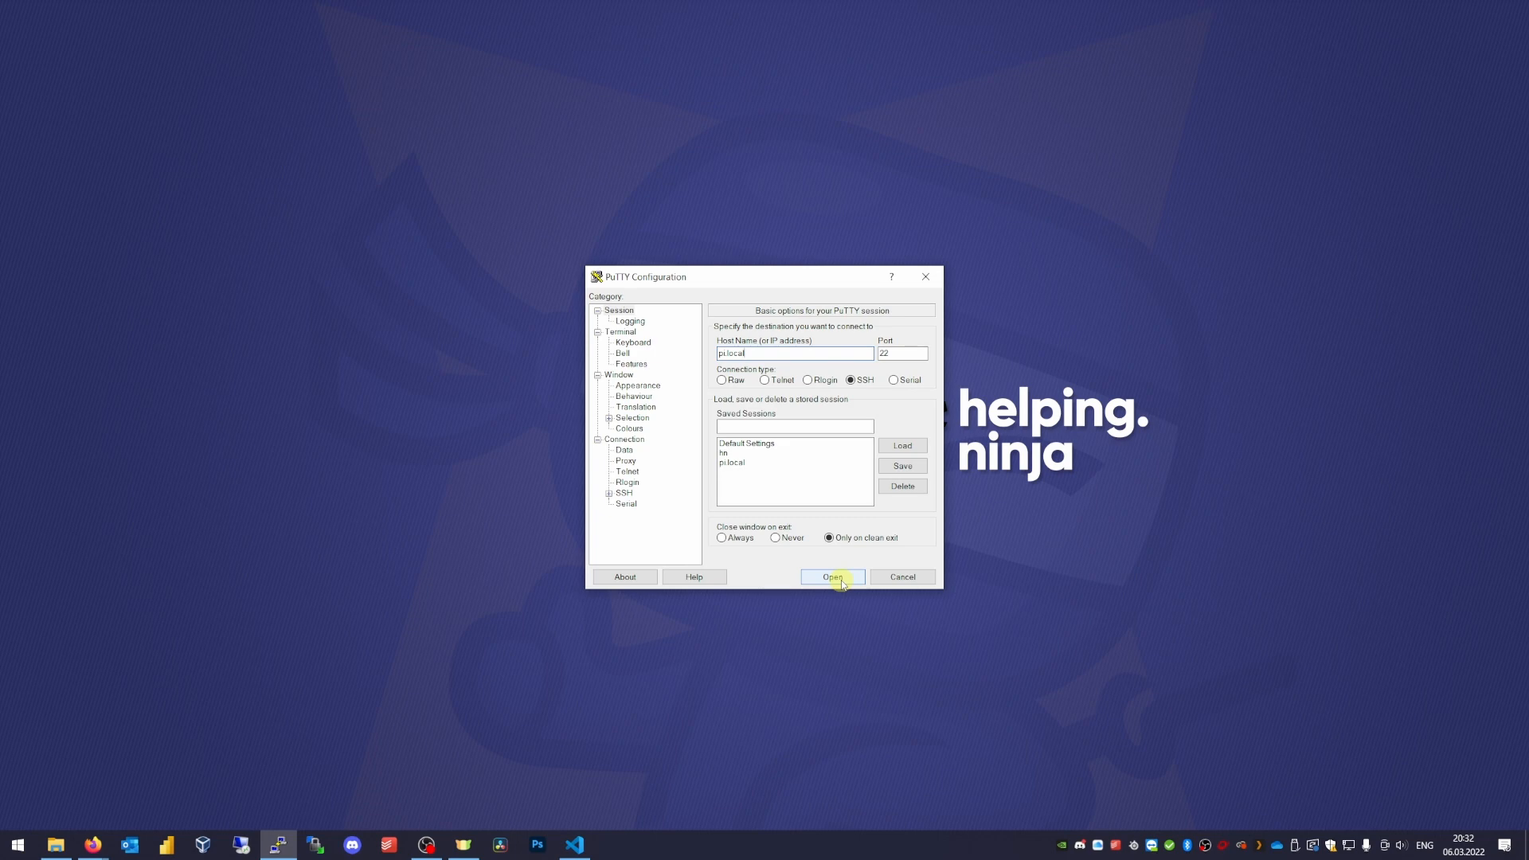
click(831, 576)
text(hostname -I)
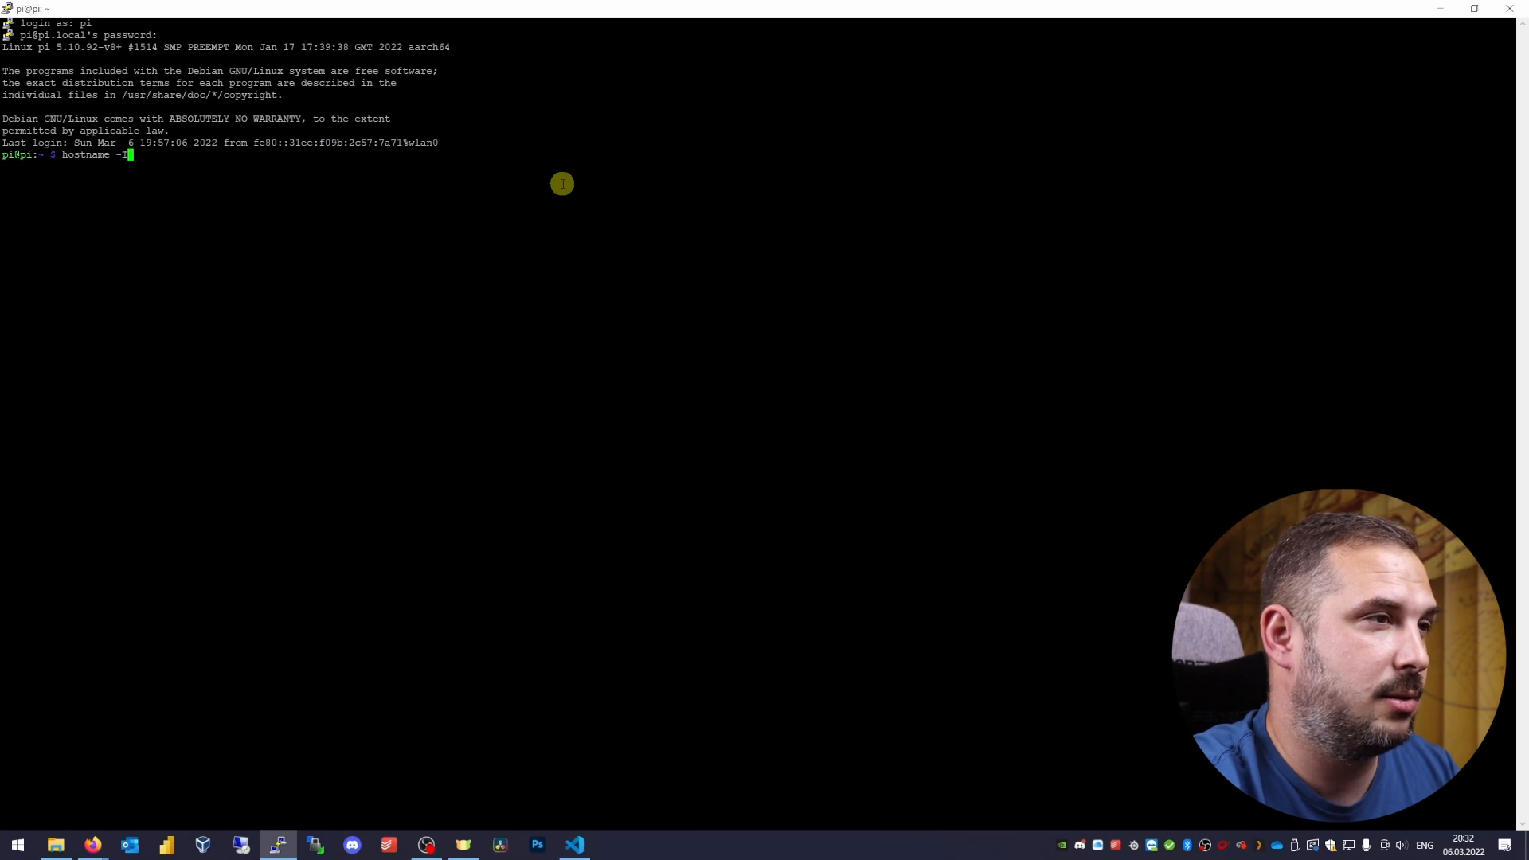
key(Return)
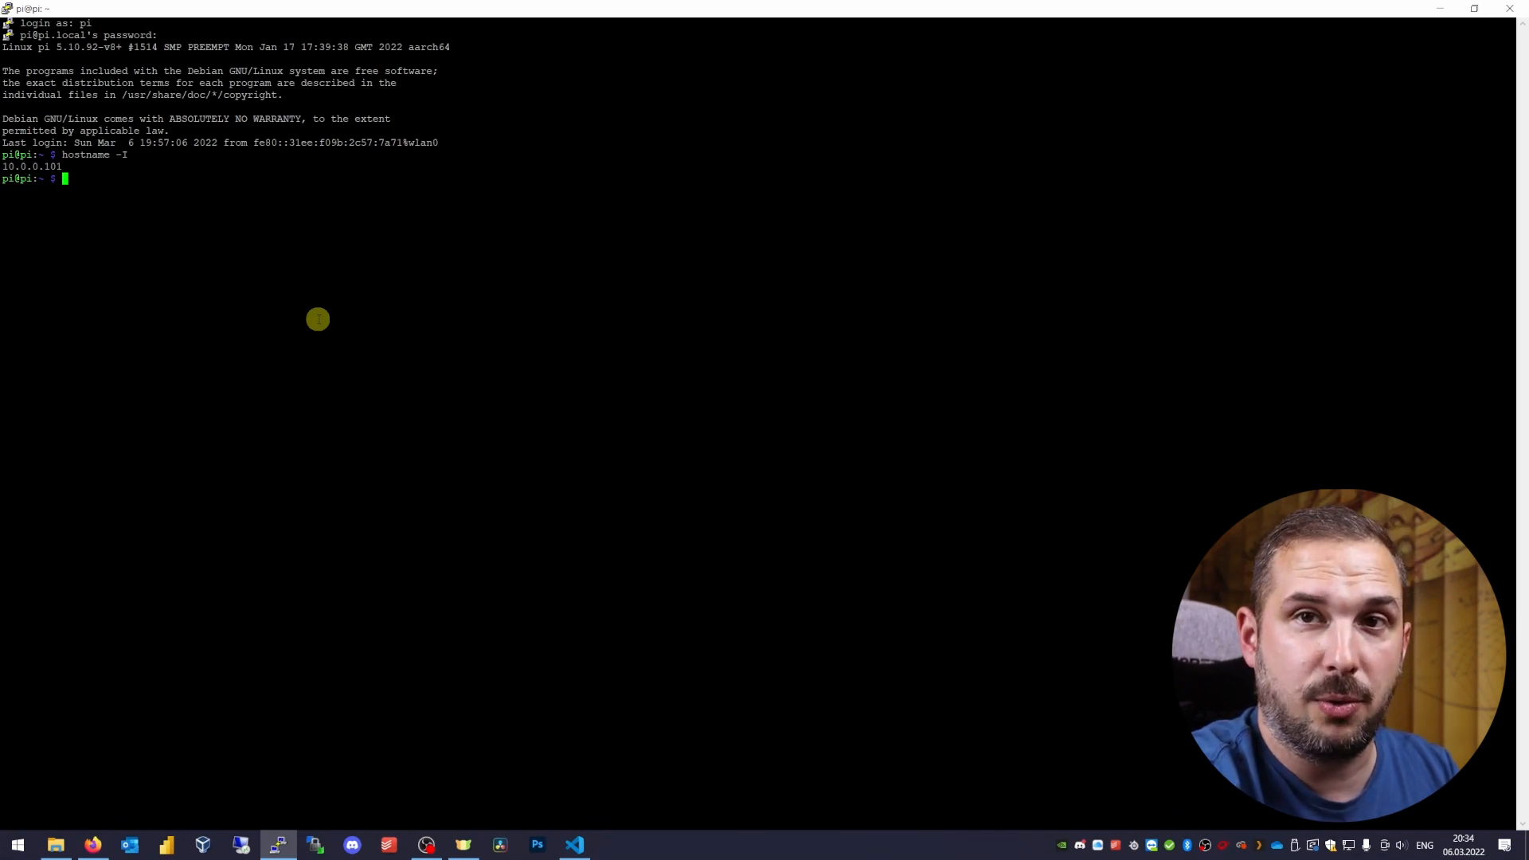
- Upgrade all installed packages with sudo apt upgrade, confirming with Y
text(sudo apt full-upgra)
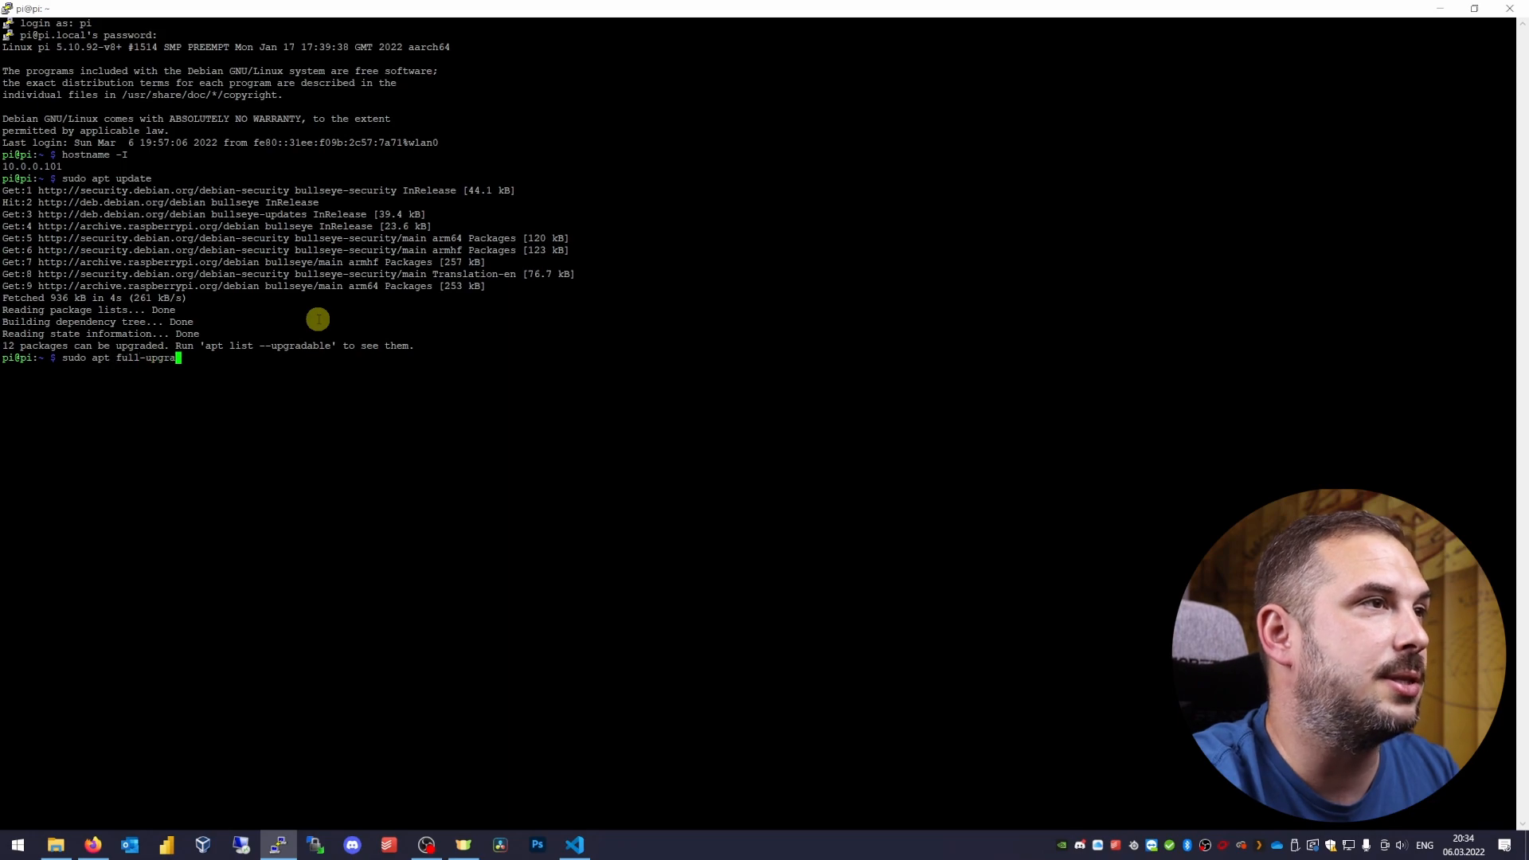
text(e)
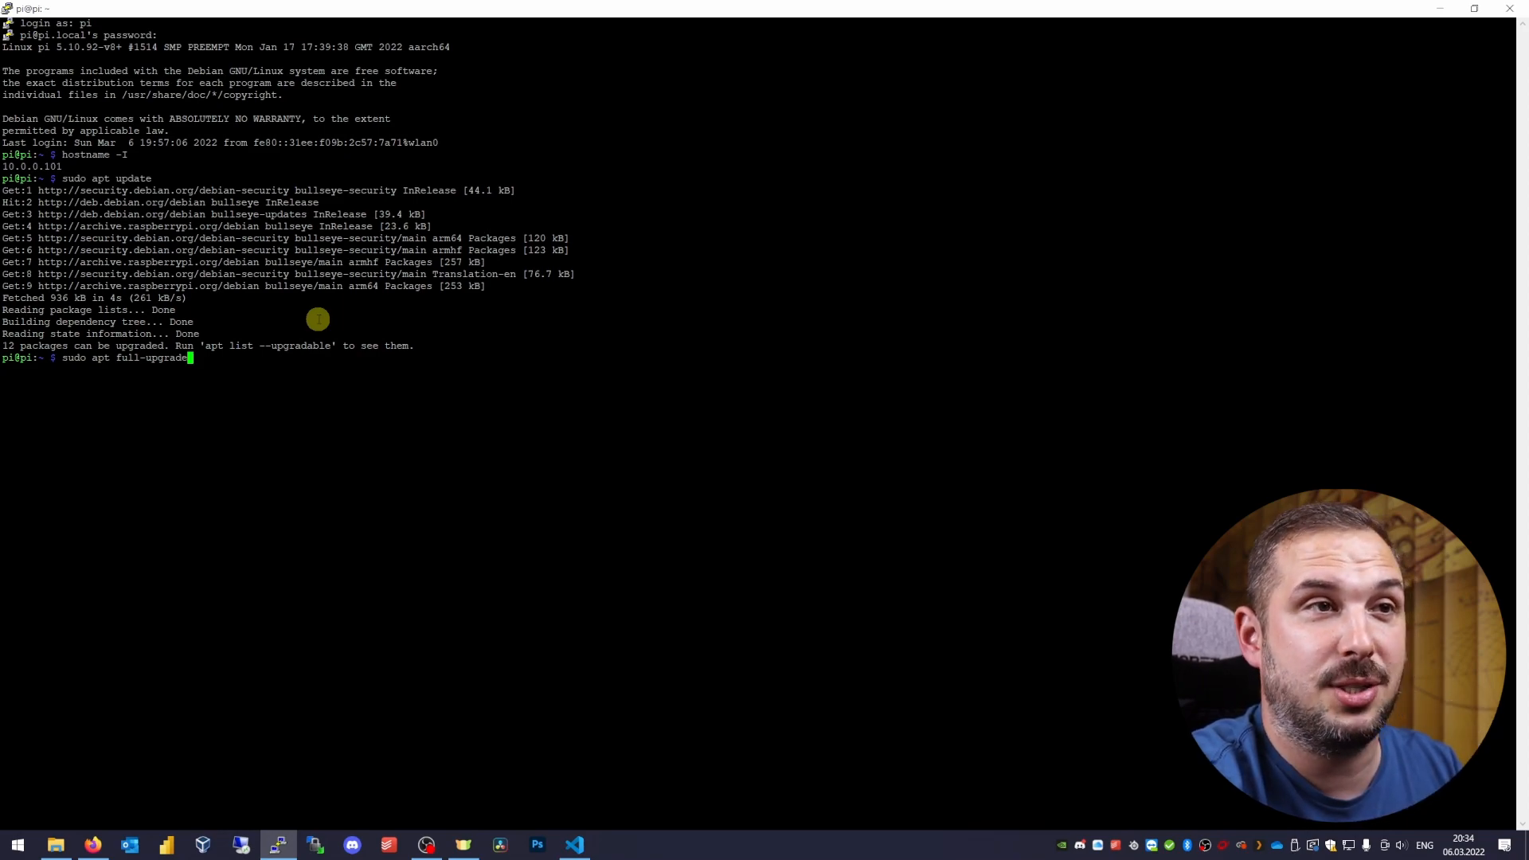
key(Return)
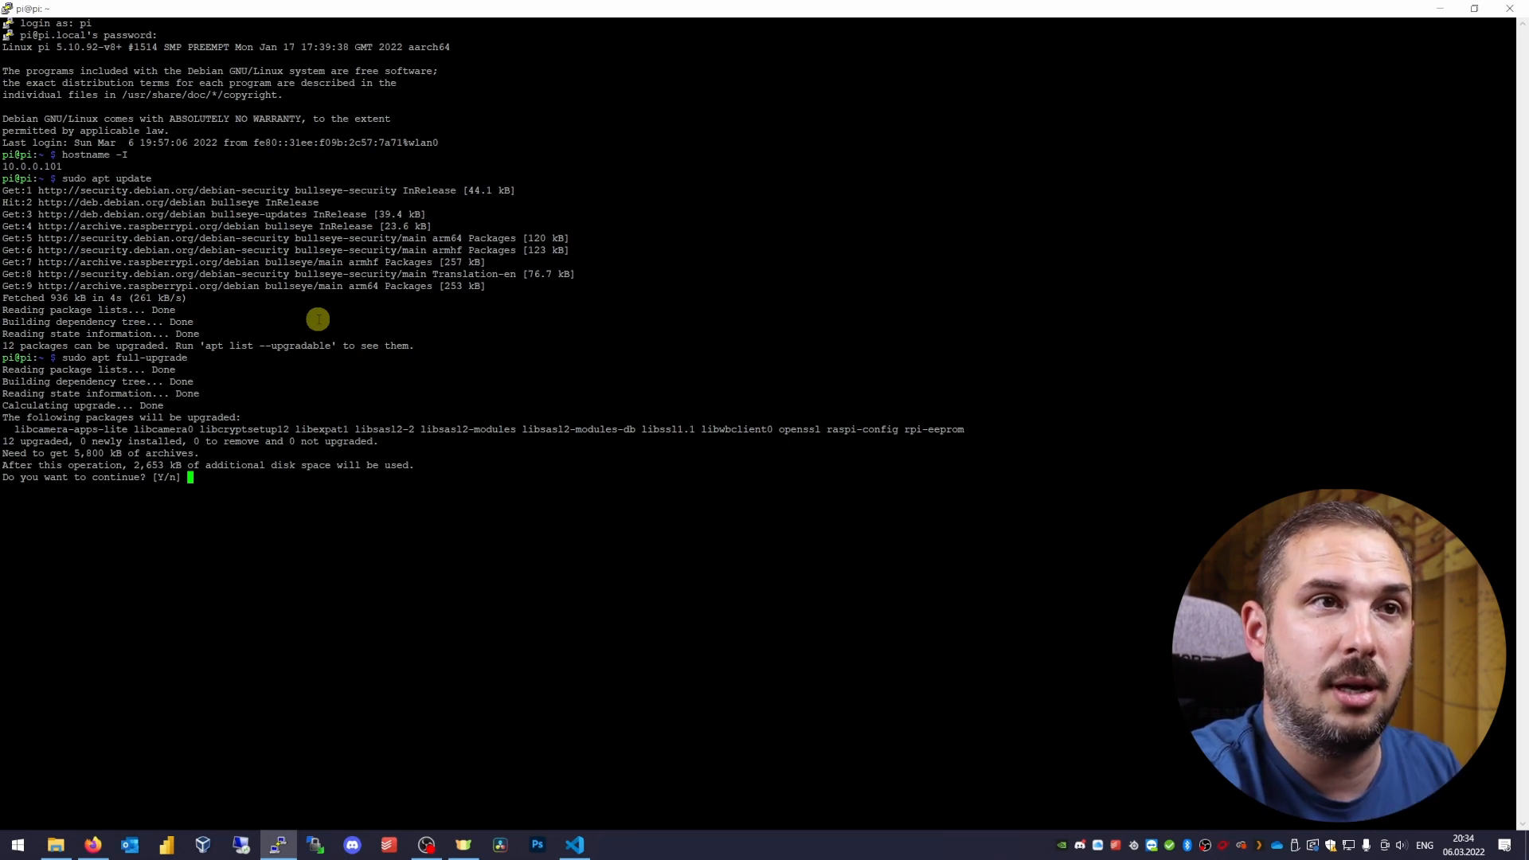
text(Y)
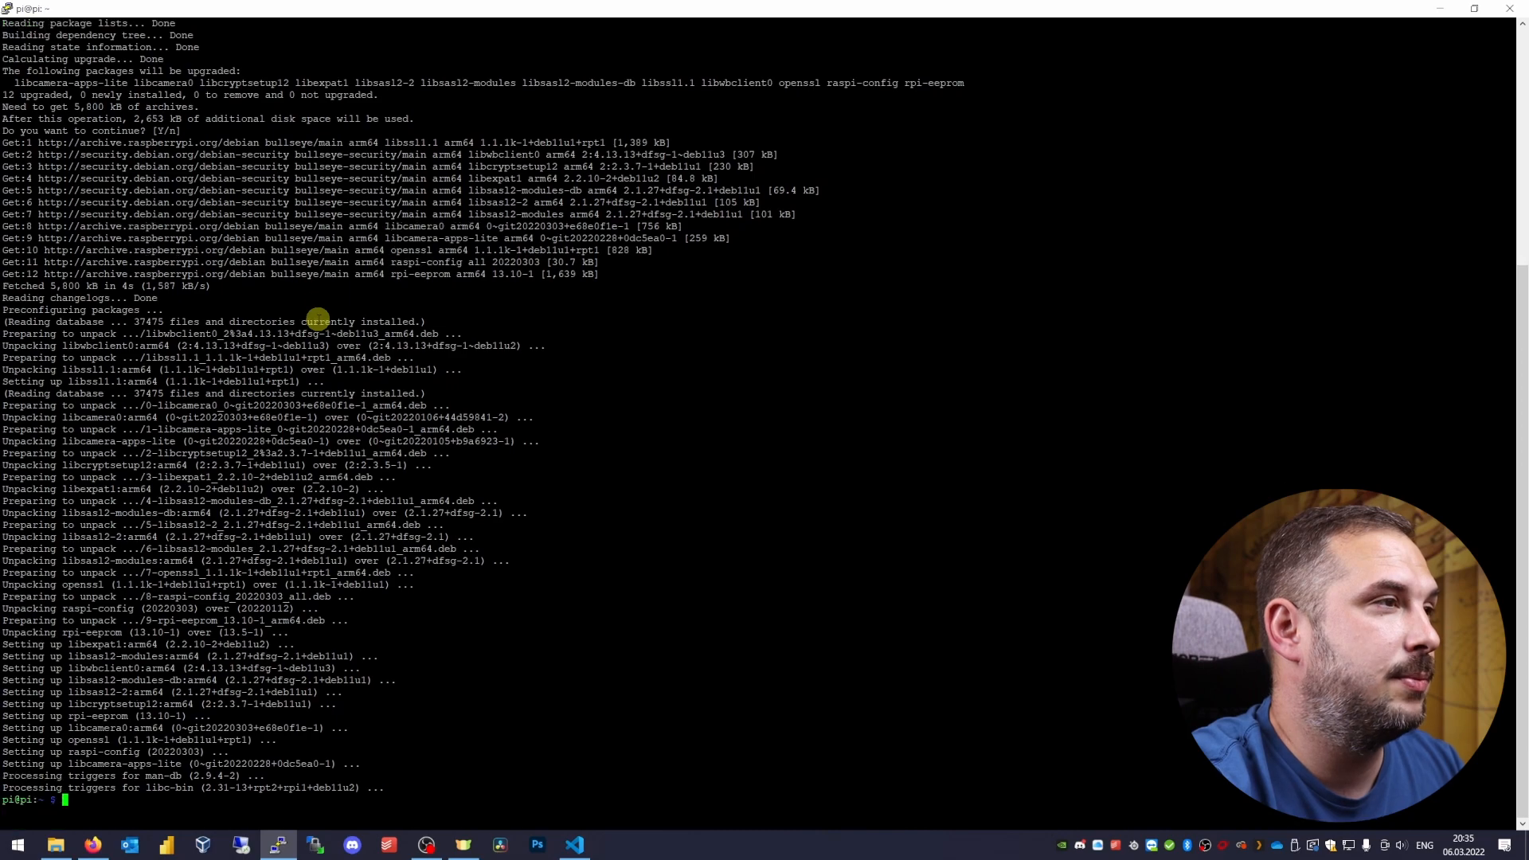
- Run sudo apt autoclean, then sudo apt autoremove to clear leftover packages
text(sudo apt a)
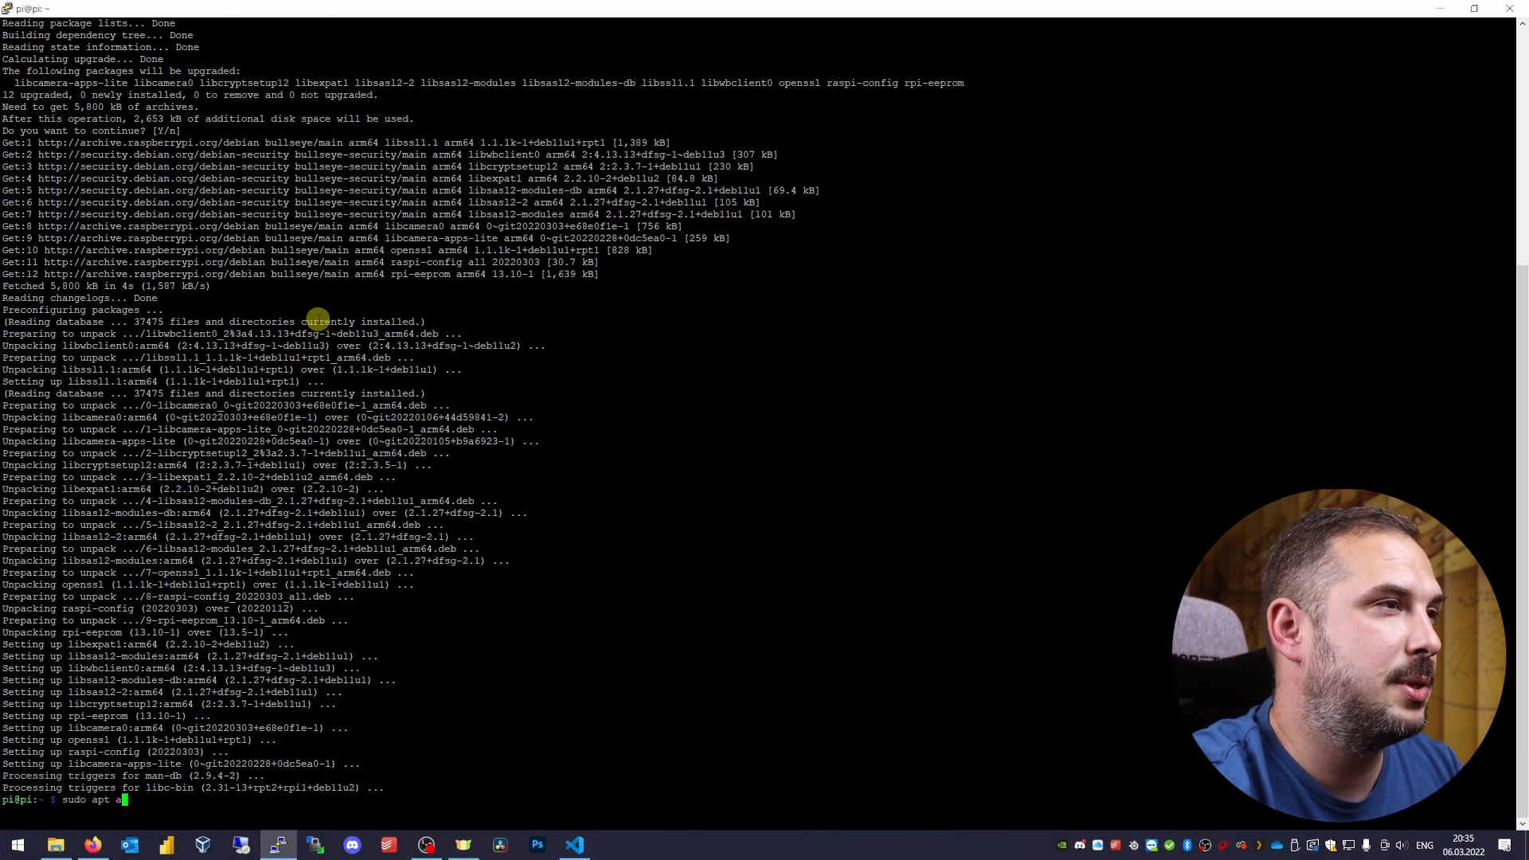
key(Return)
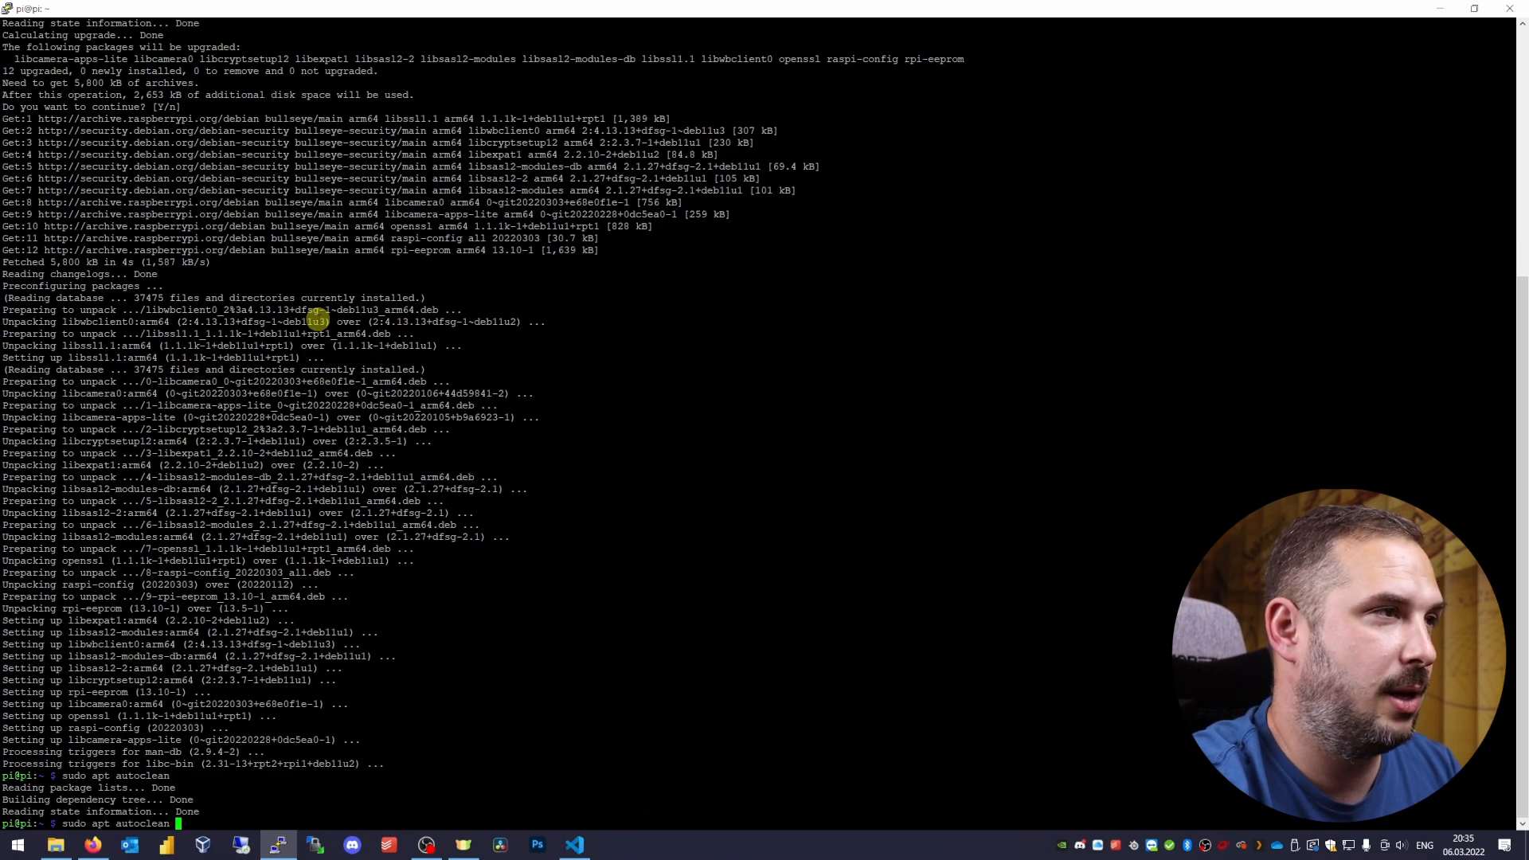
text(sudo apt autoremove)
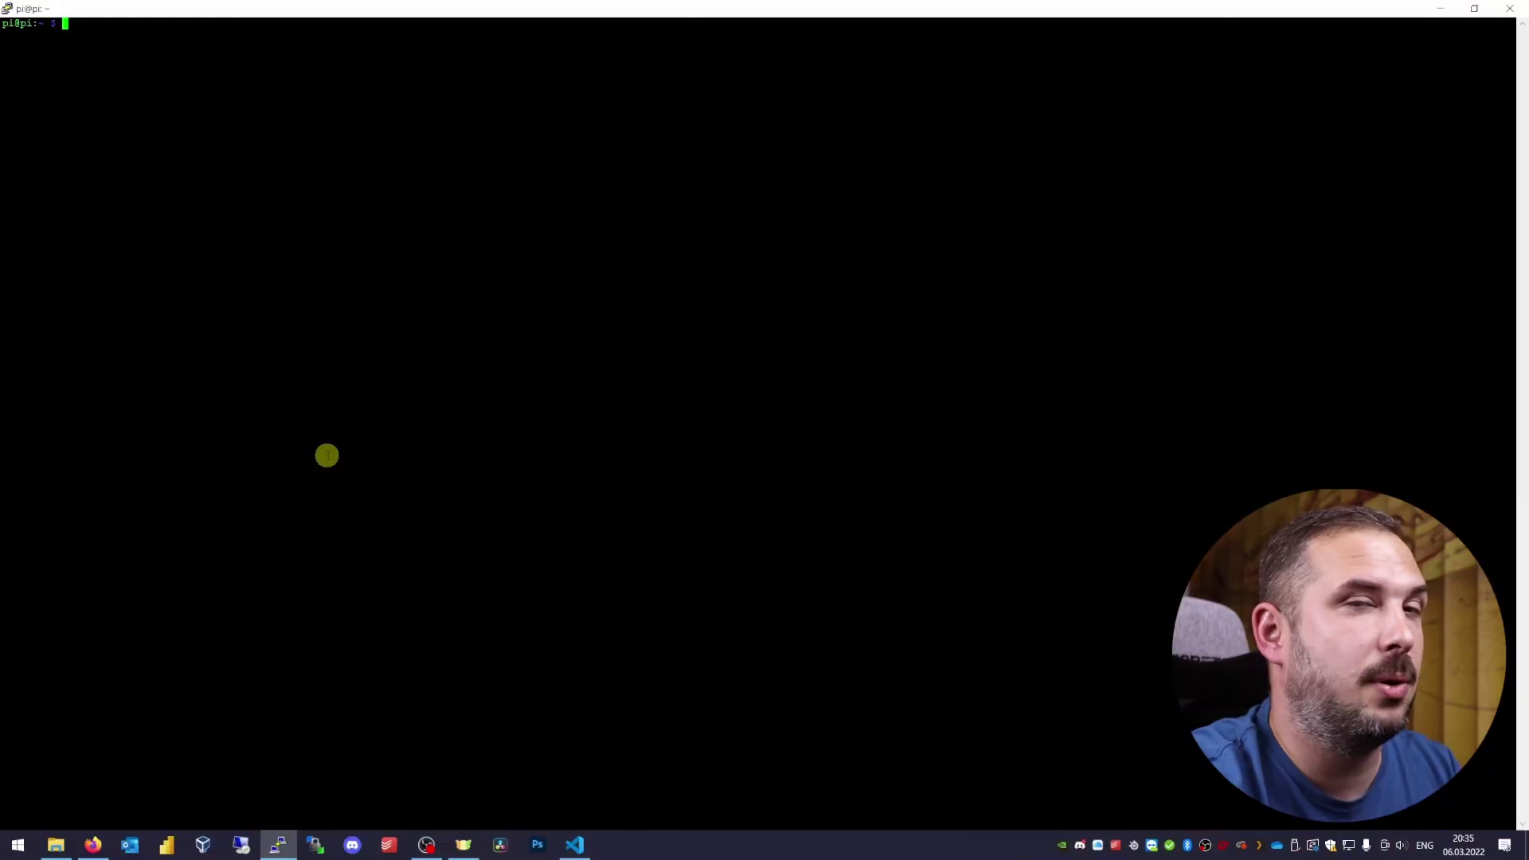
- Change the pi user's password with passwd and open PuTTY's taskbar jump list
text(passwd)
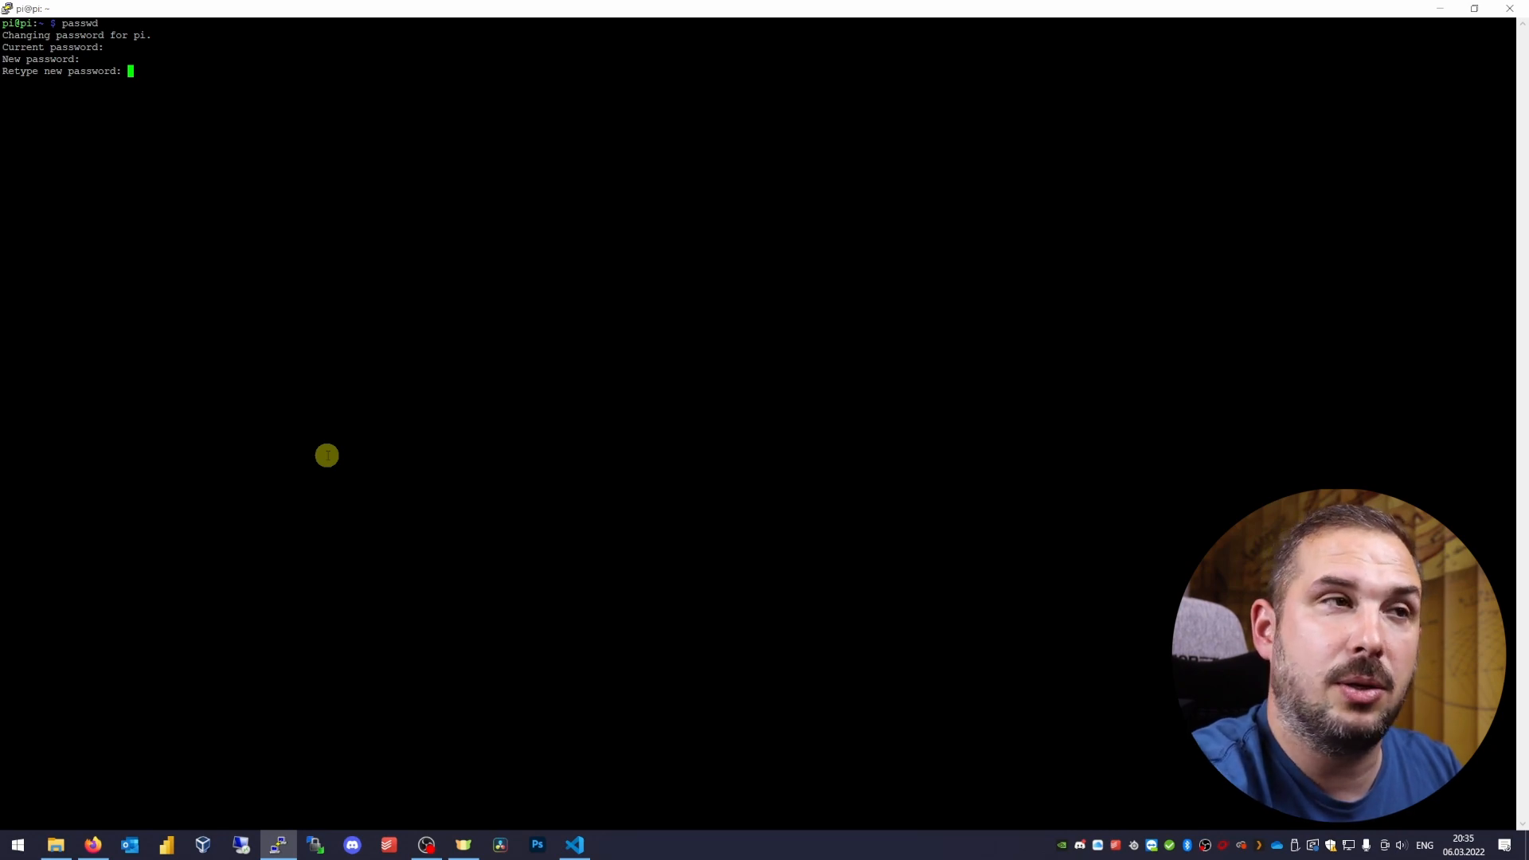
key(Return)
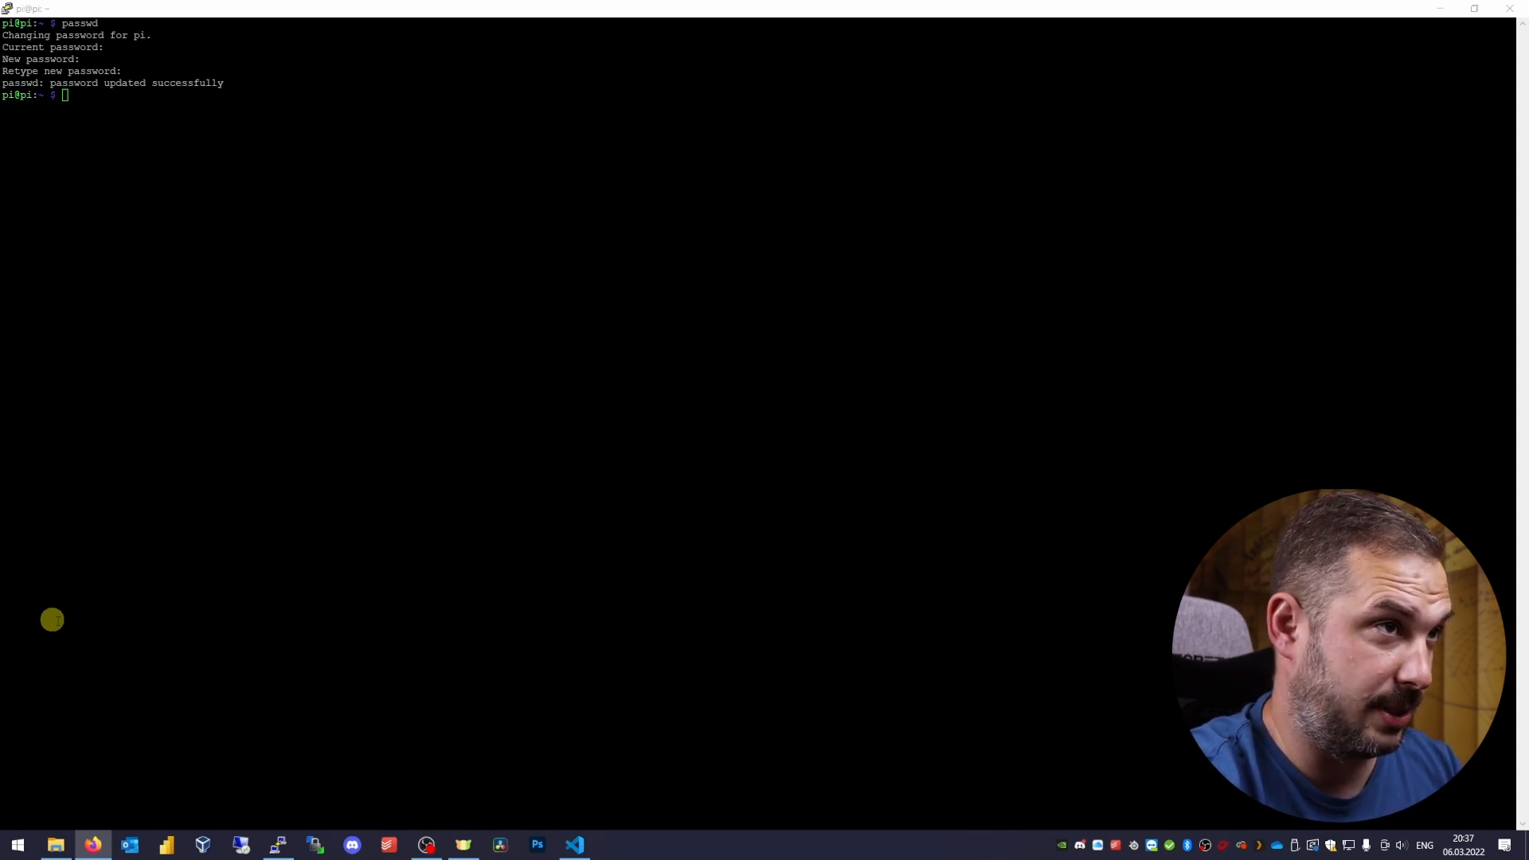
right_click(278, 844)
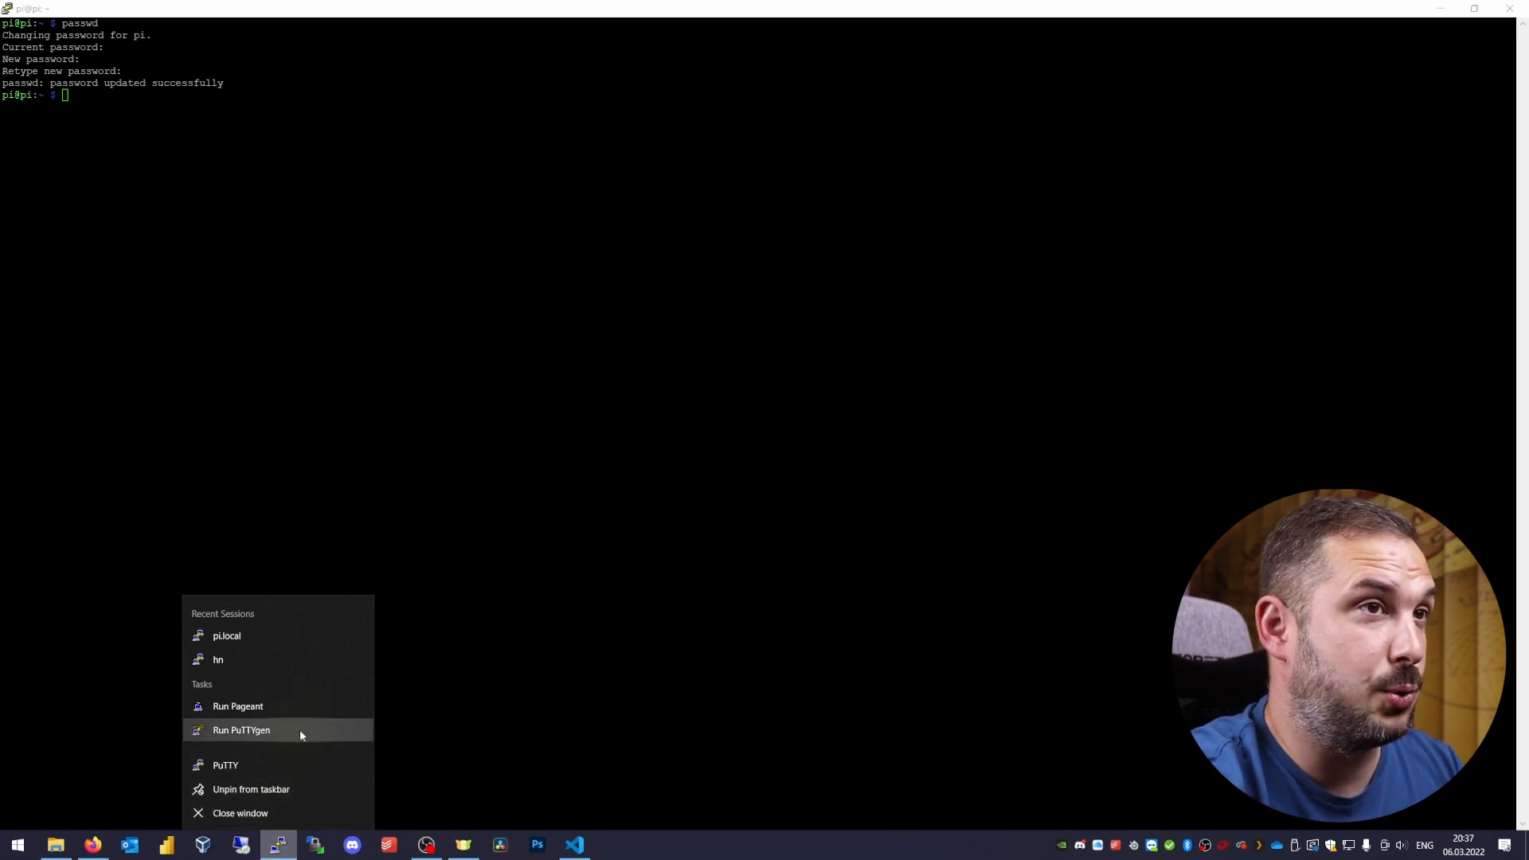
- Launch PuTTYgen, generate a 2048-bit RSA key pair, and begin saving the public key
click(240, 729)
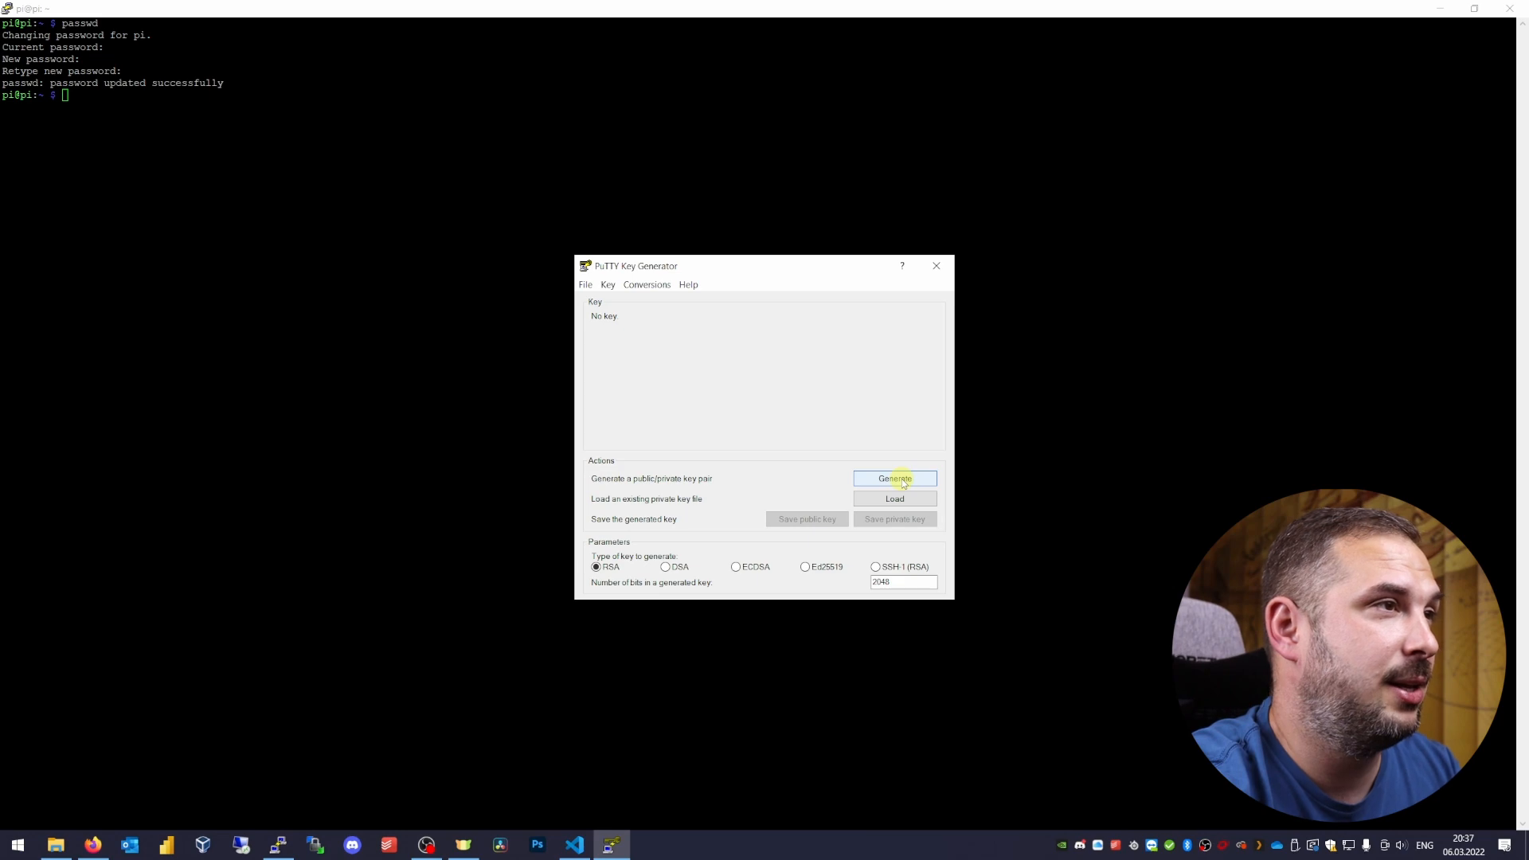
click(895, 478)
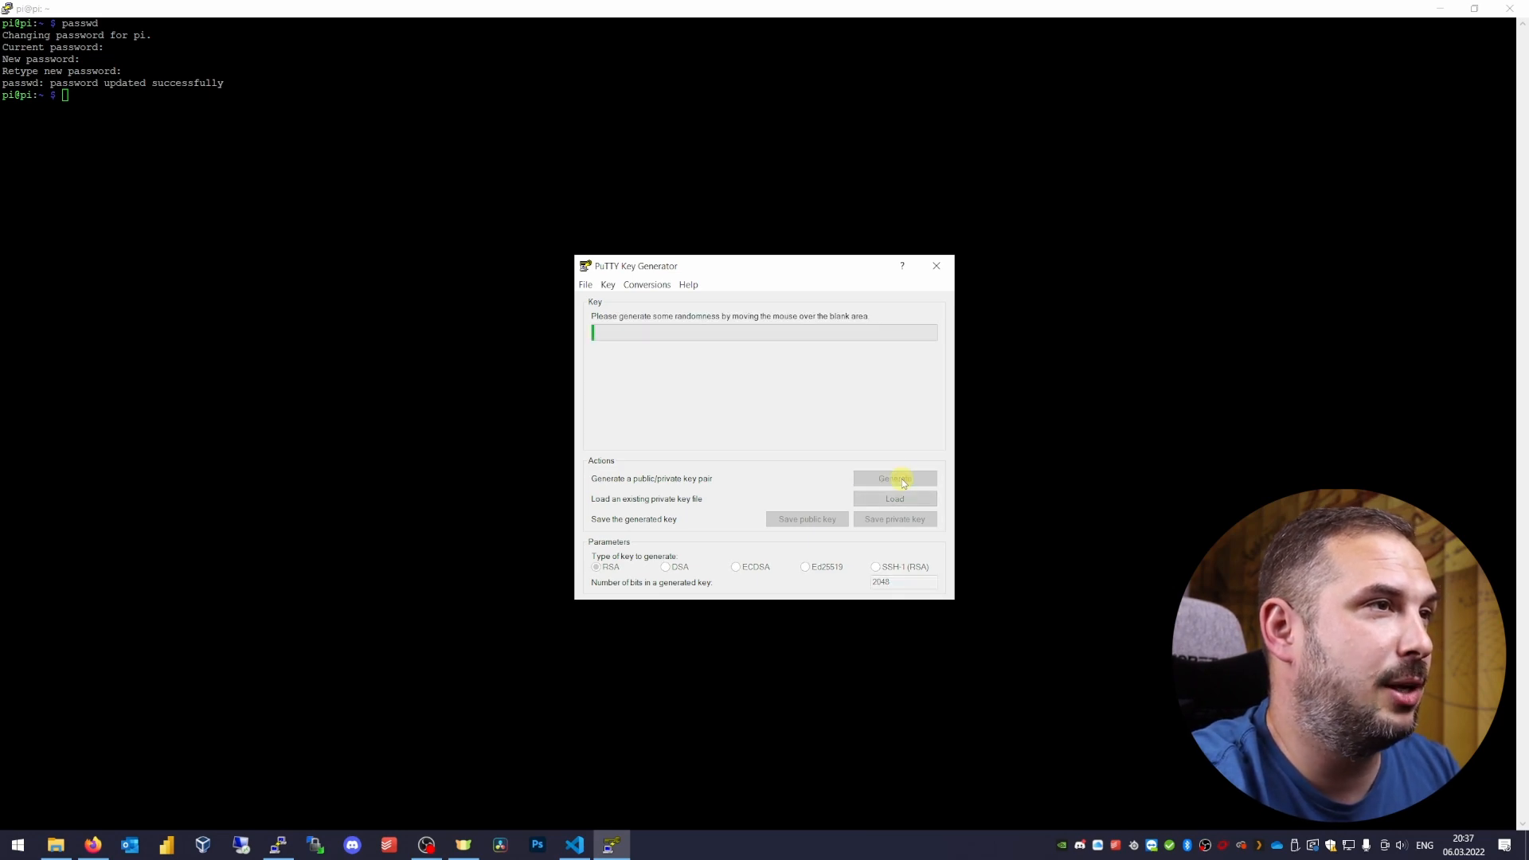
click(894, 478)
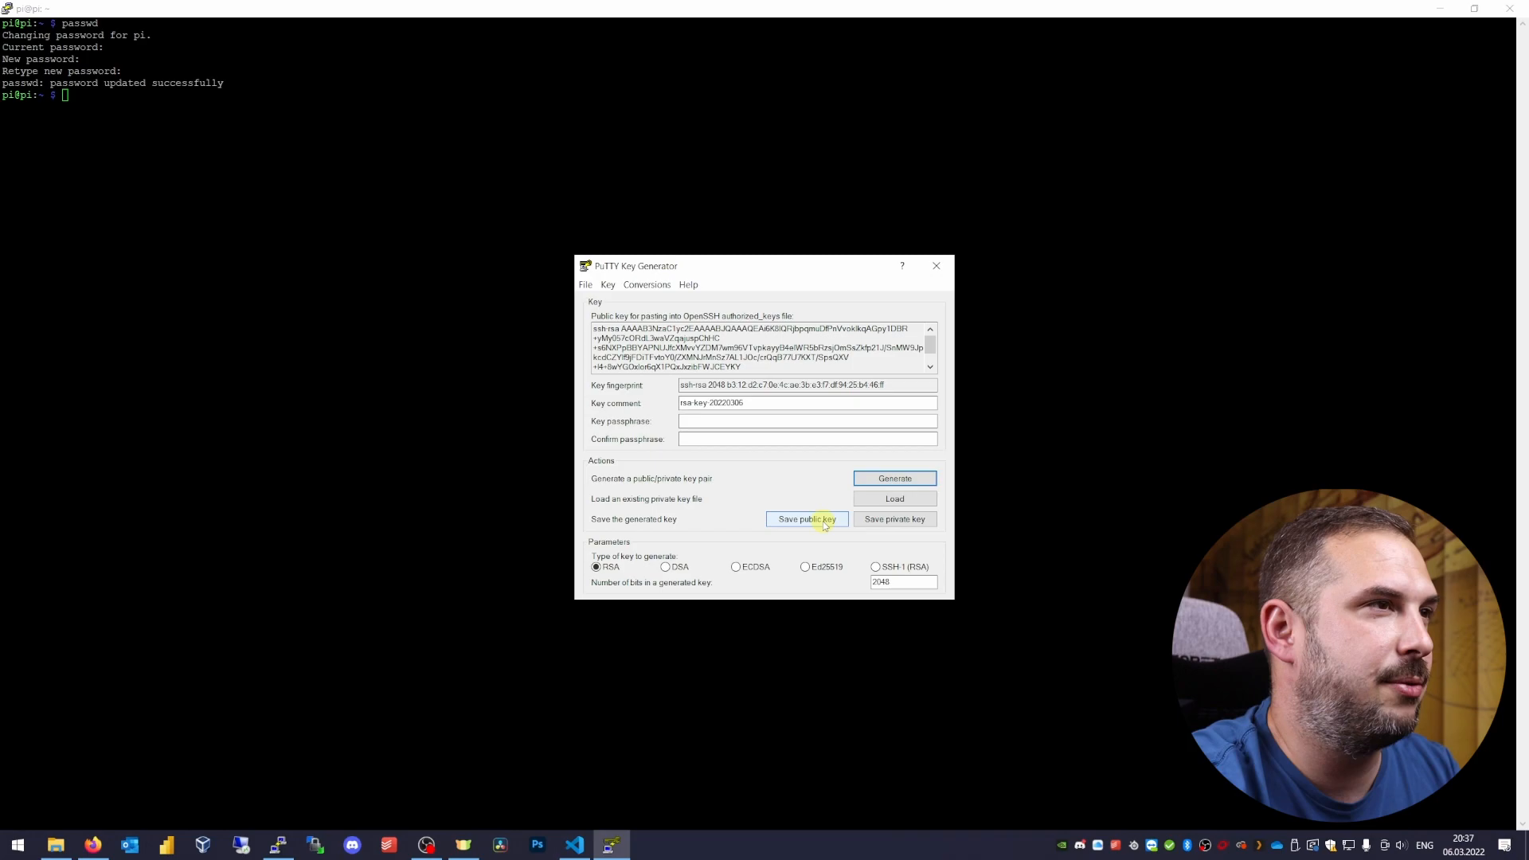
click(806, 517)
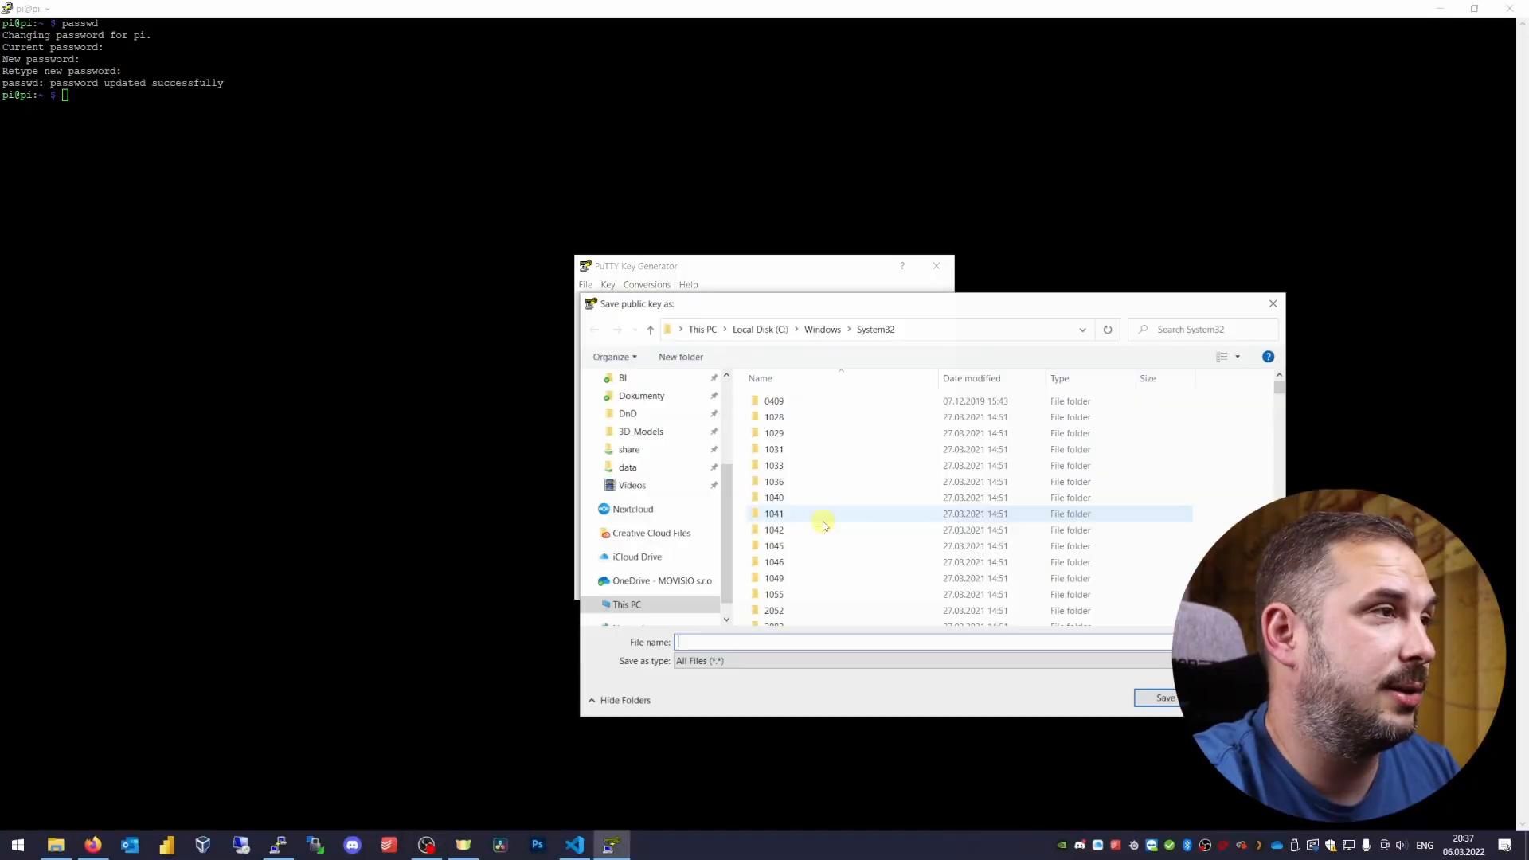
- Store the public key file as 'my_public' in the Downloads folder
click(640, 443)
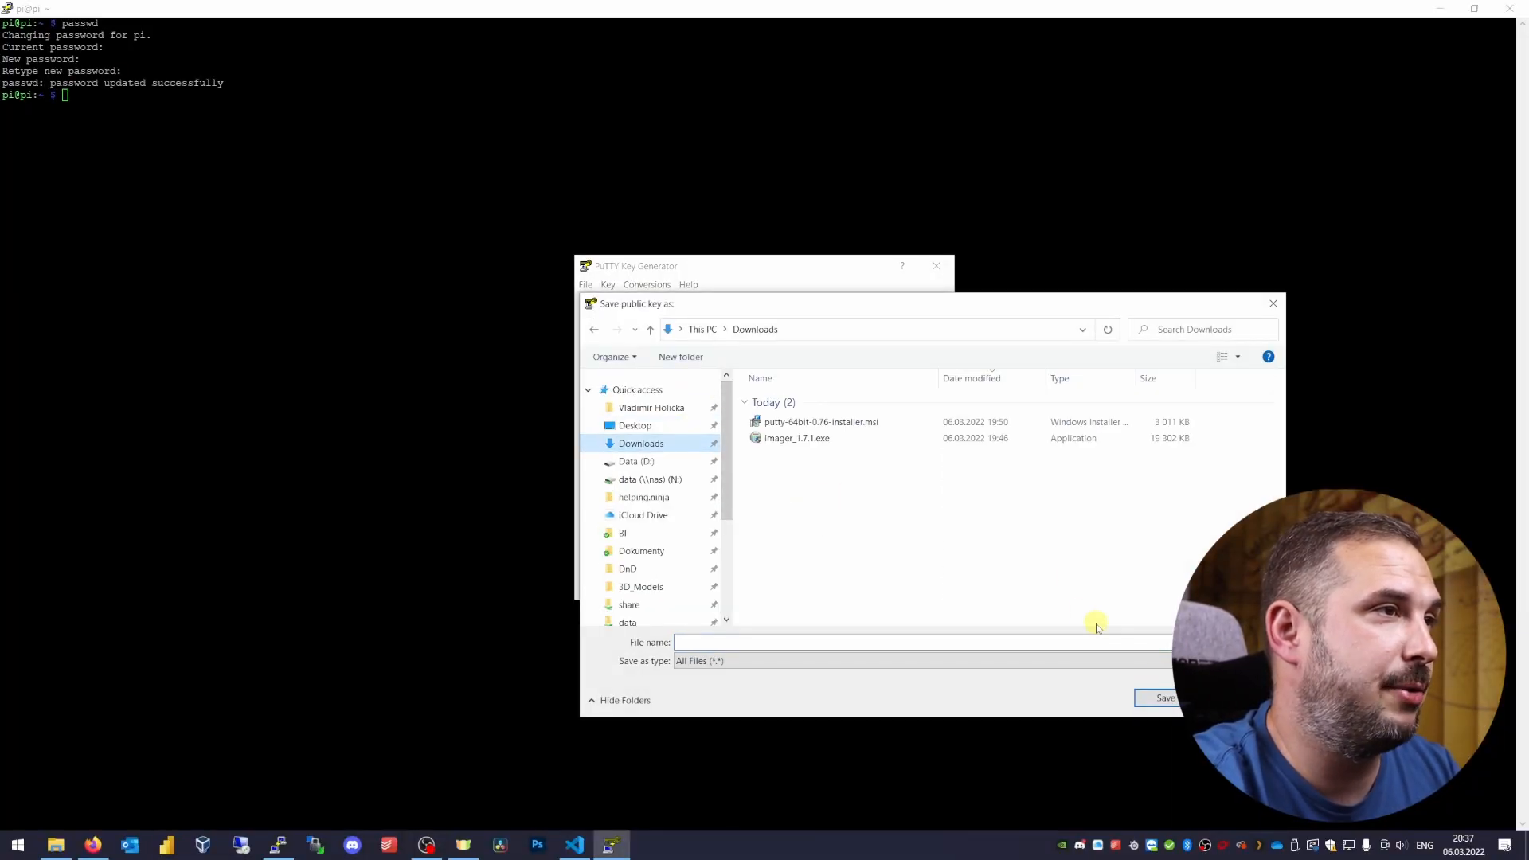
mouse_move(905, 539)
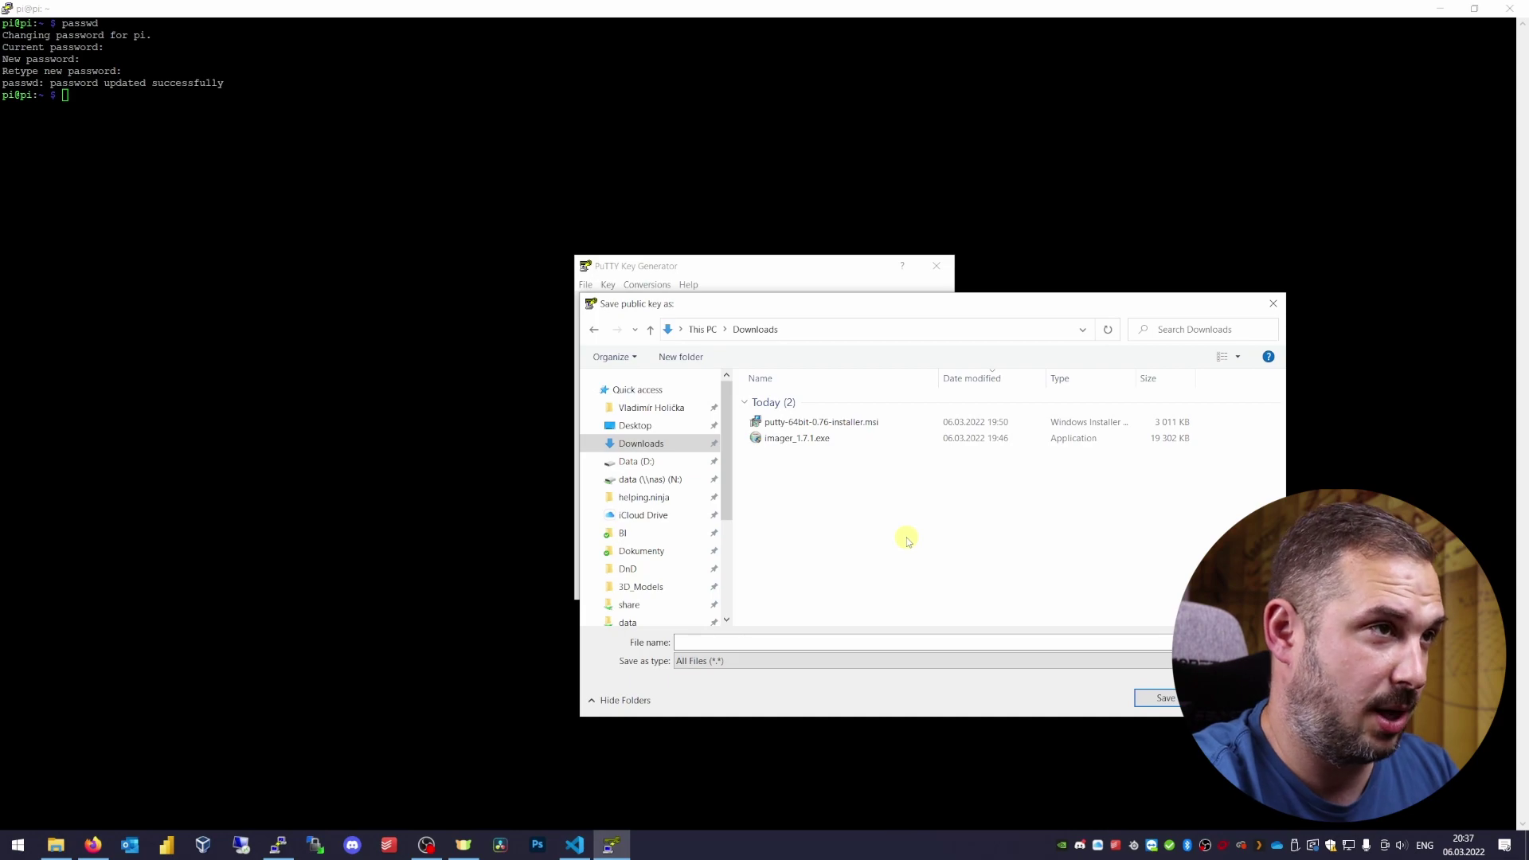
mouse_move(979, 577)
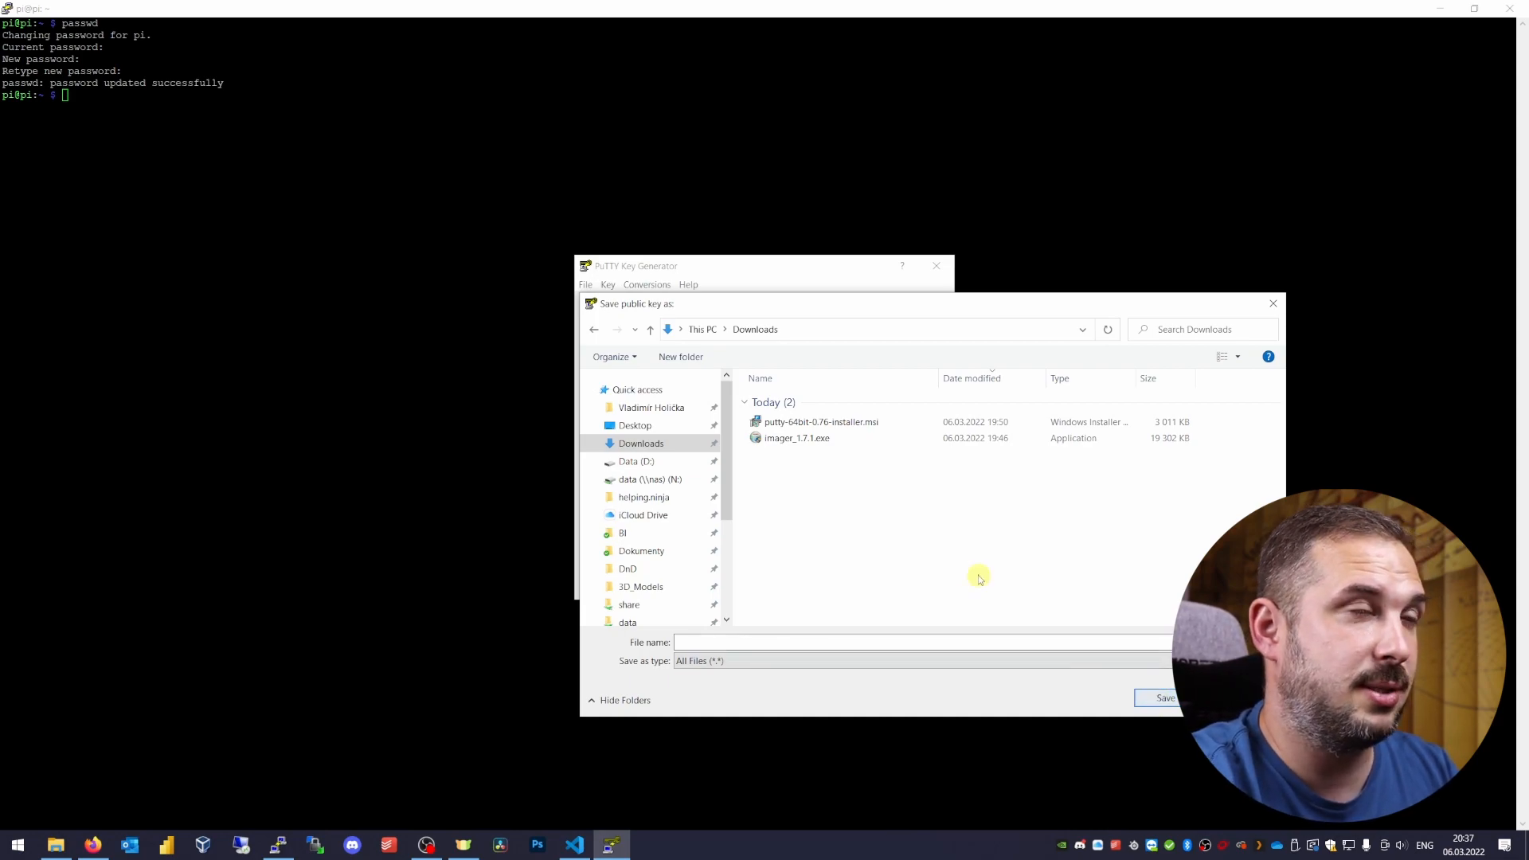
click(814, 642)
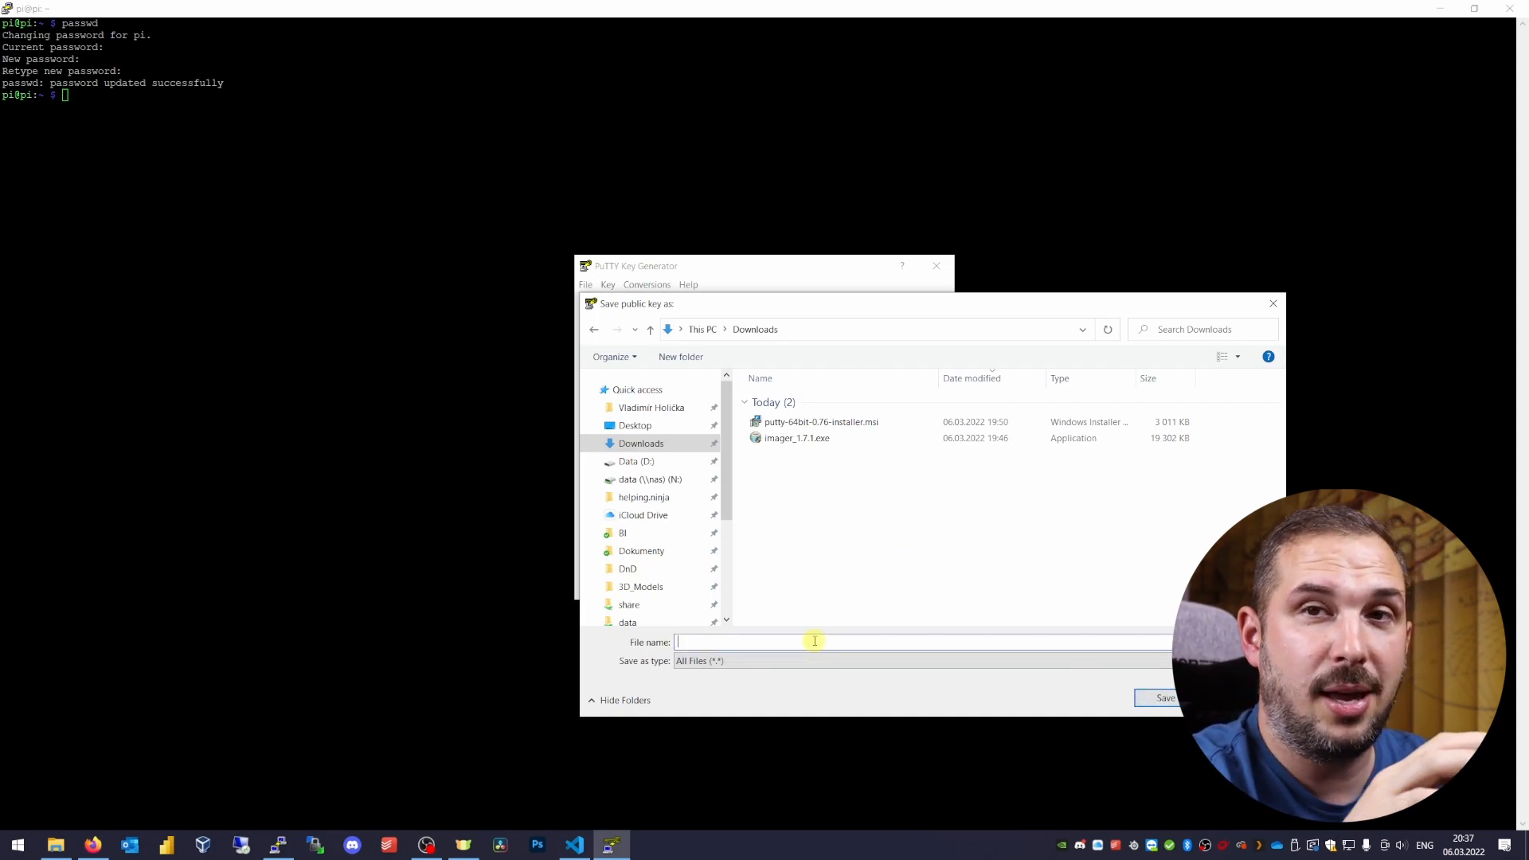
text(my_public)
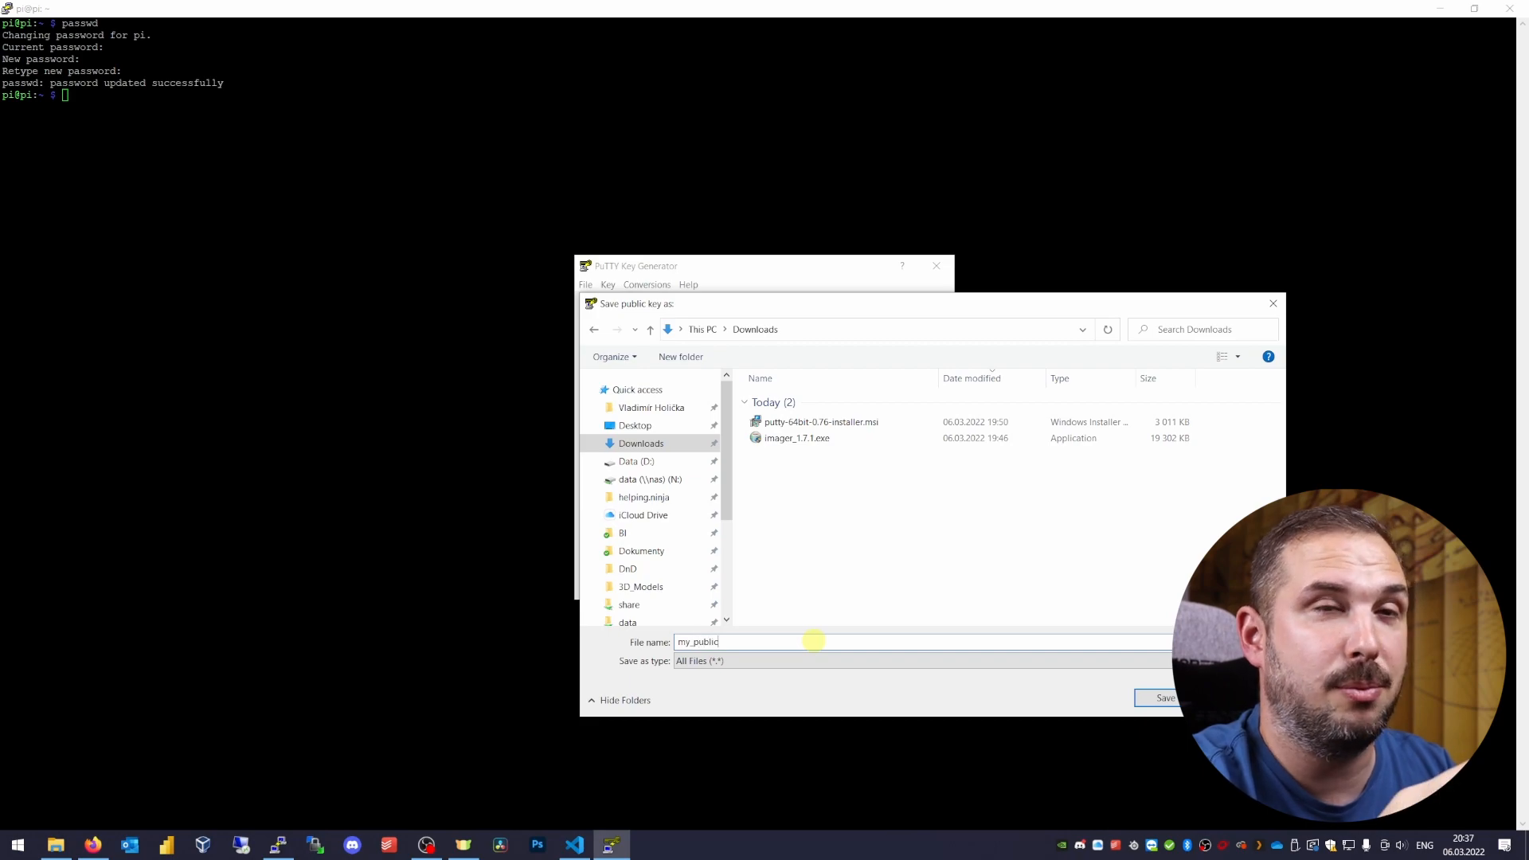
click(1166, 697)
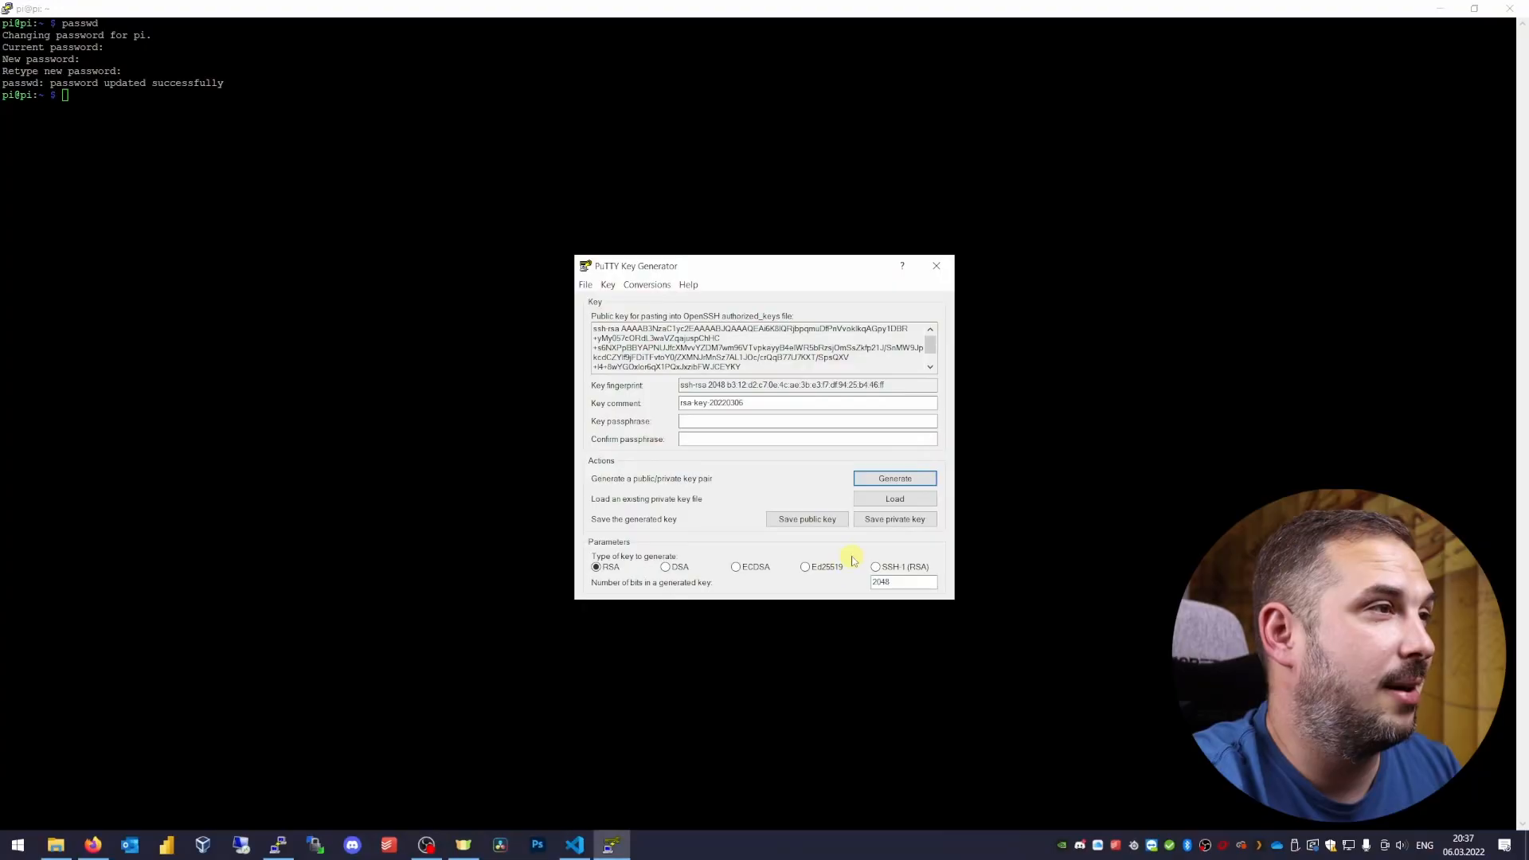
- Save the private key to a 'my_' file, accepting the no-passphrase warning
click(894, 518)
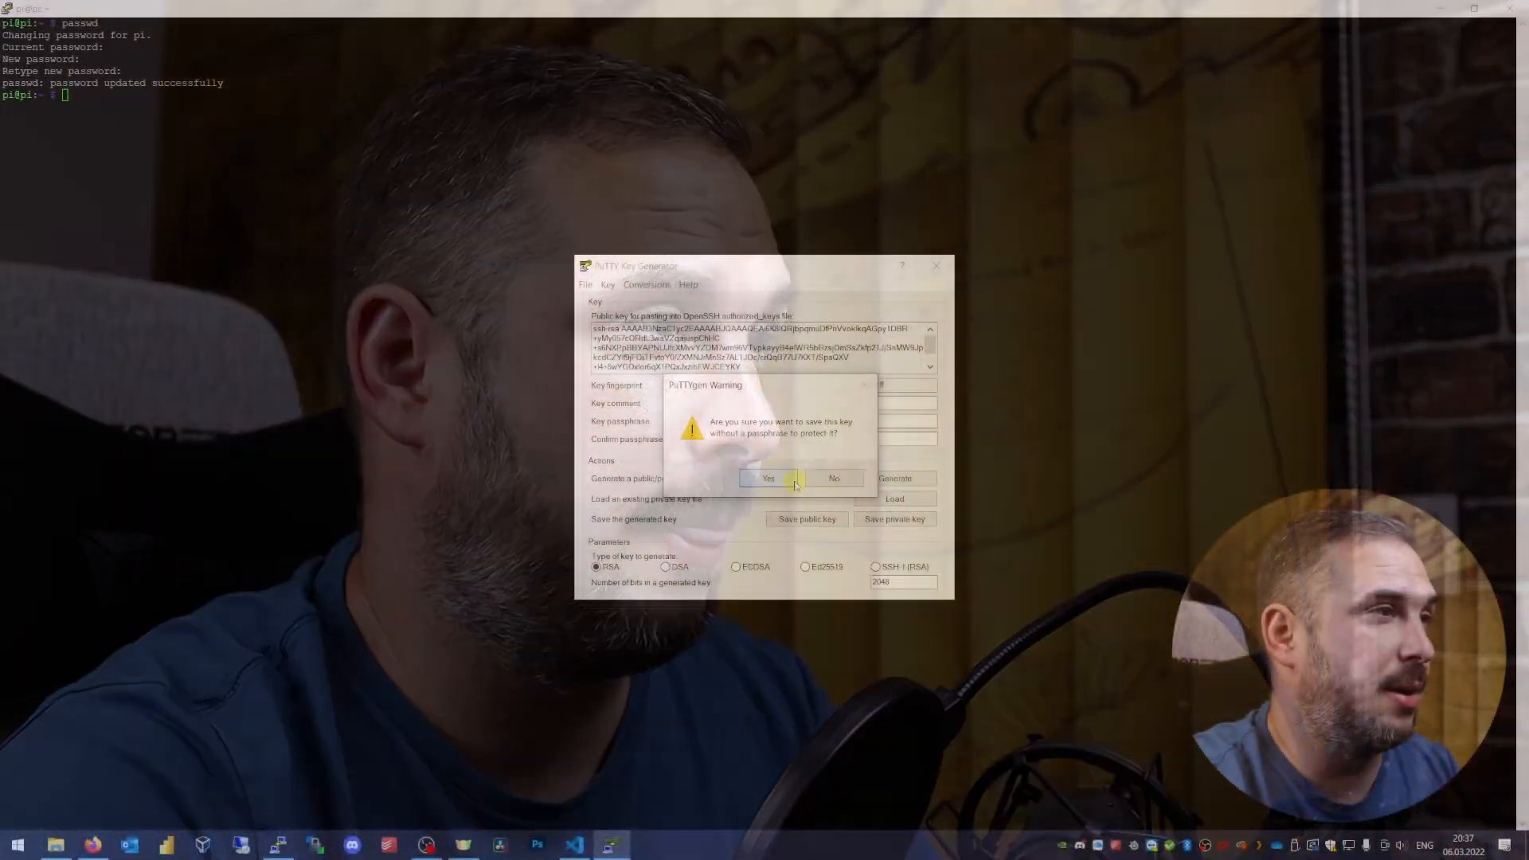
click(769, 478)
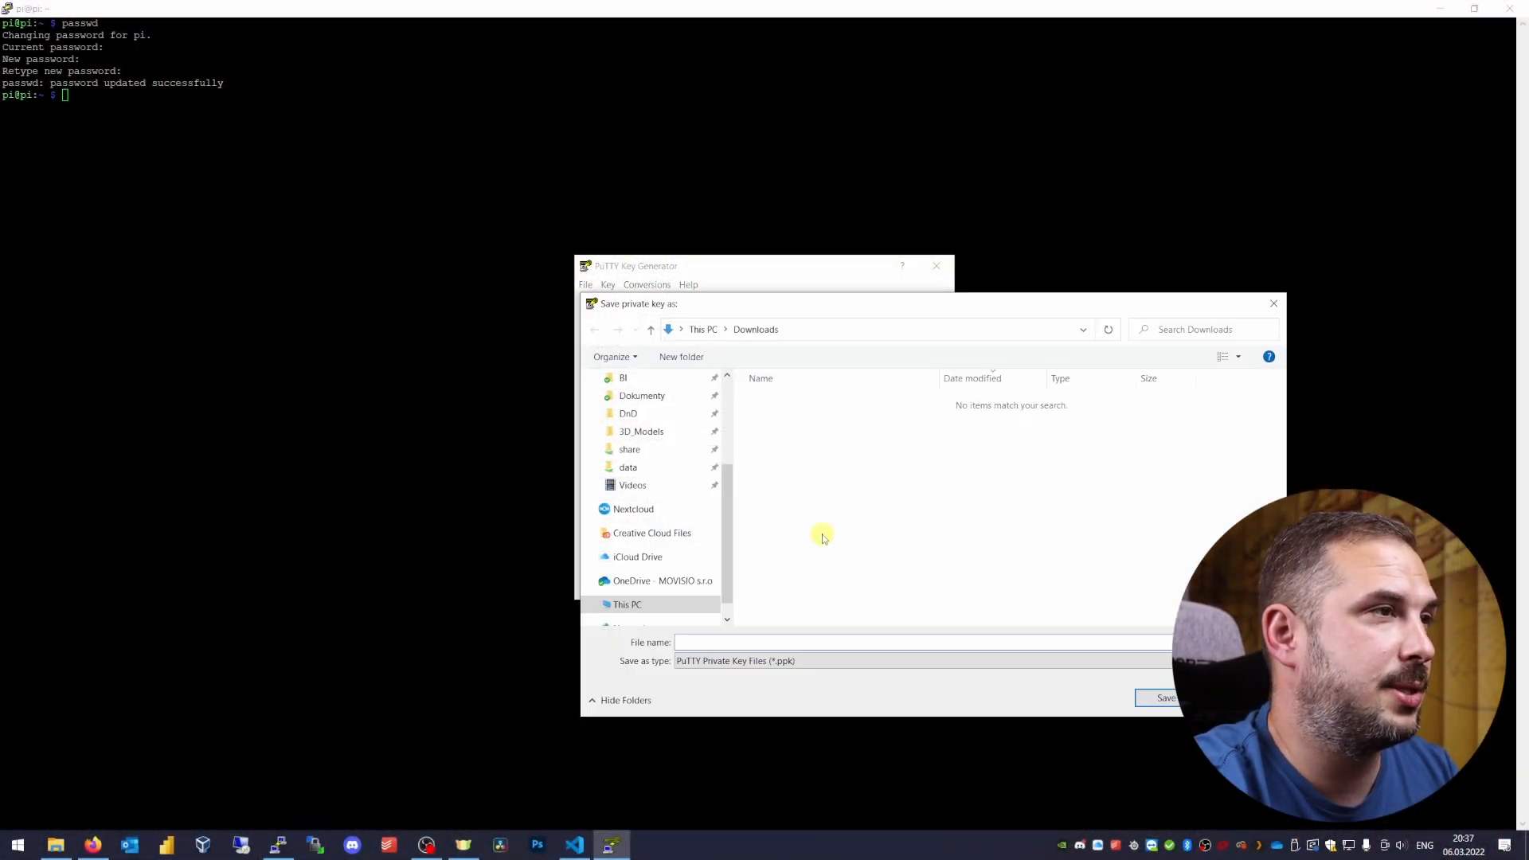
text(my_)
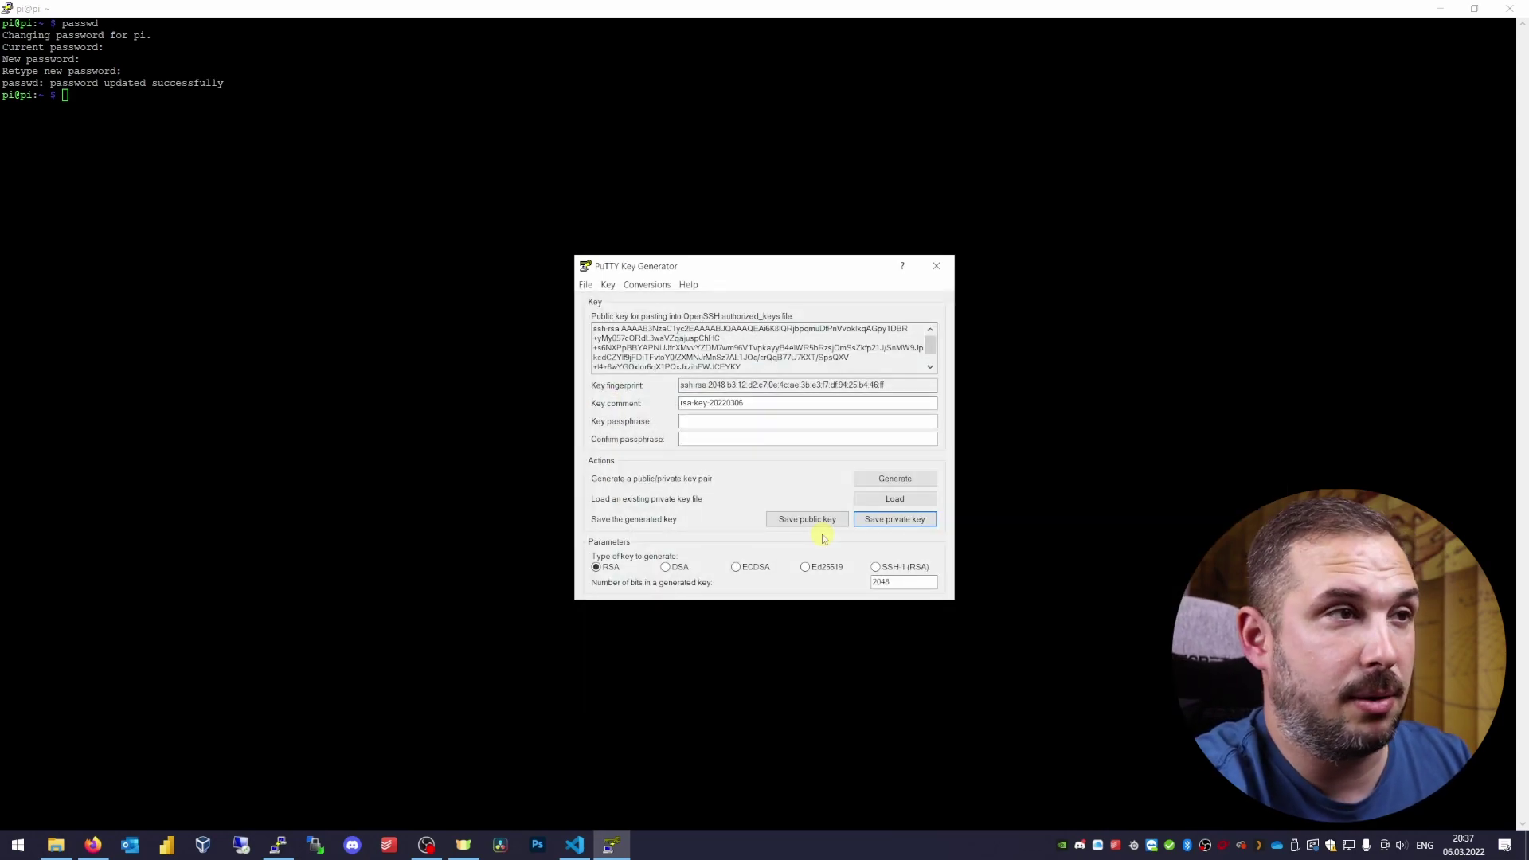
click(894, 478)
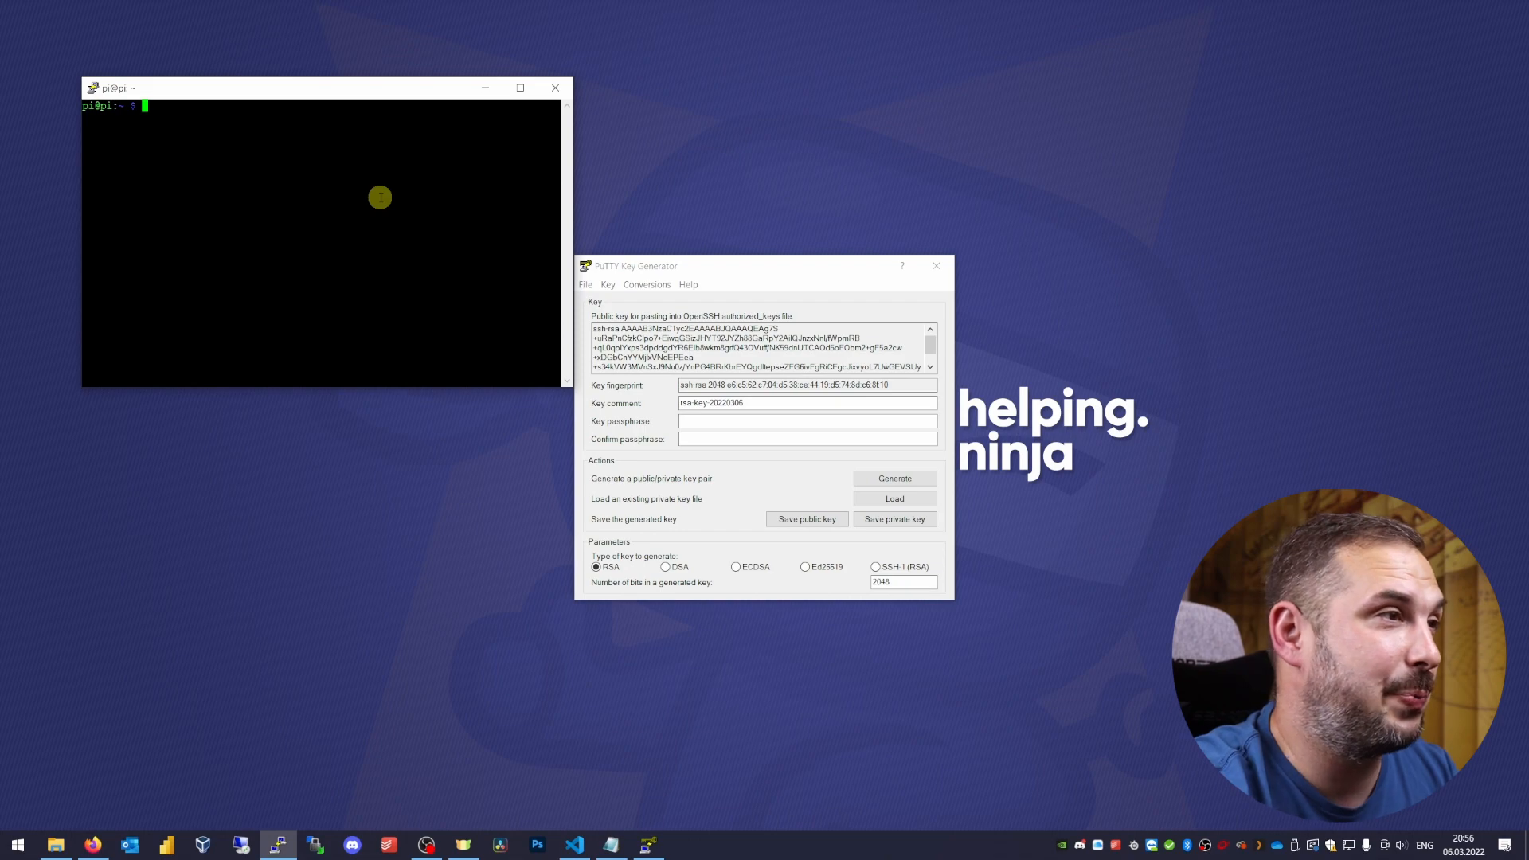
- Create ~/.ssh with mode 700 using install -d -m 700
text(install)
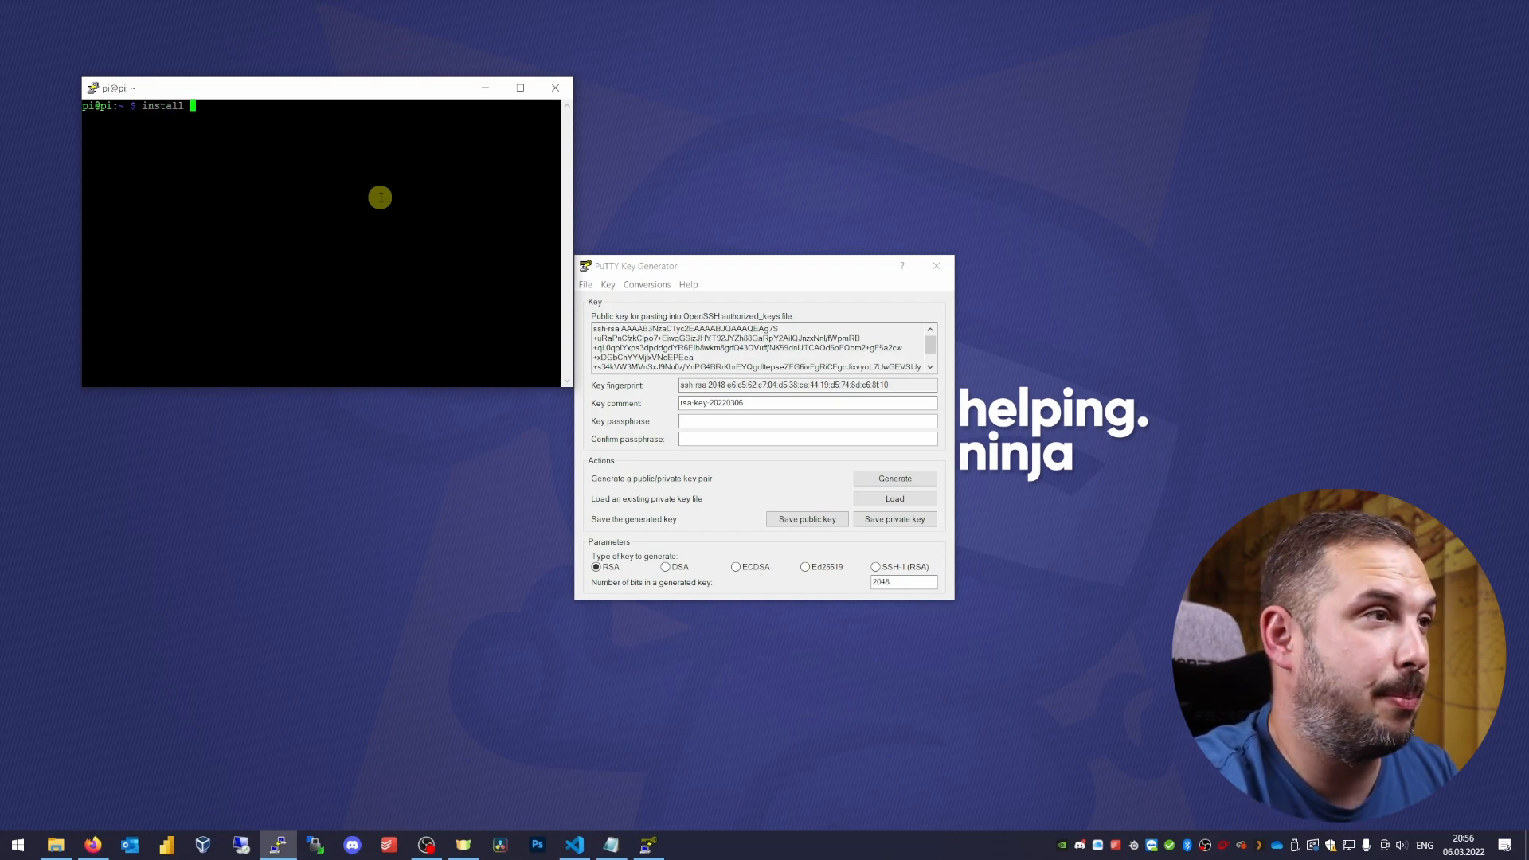
text(-d -m)
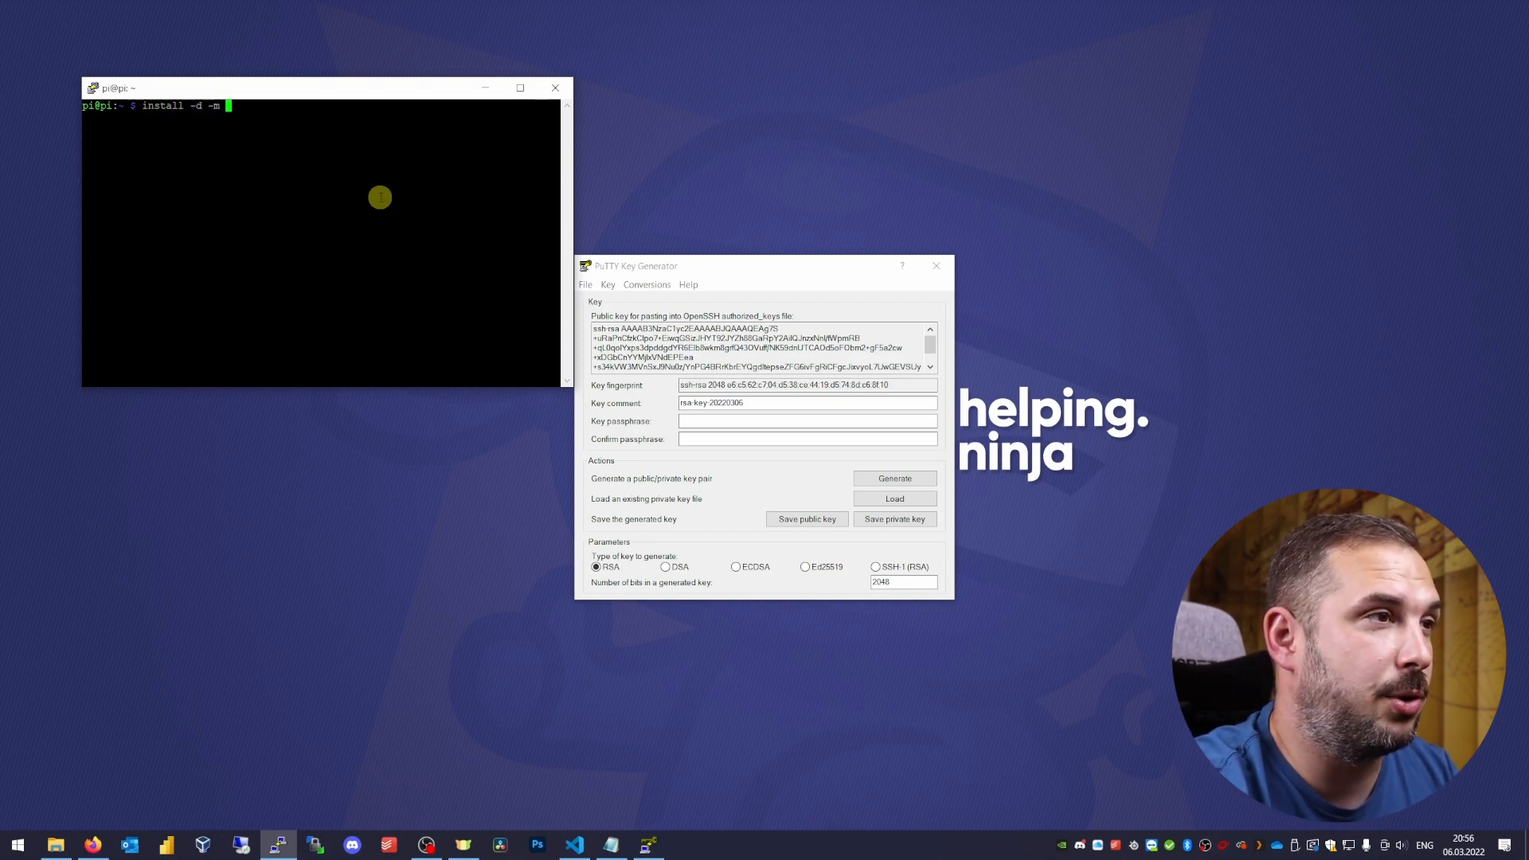
text(700 ~/)
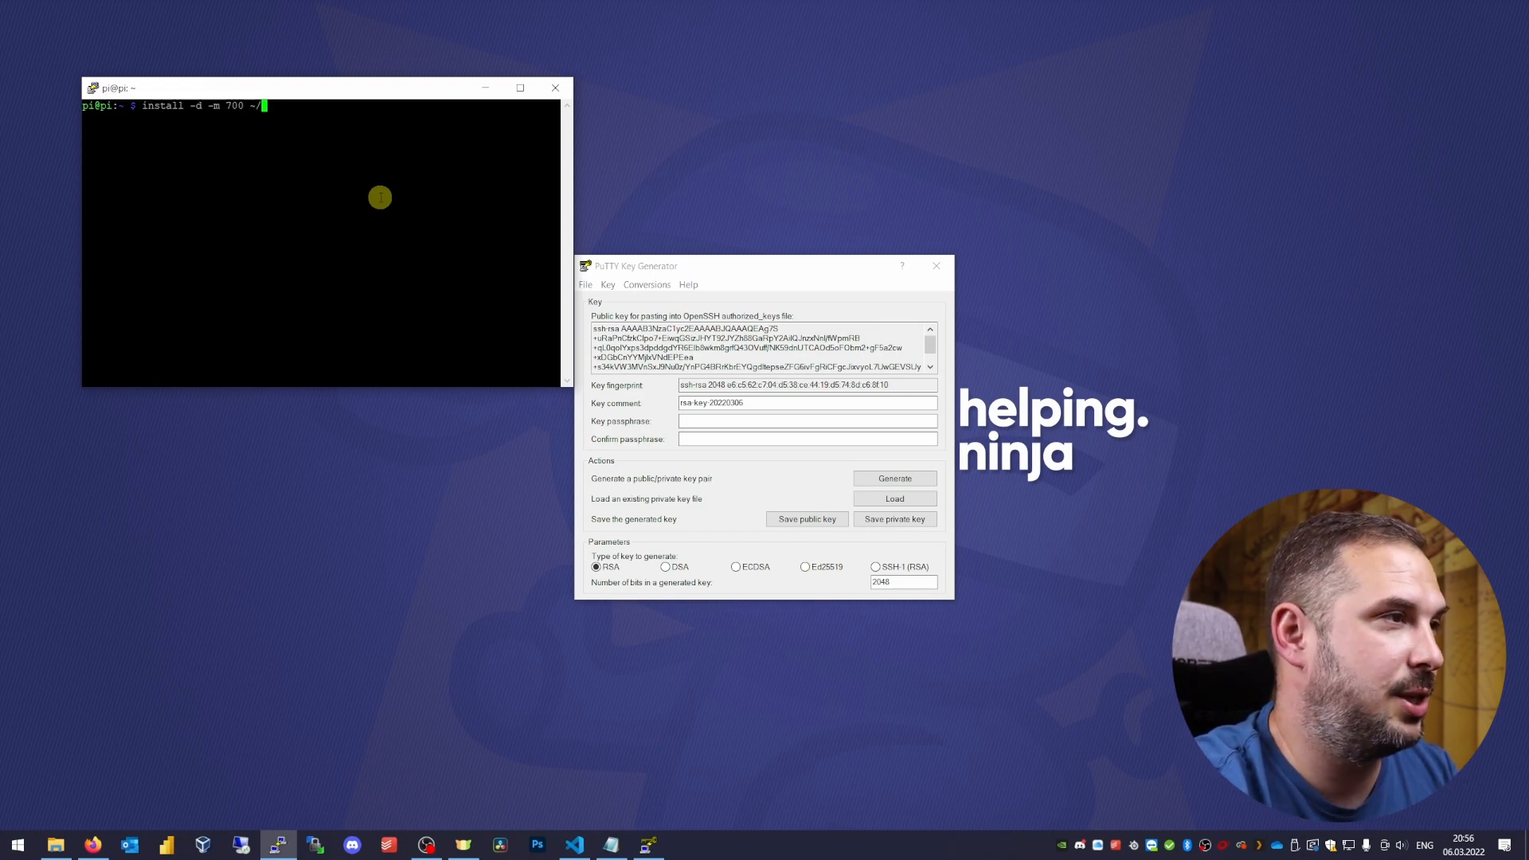
text(.ssh)
text(vim)
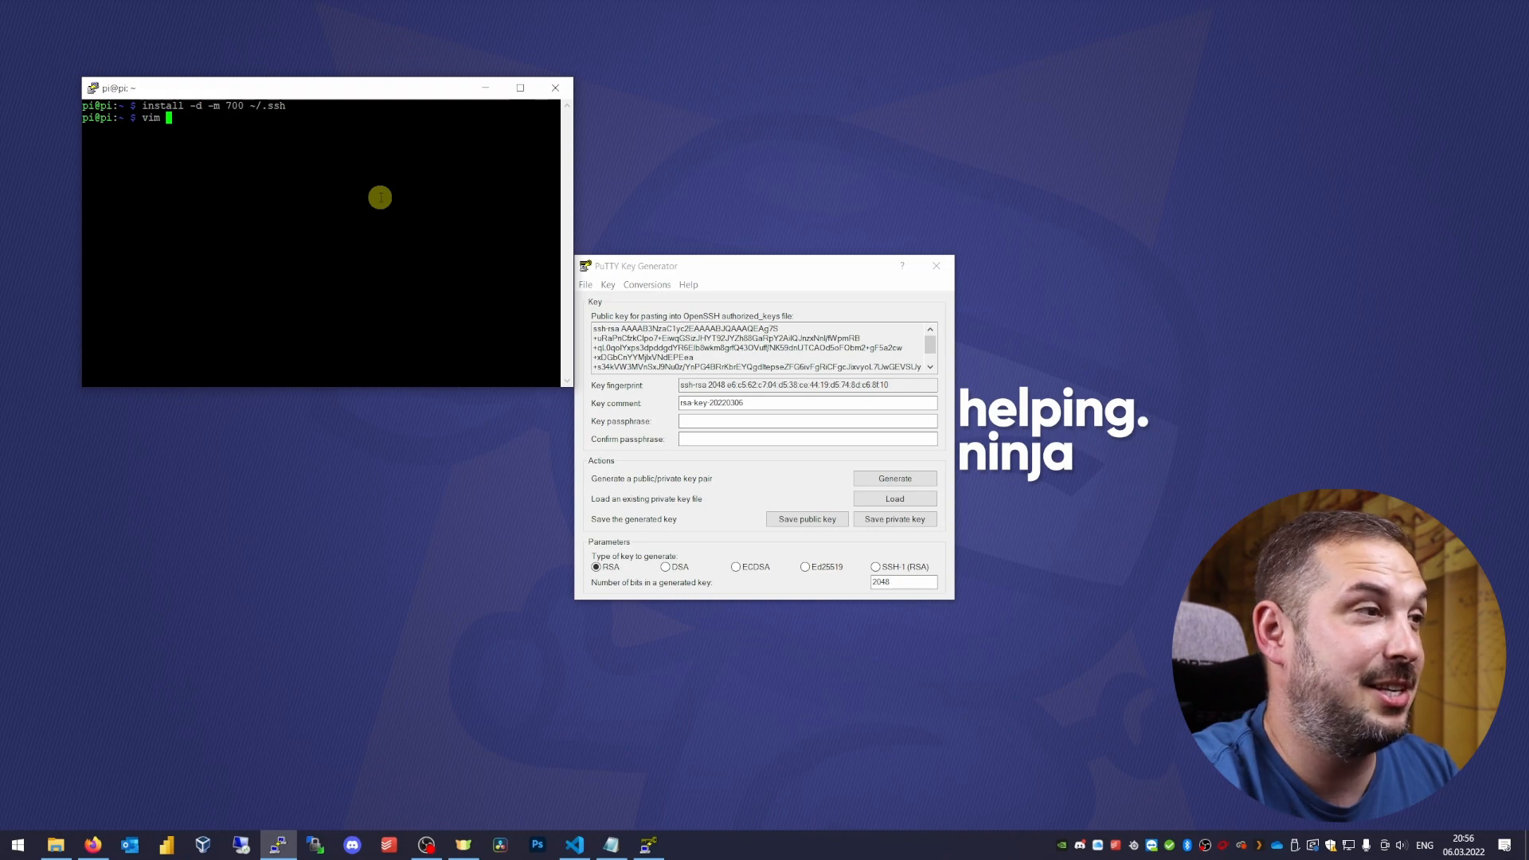
- Open .ssh/authorized_keys in vim
text(.)
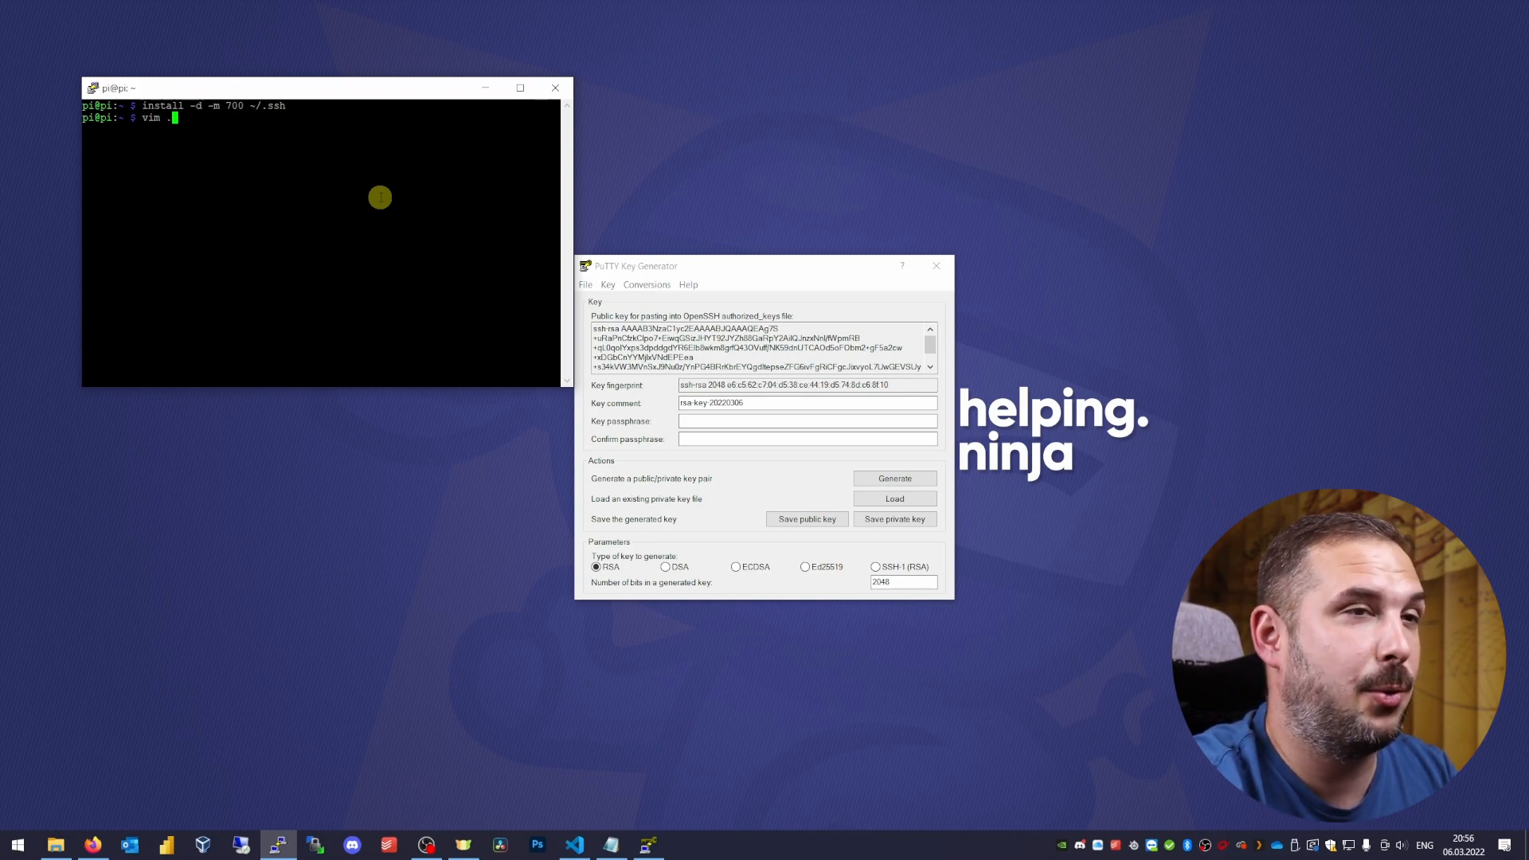
text(ssh/authorized_)
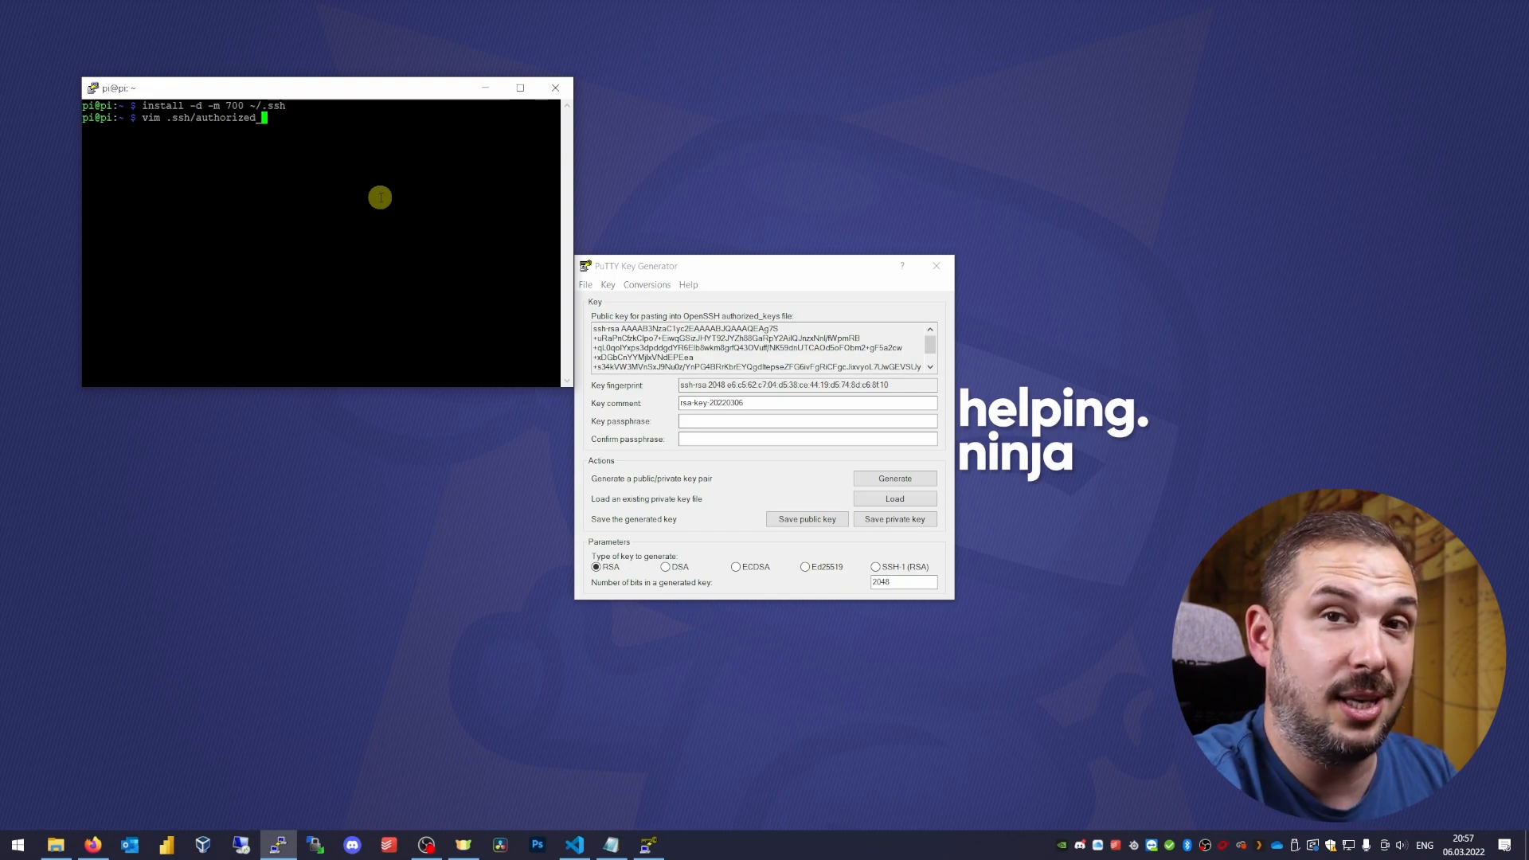
text(keys)
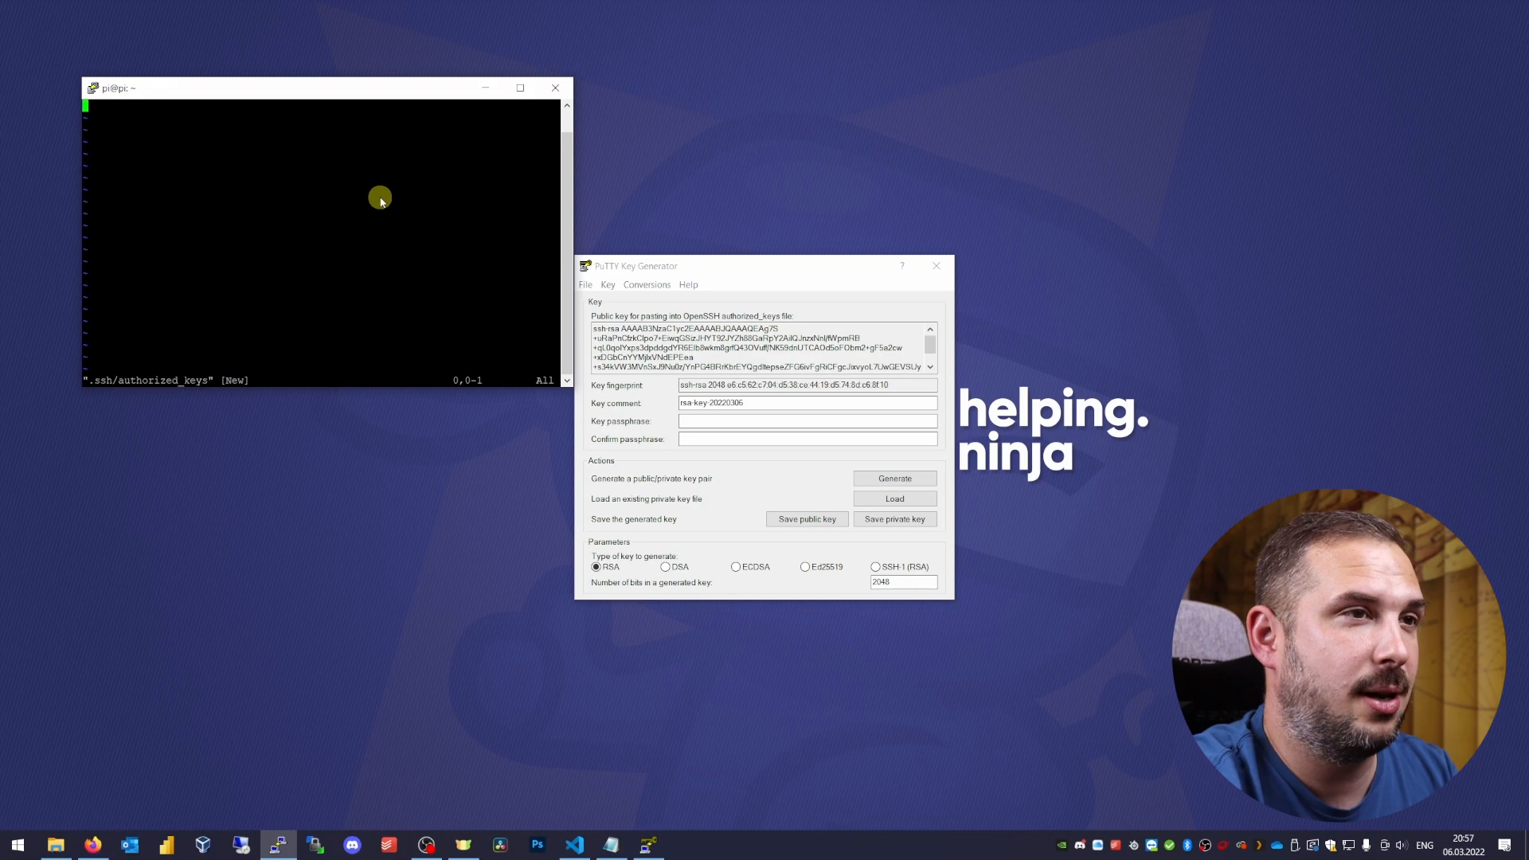
- Paste the PuTTYgen public key into ~/.ssh/authorized_keys, save, and list .ssh to confirm the 398-byte file
key(i)
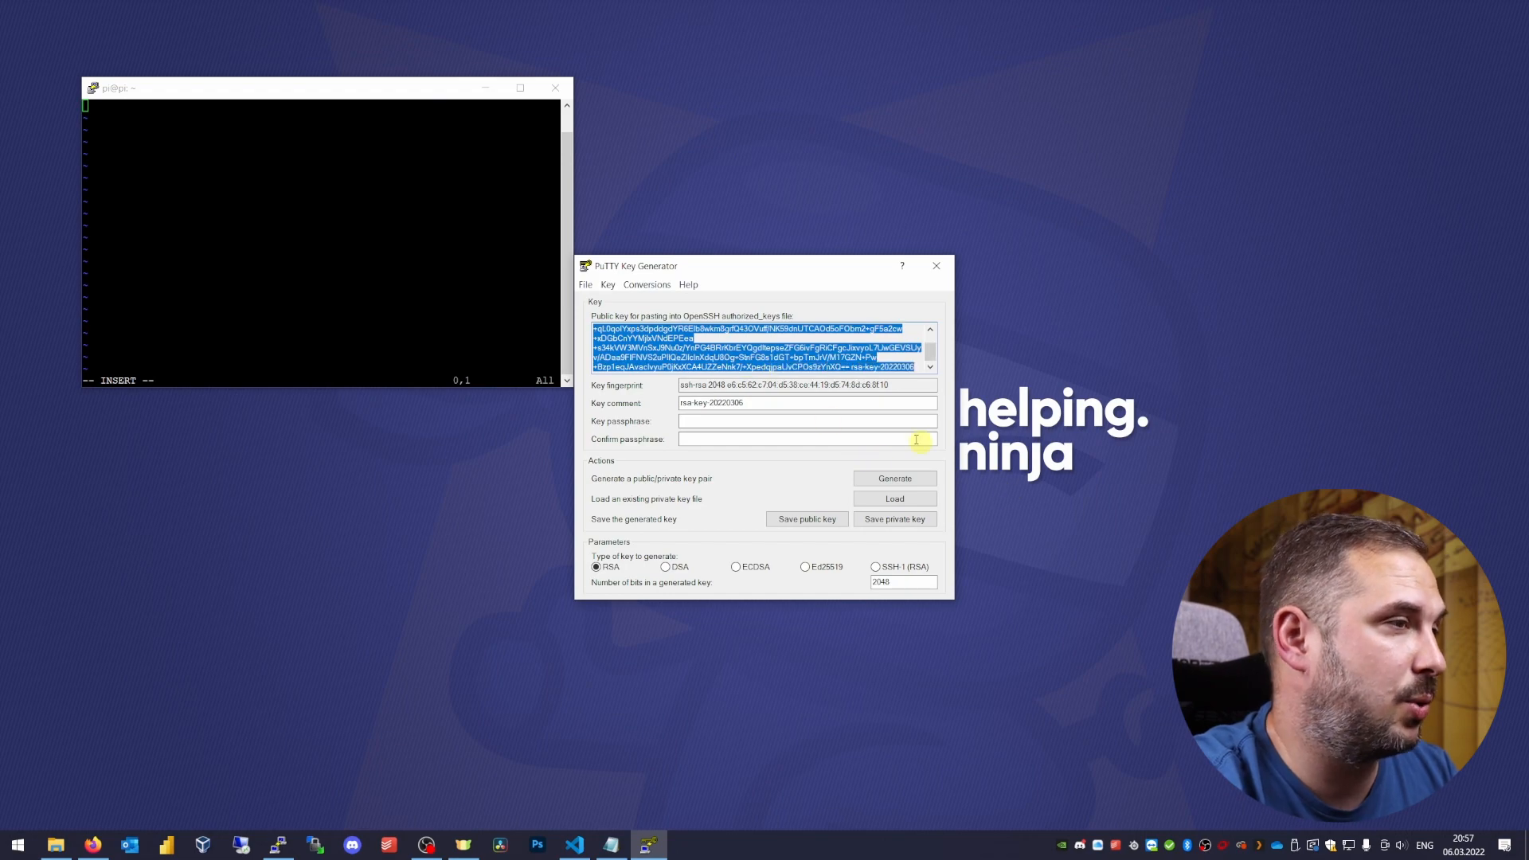
mouse_move(468, 265)
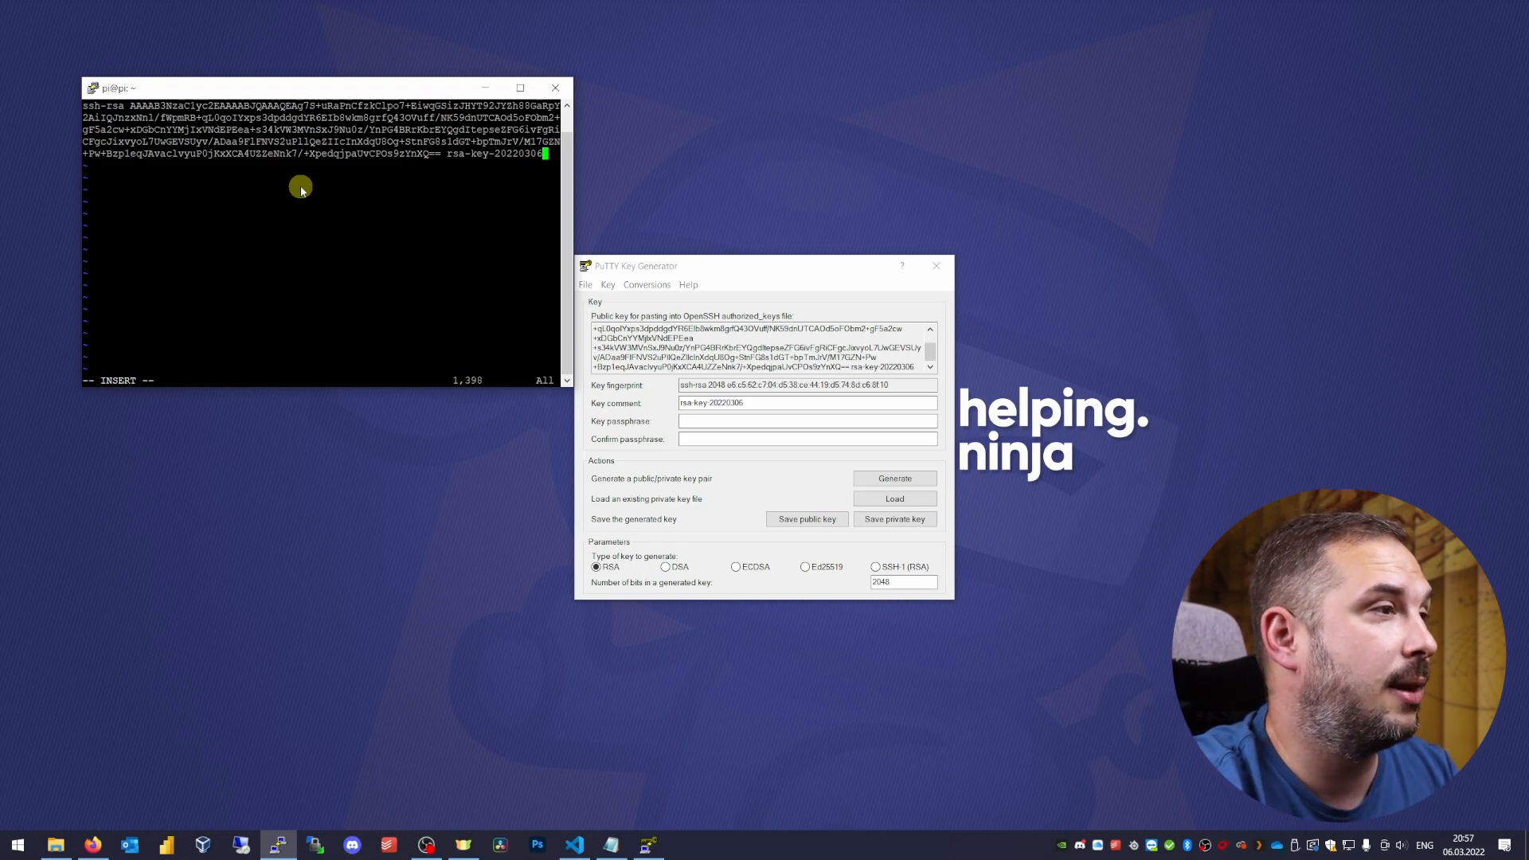
mouse_move(422, 260)
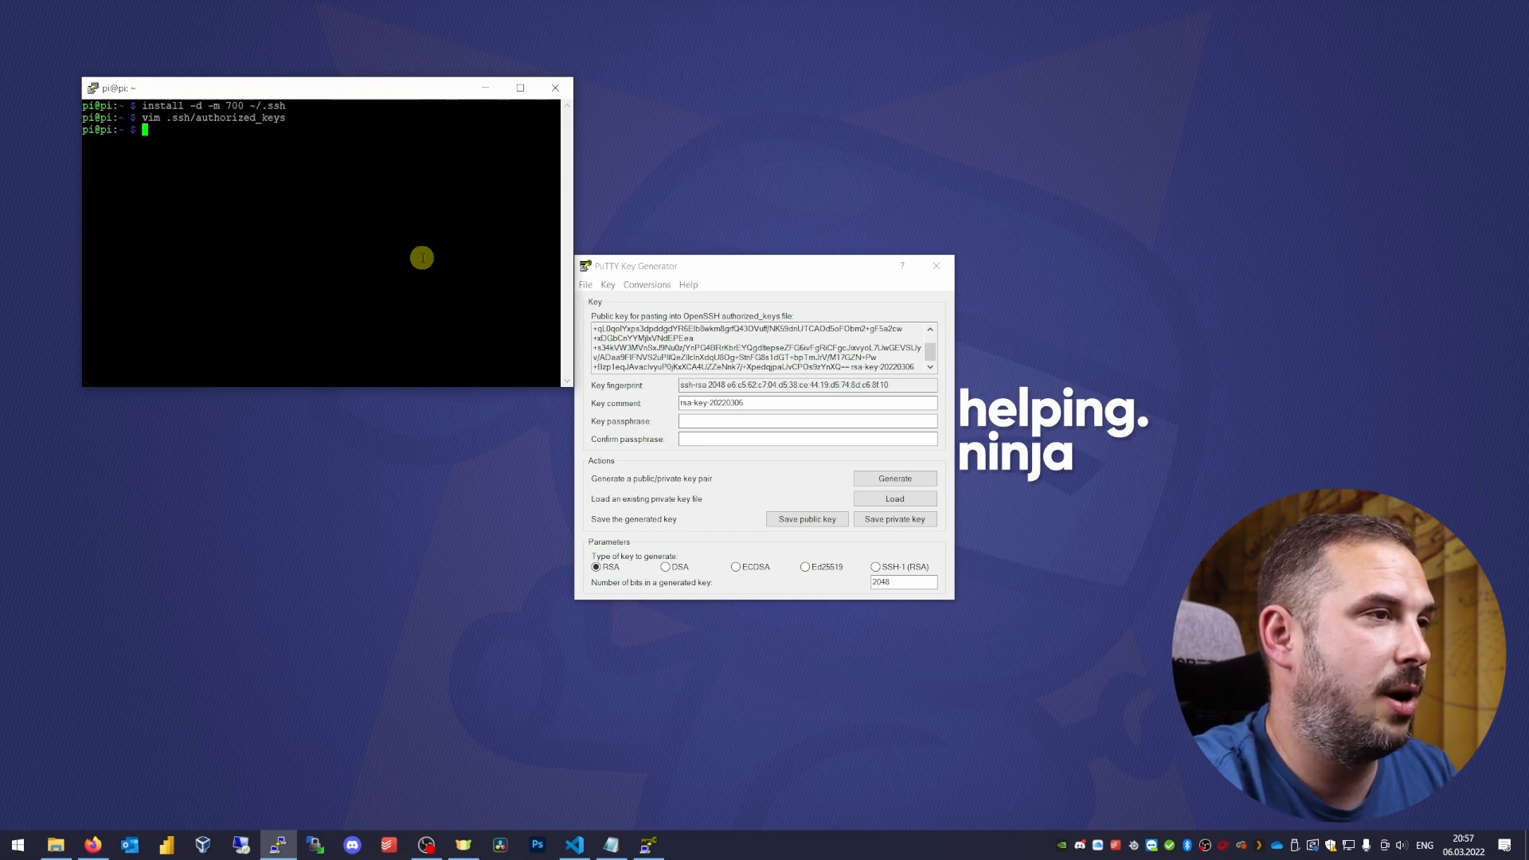
text(ls -la .ssh/)
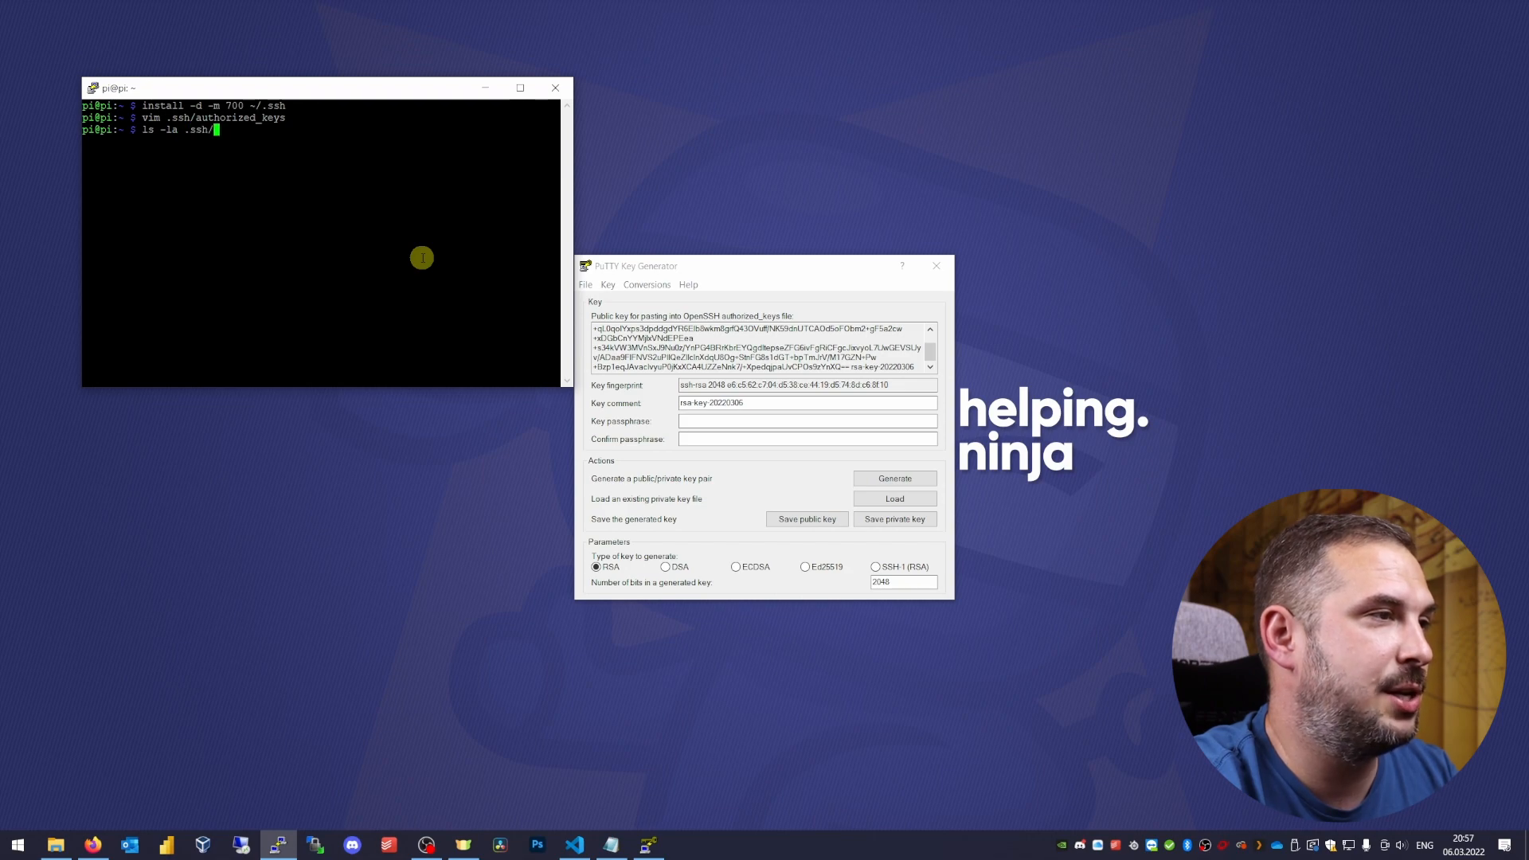
key(Return)
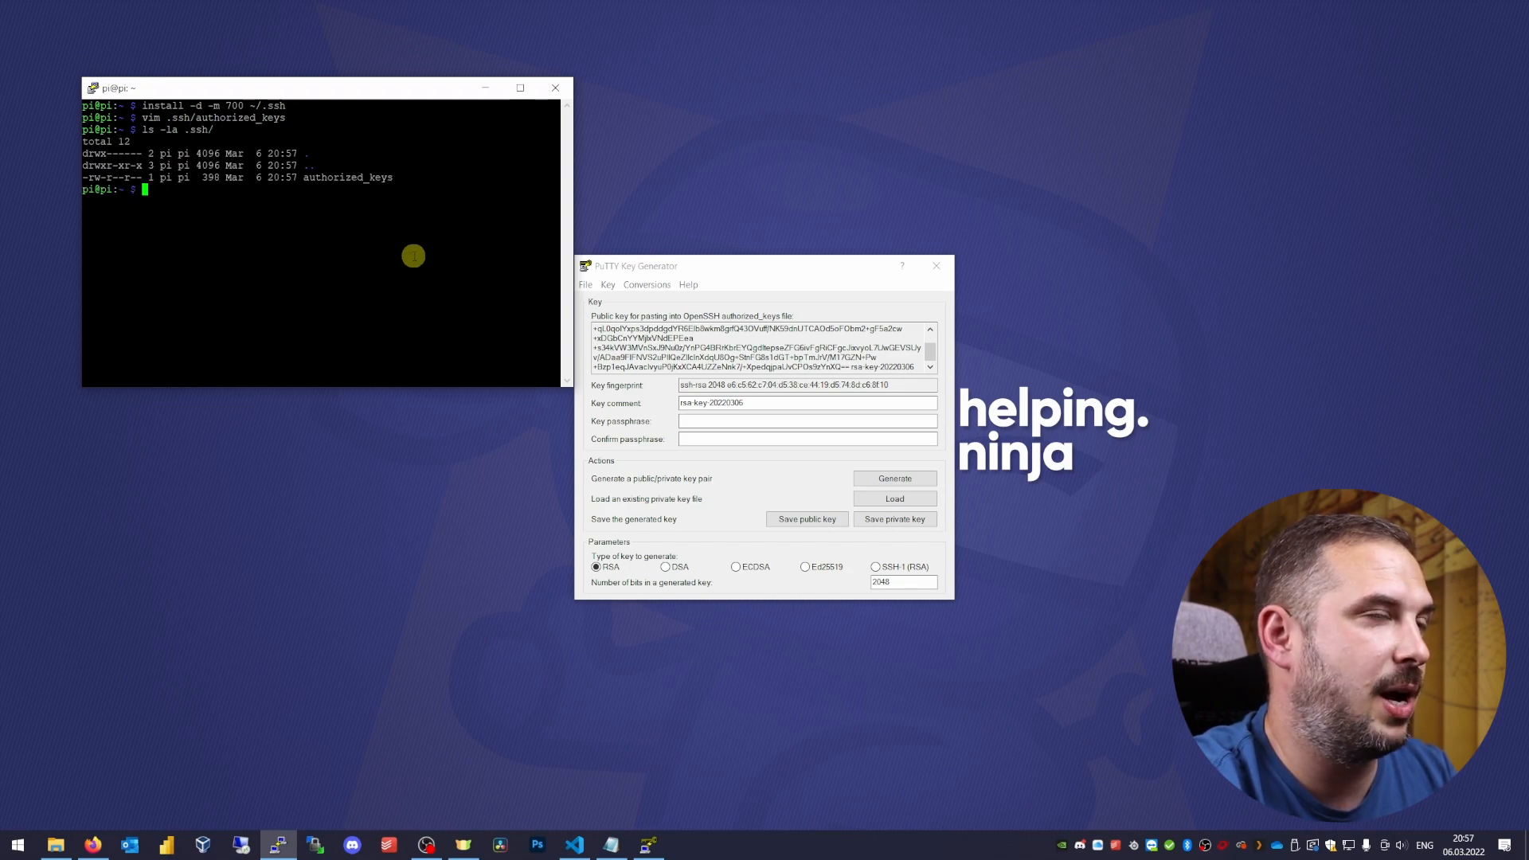
mouse_move(286, 239)
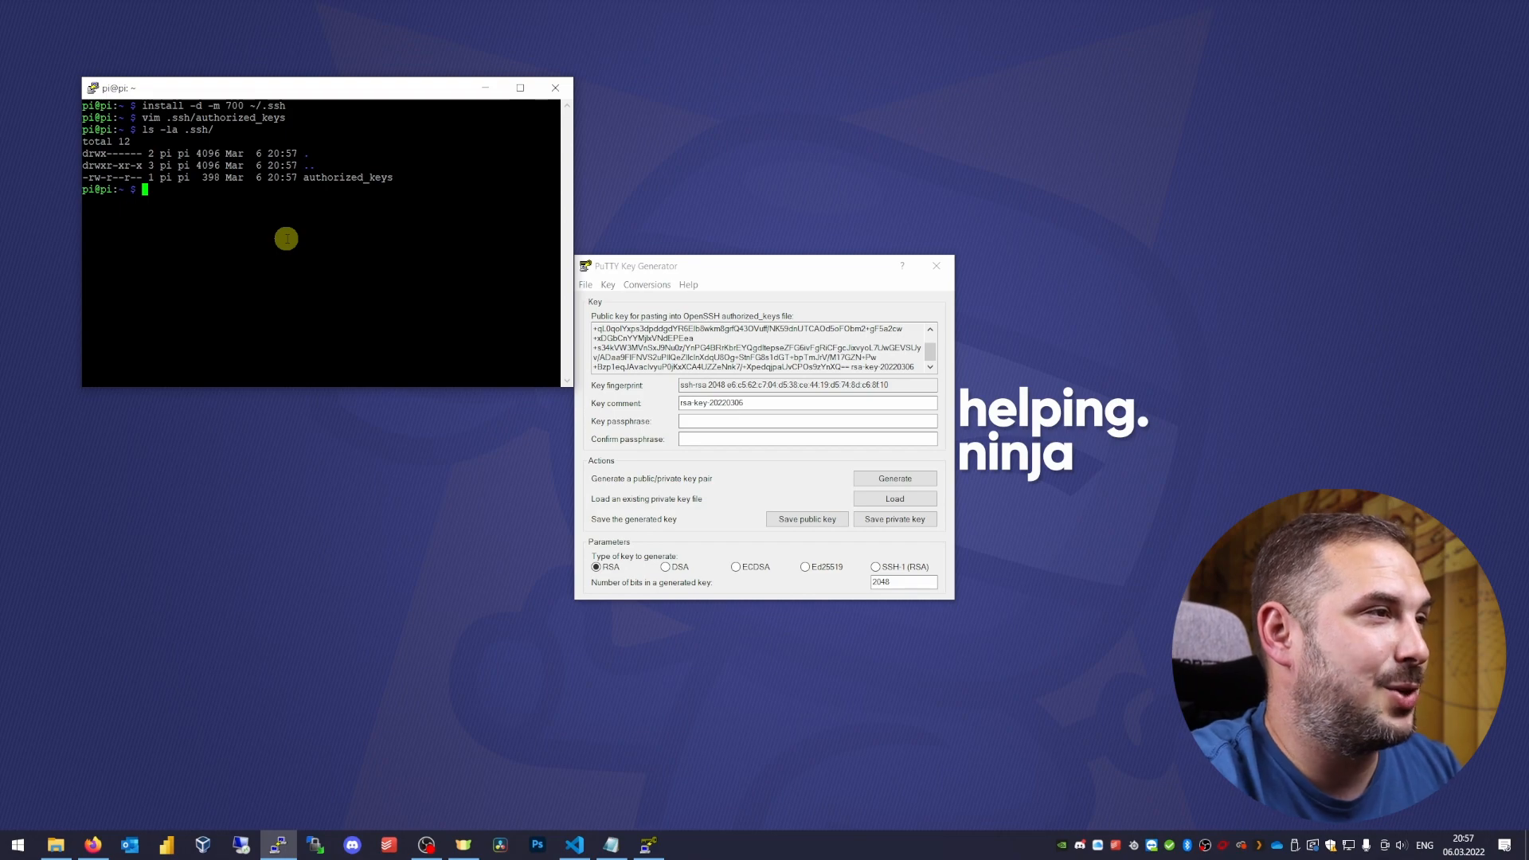
- Close PuTTYgen and the current session, then open the SSH Auth settings for a new session
click(933, 265)
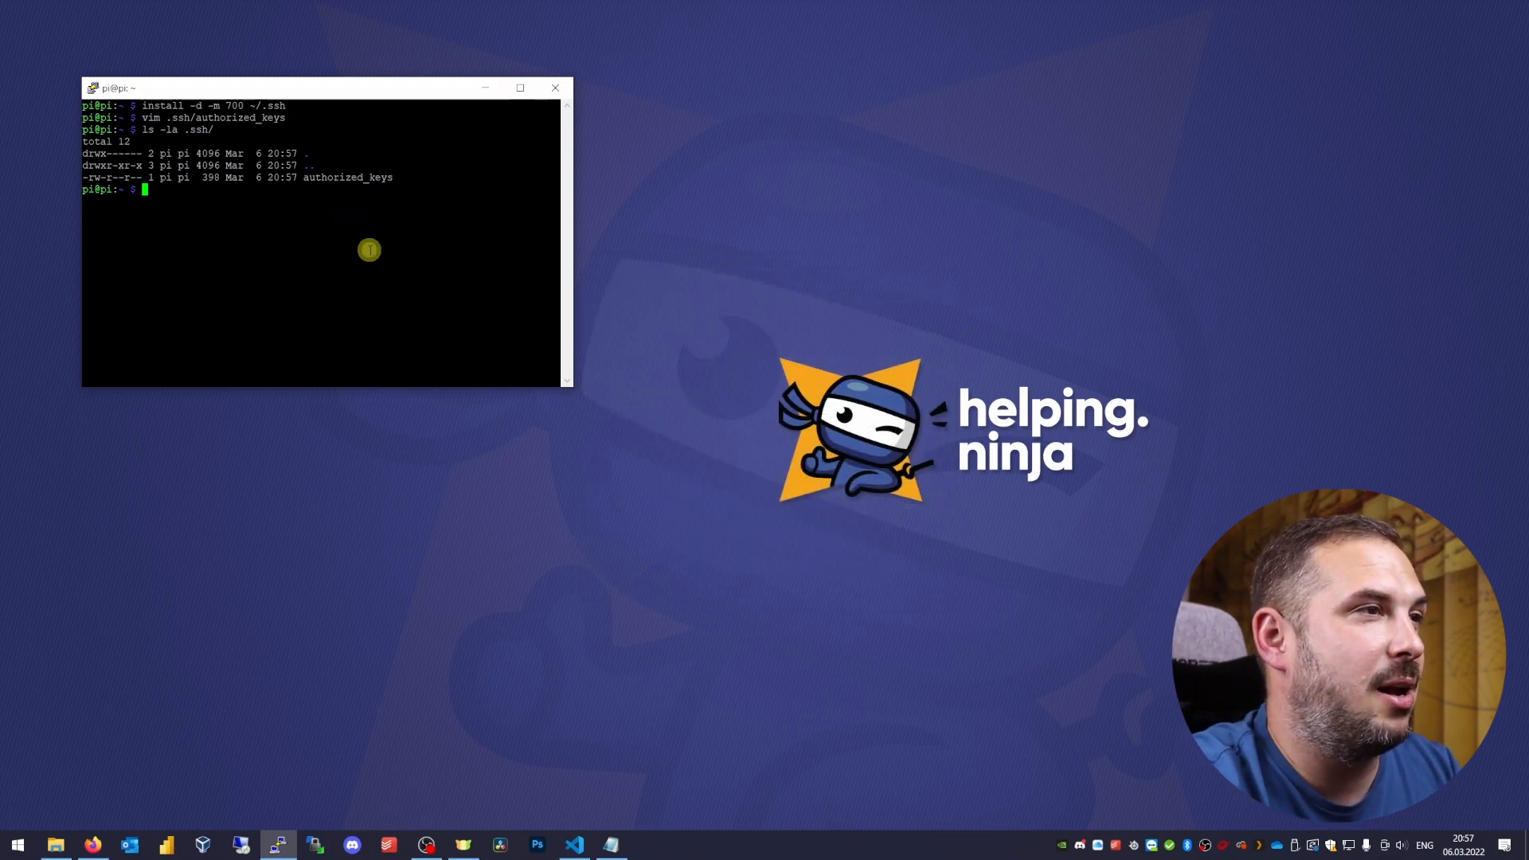
click(555, 88)
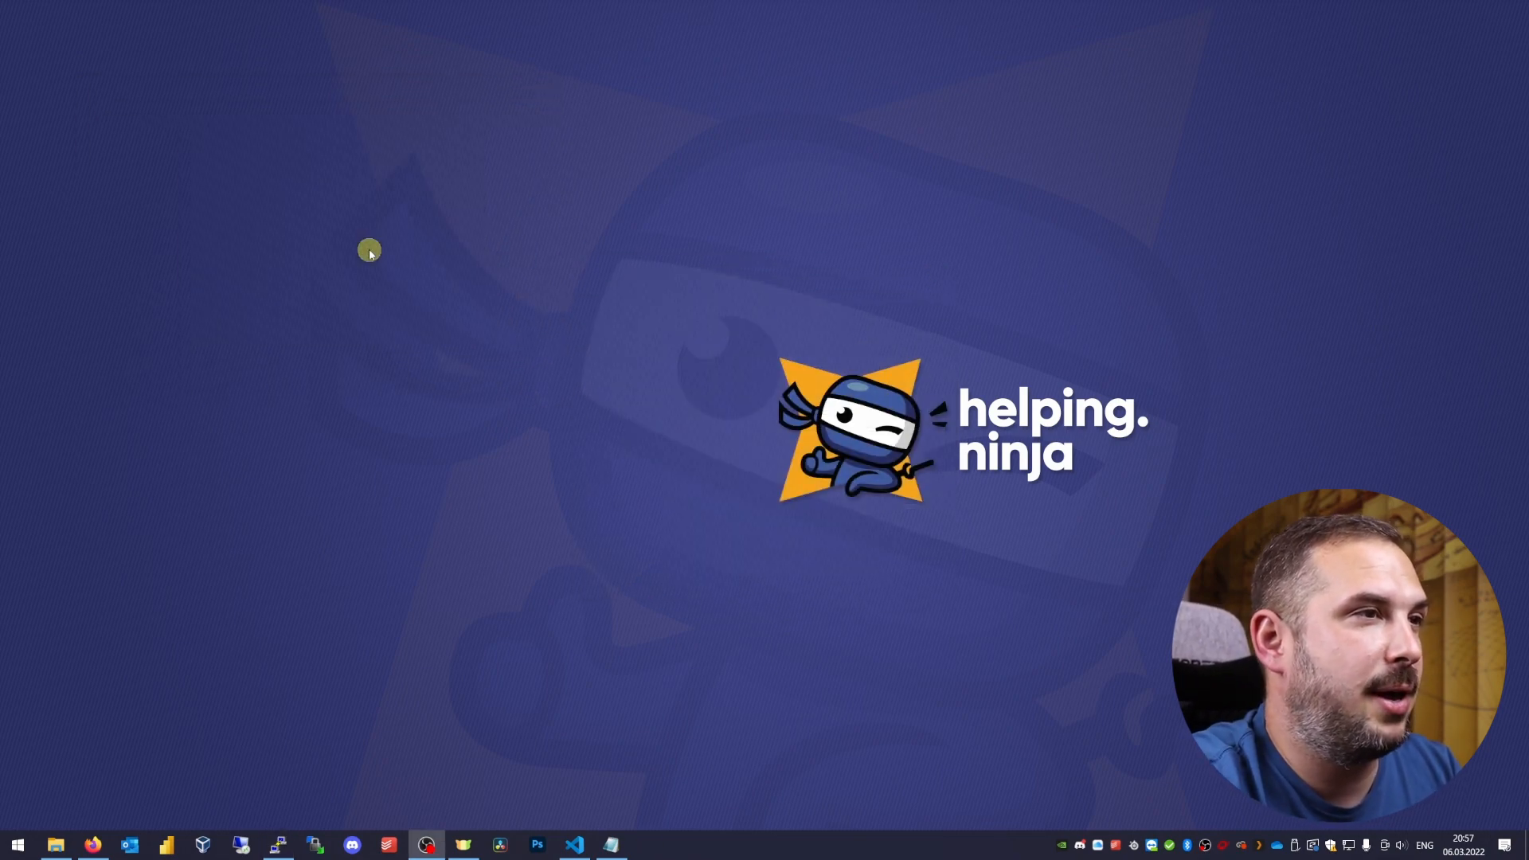
mouse_move(292, 822)
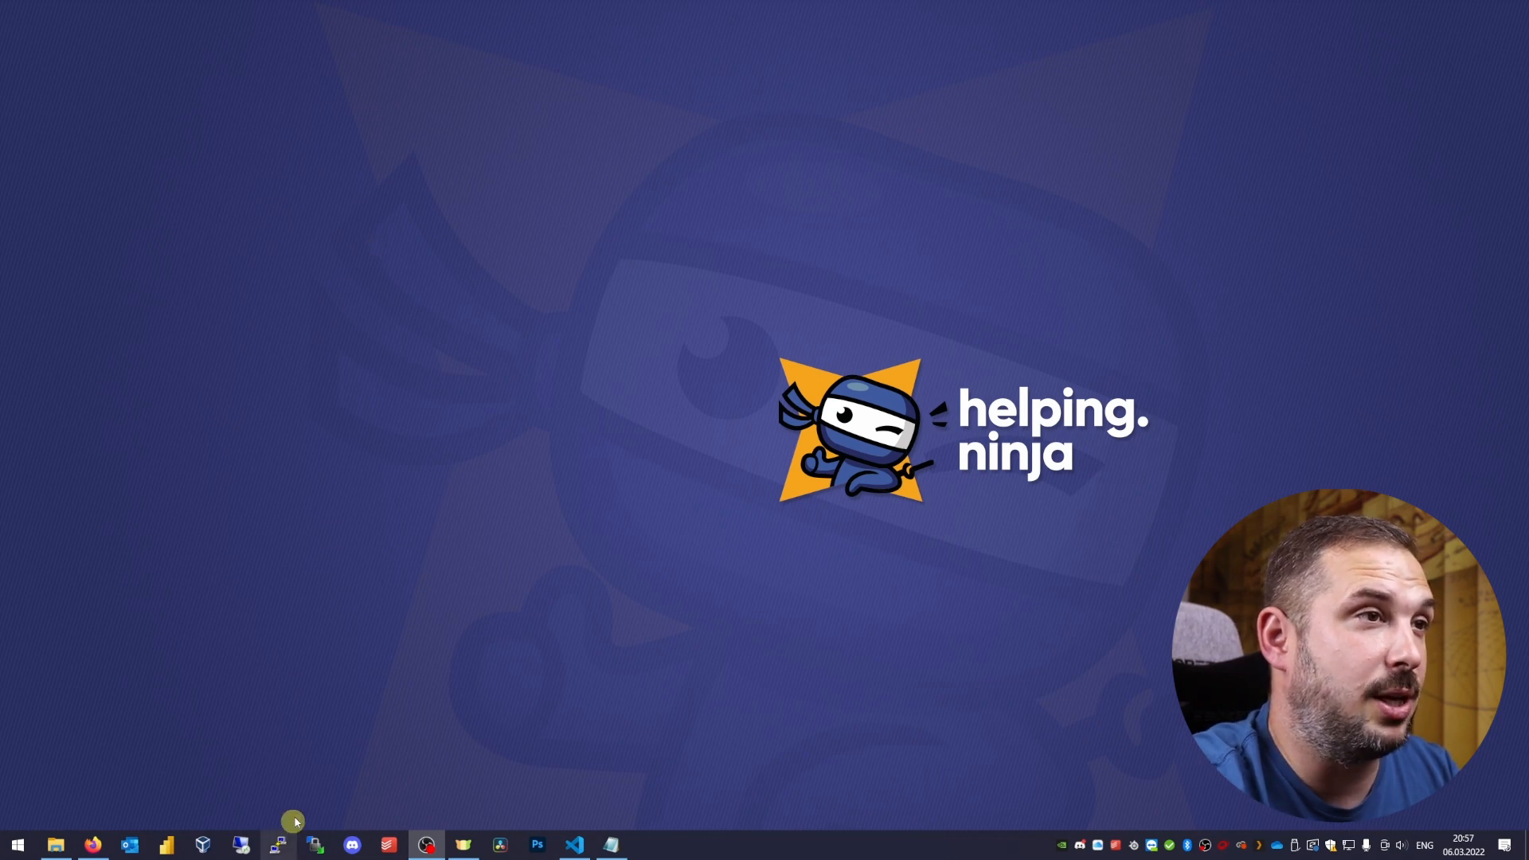
click(278, 845)
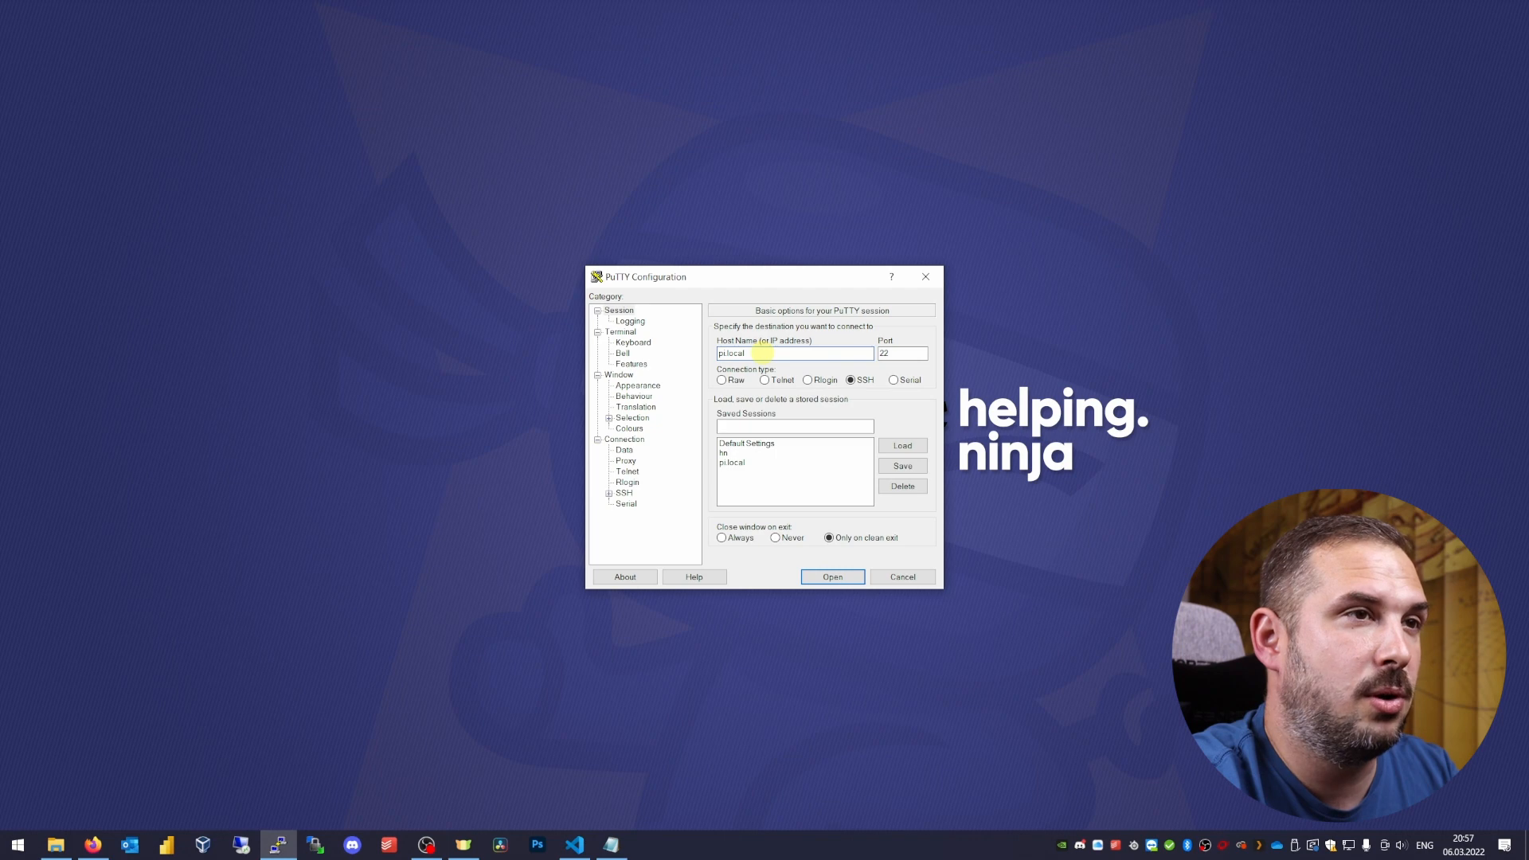
click(608, 460)
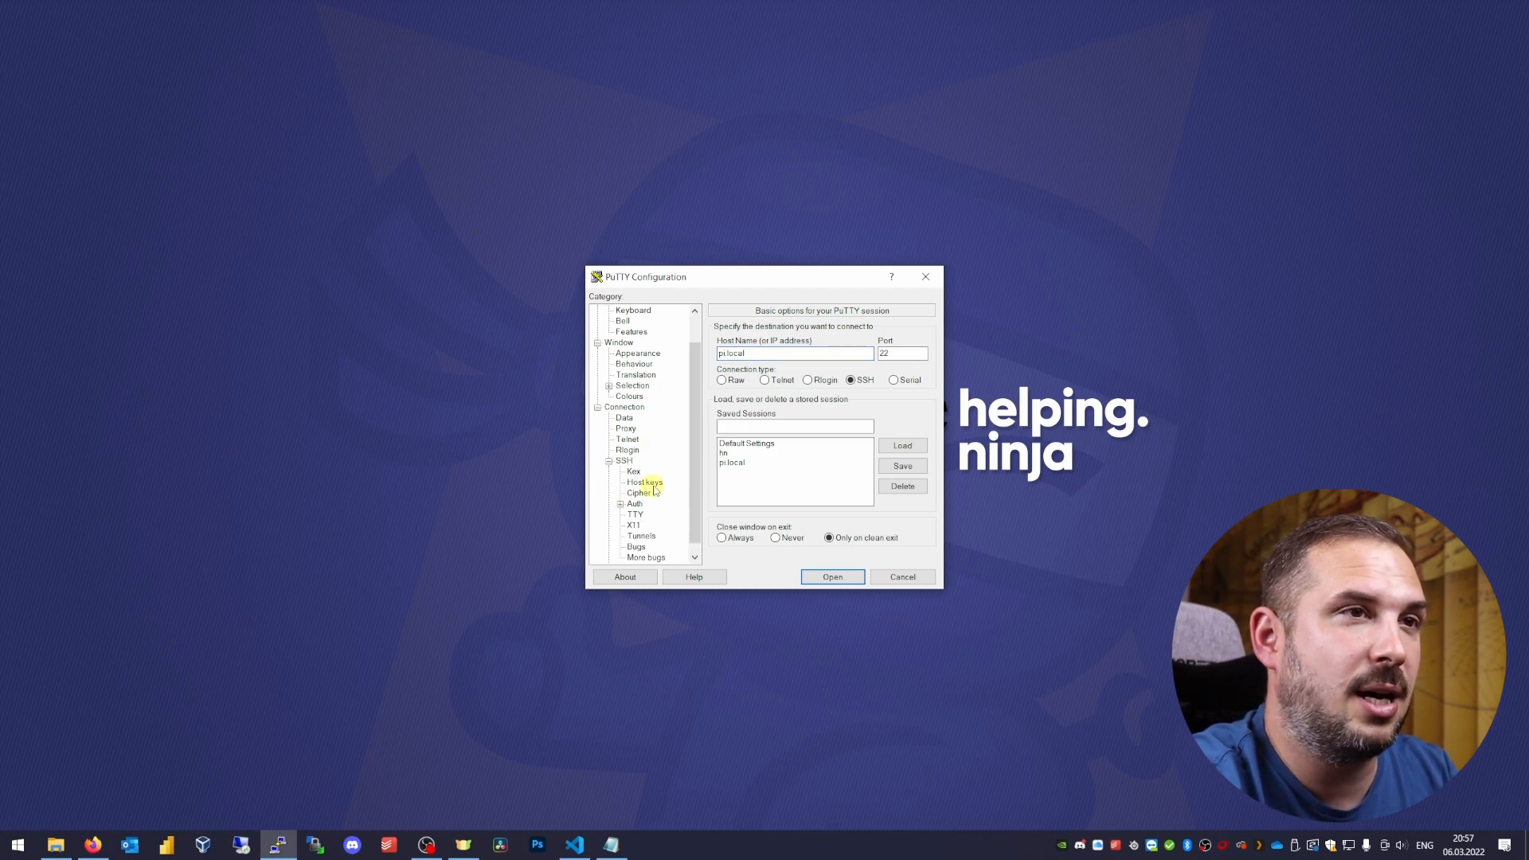
click(635, 504)
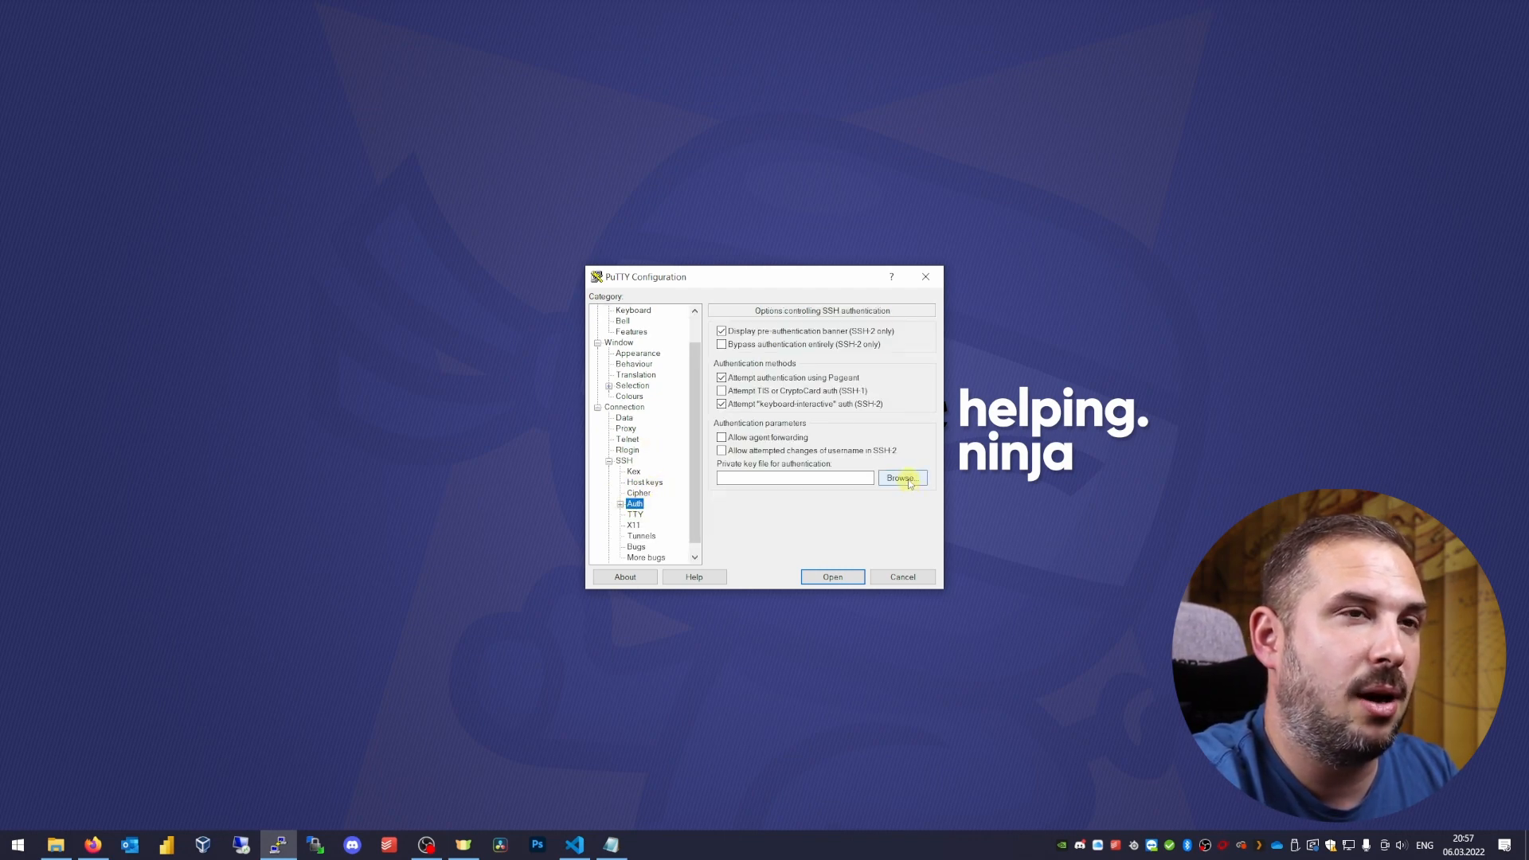
- Use my_private.ppk as the private key, connect to pi.local, and log in as pi
click(899, 478)
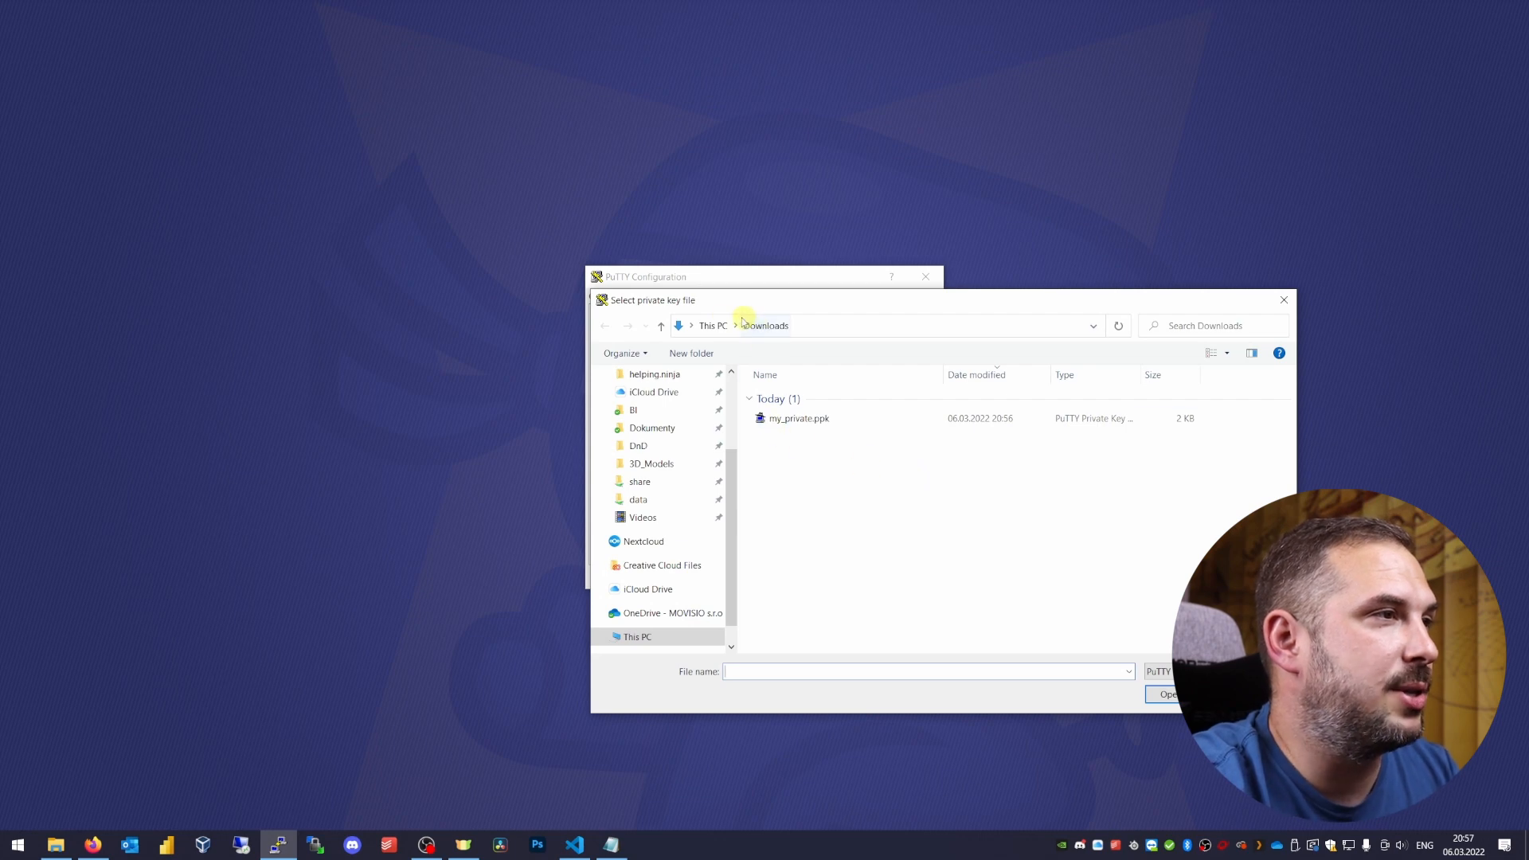
click(799, 418)
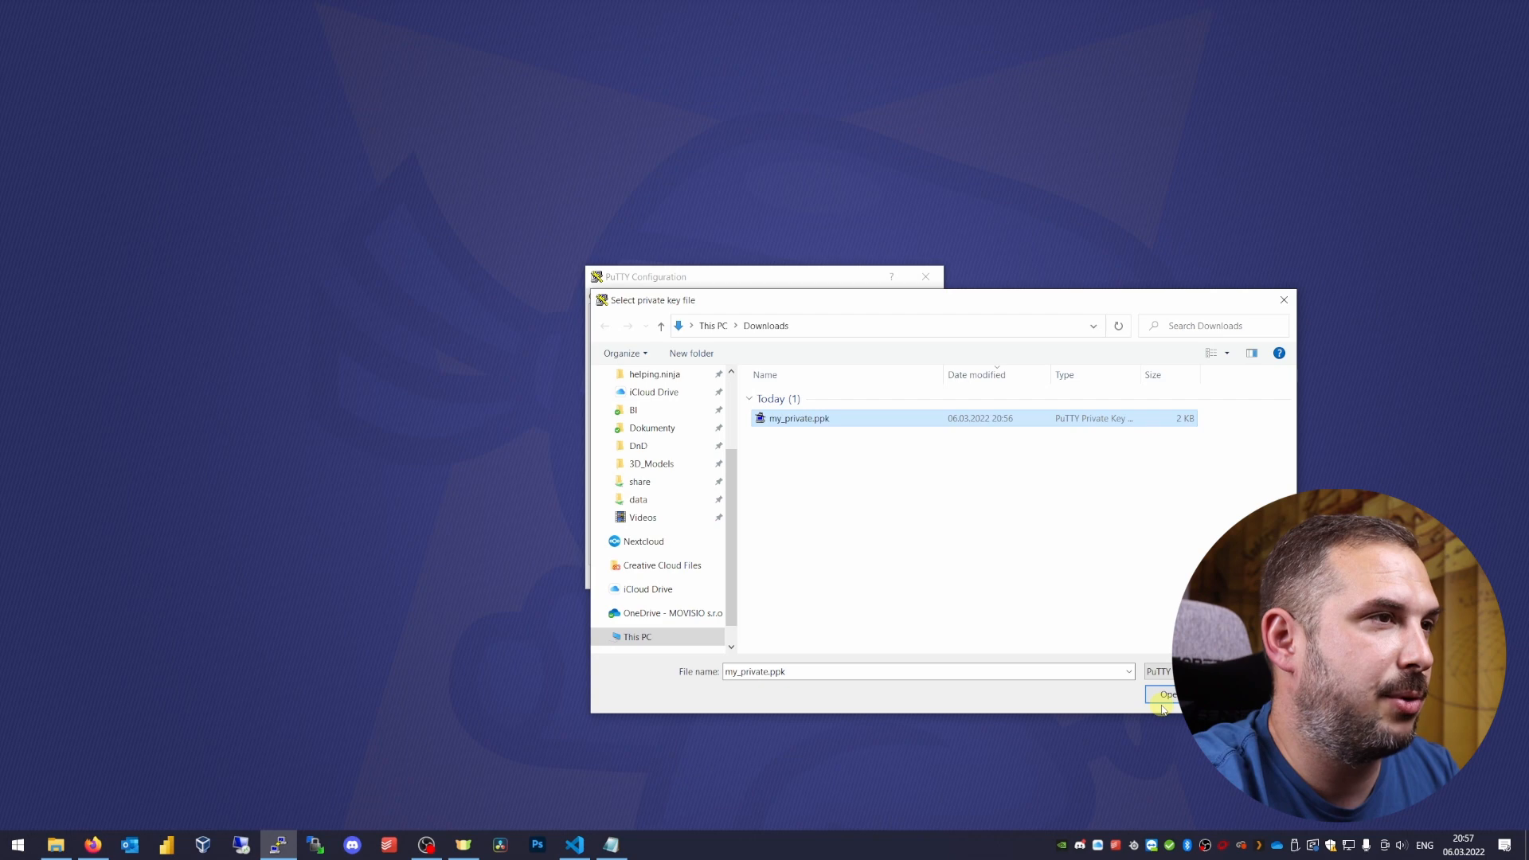
mouse_move(1162, 709)
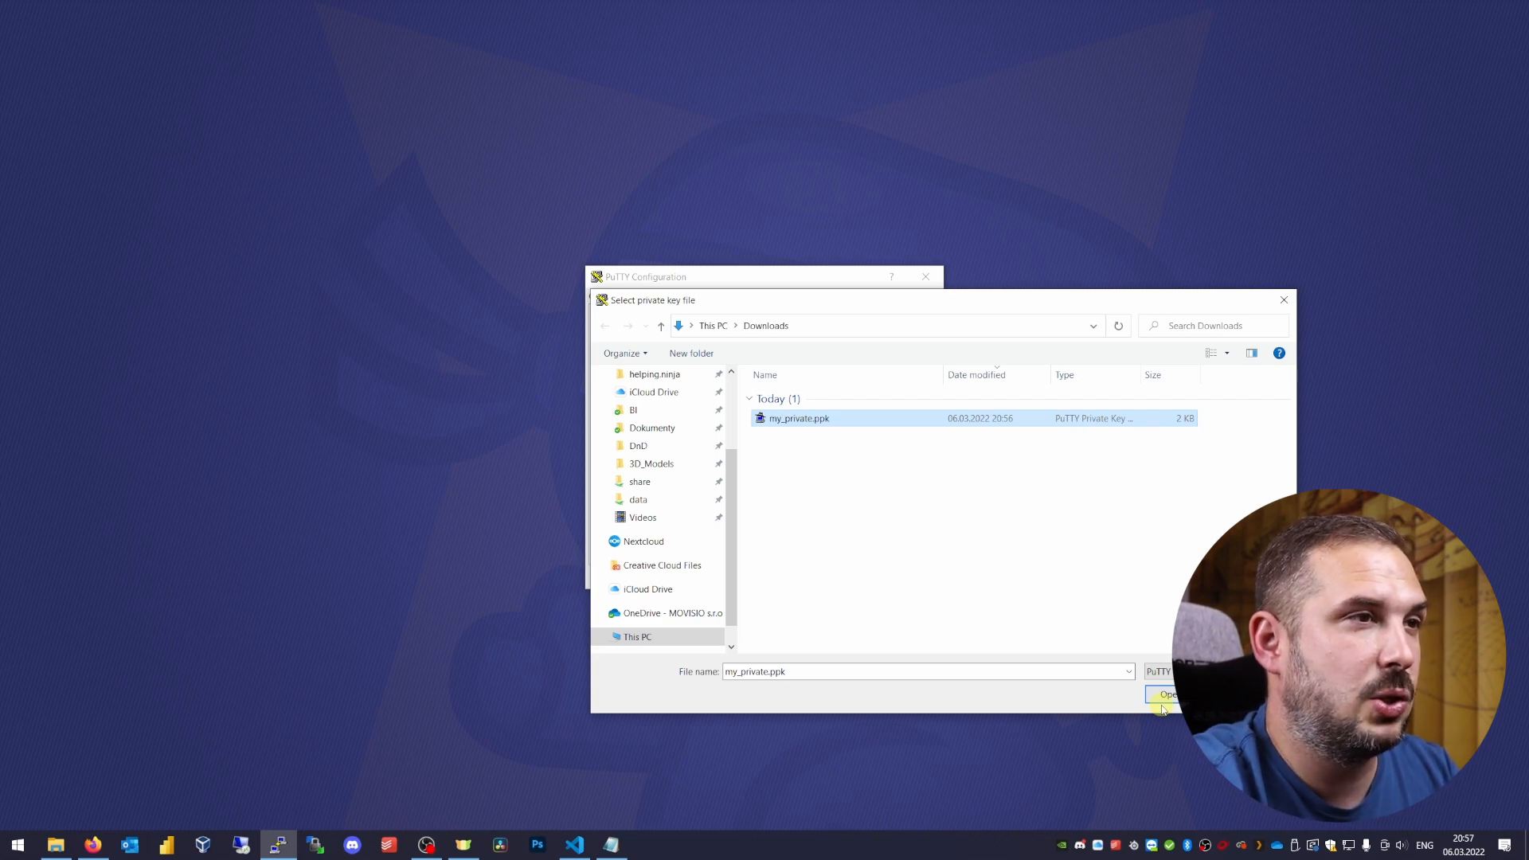
click(1165, 695)
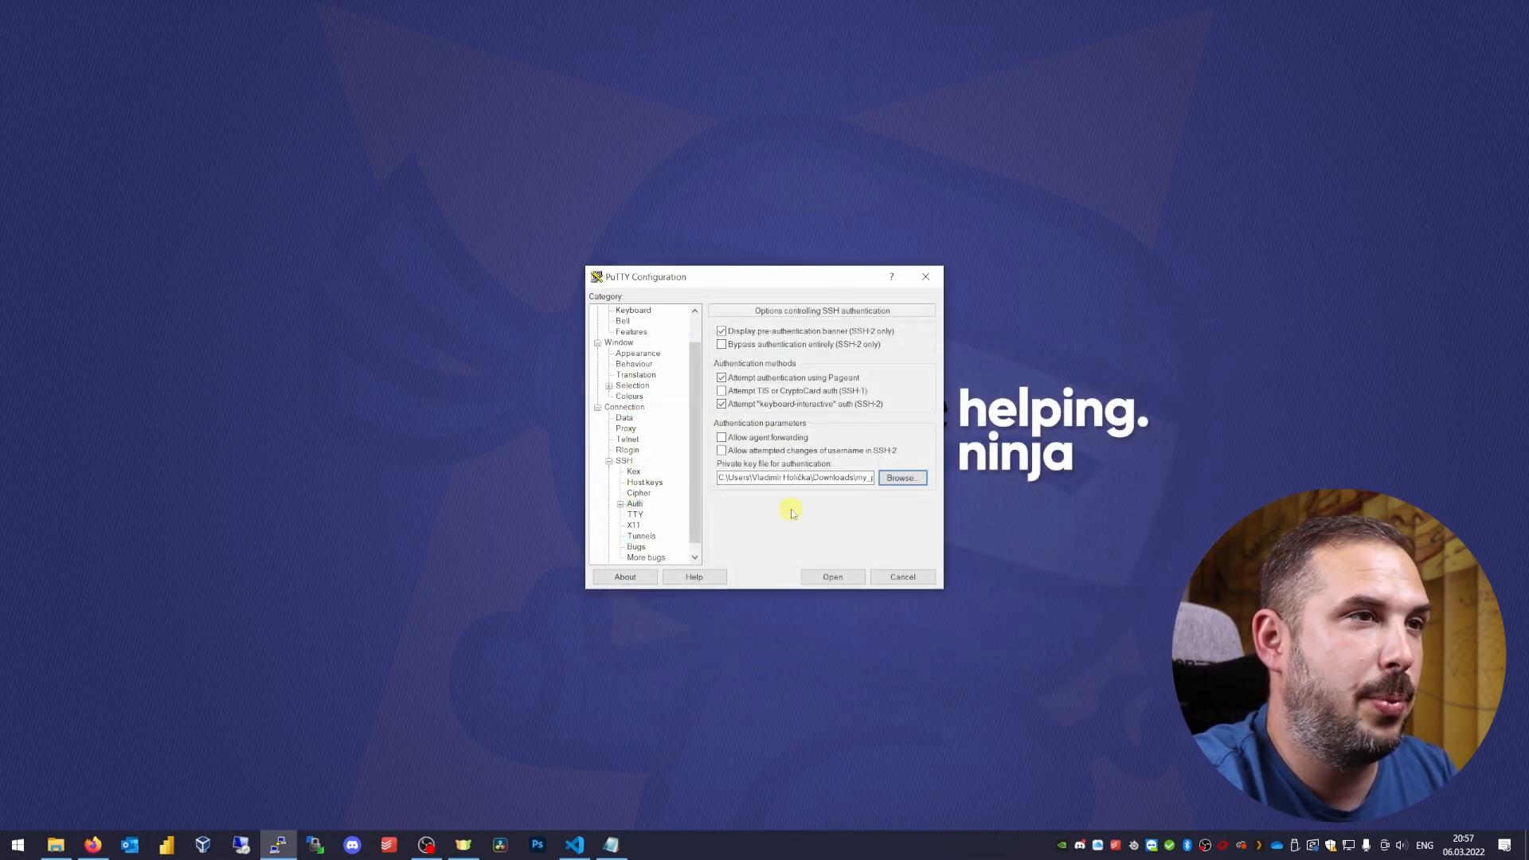
mouse_move(832, 577)
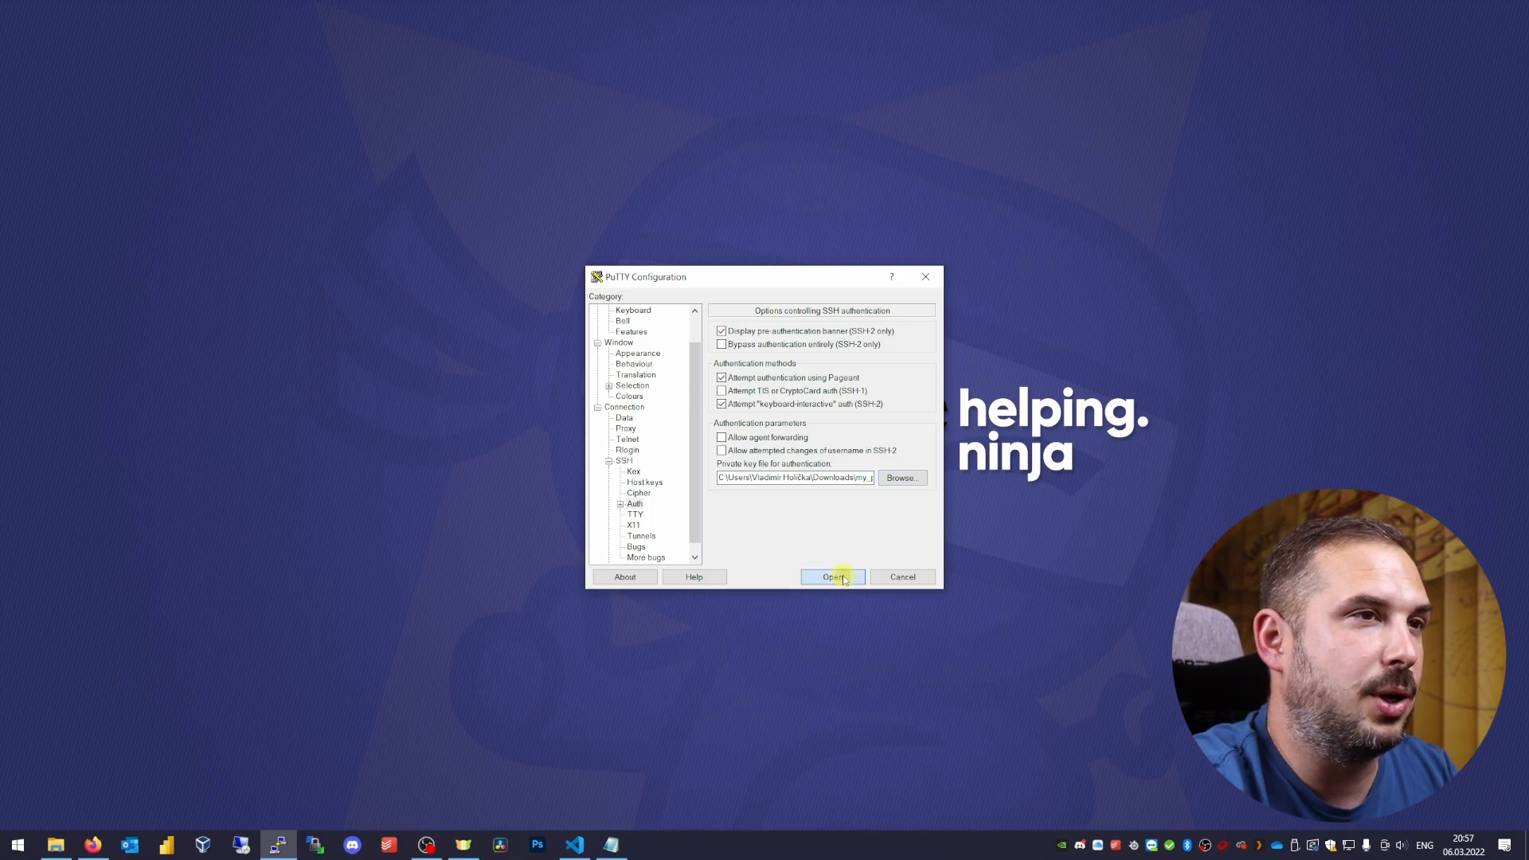
click(834, 577)
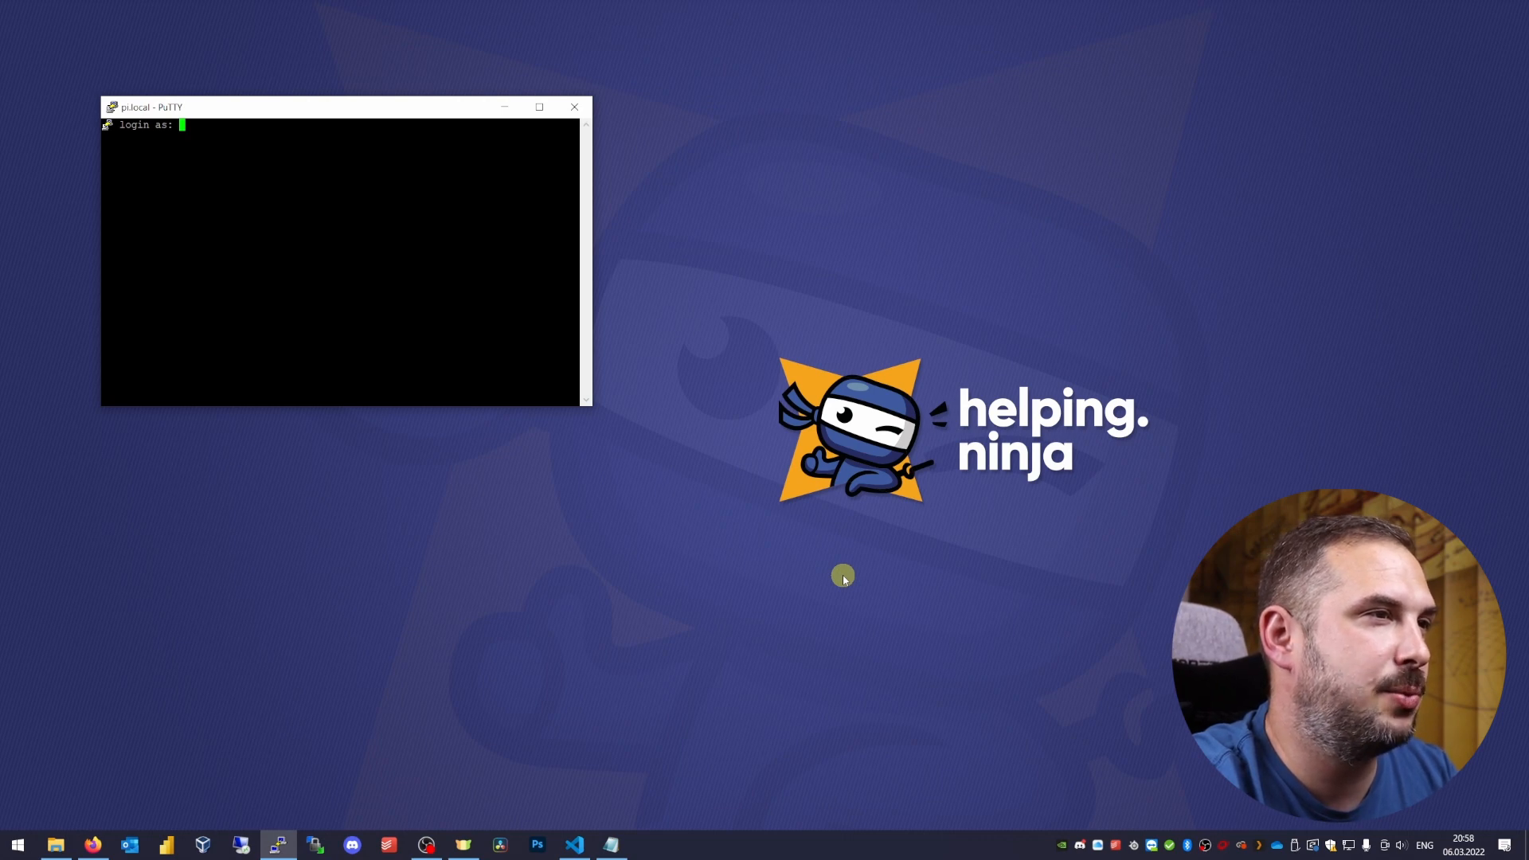
text(pi)
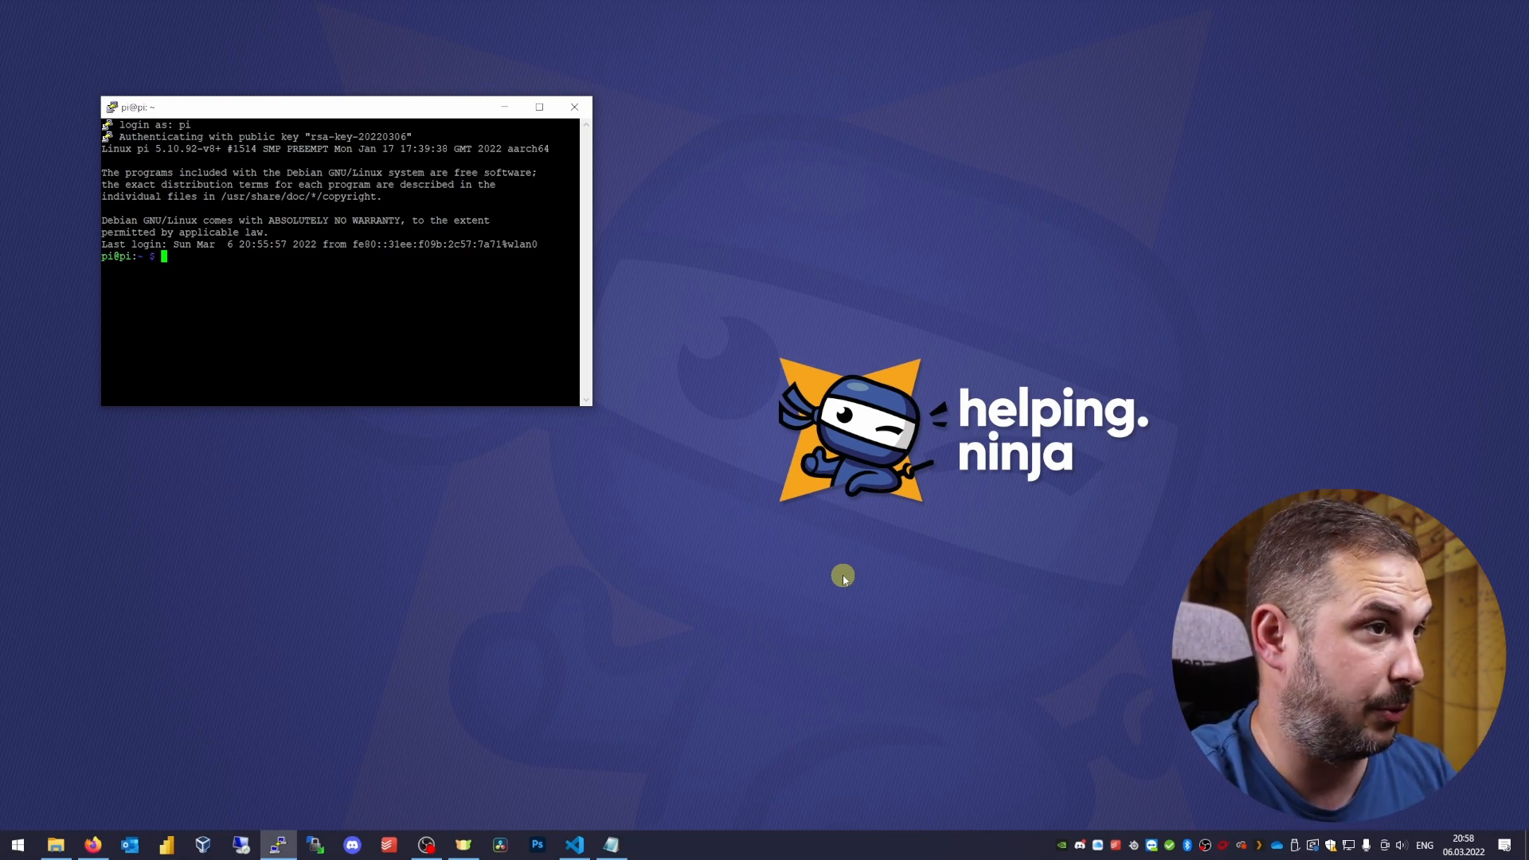
mouse_move(431, 400)
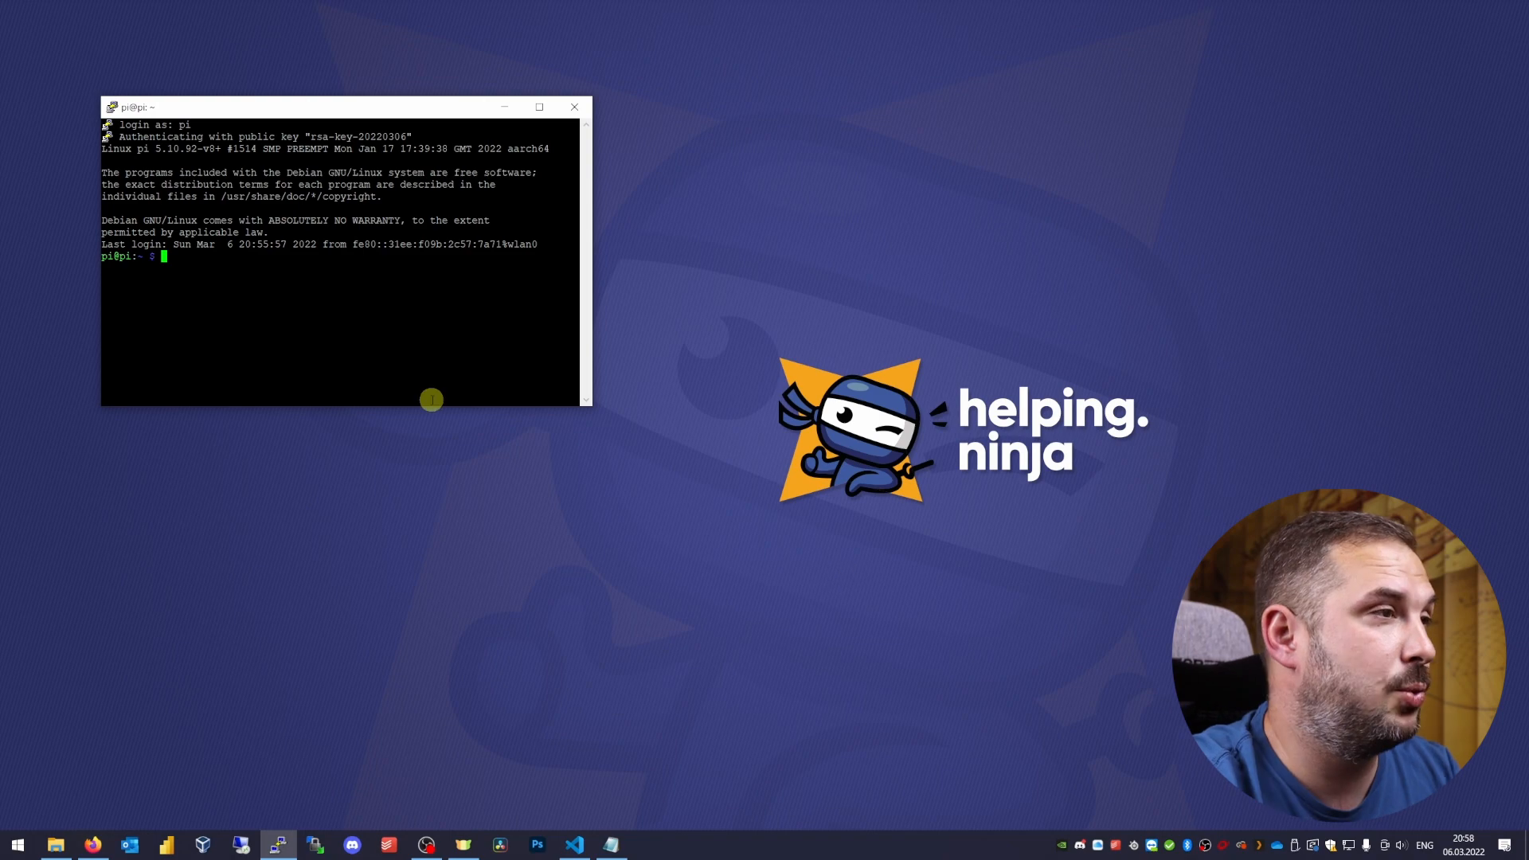
- Open /etc/ssh/sshd_config with sudo vim, exit it, and reopen the private key file chooser
text(sudo vim)
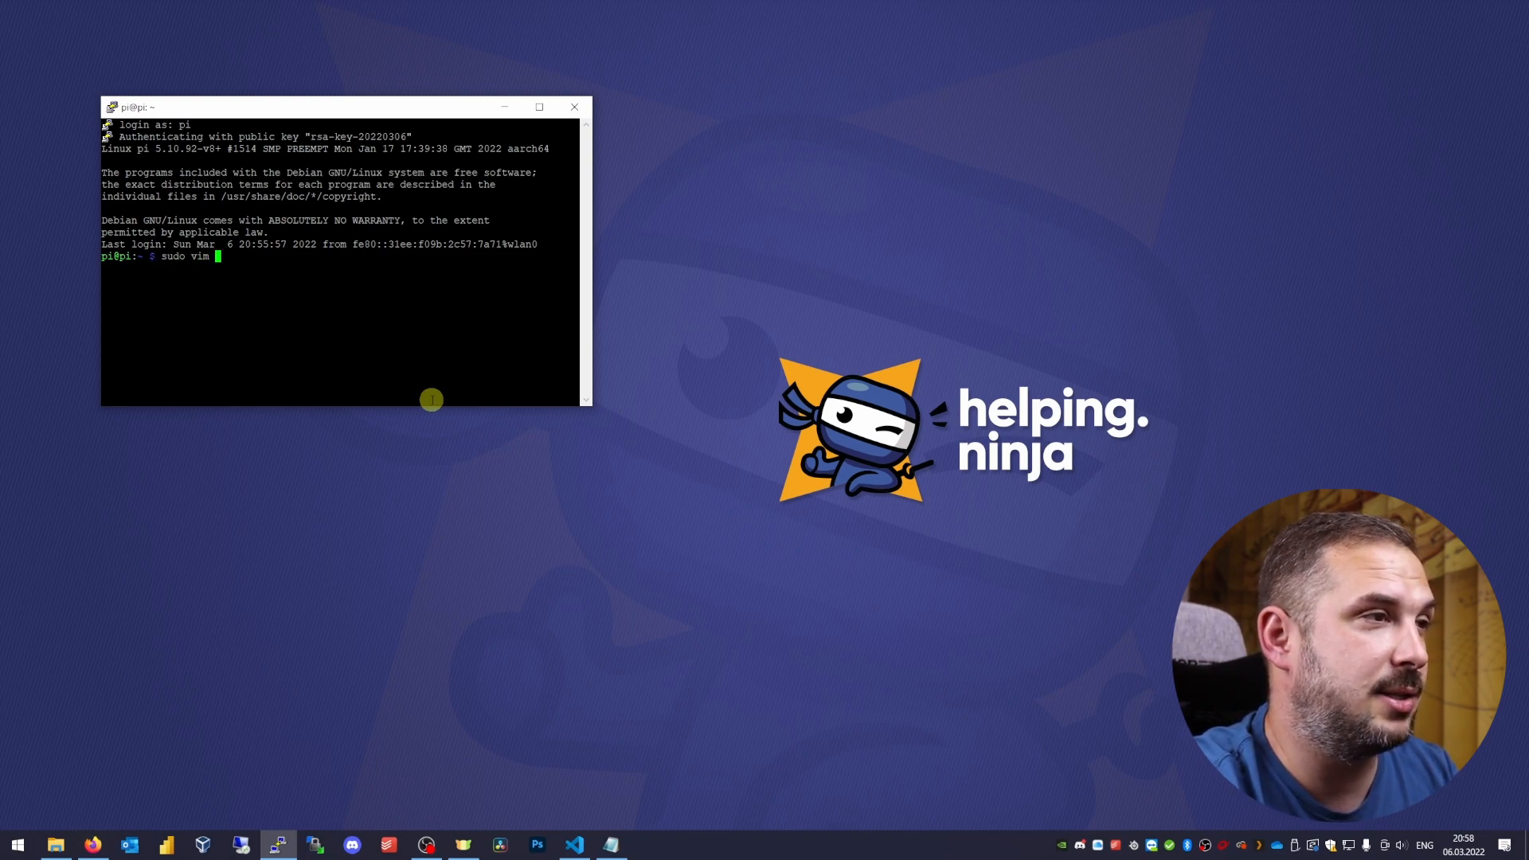
text(/etc/ssh/)
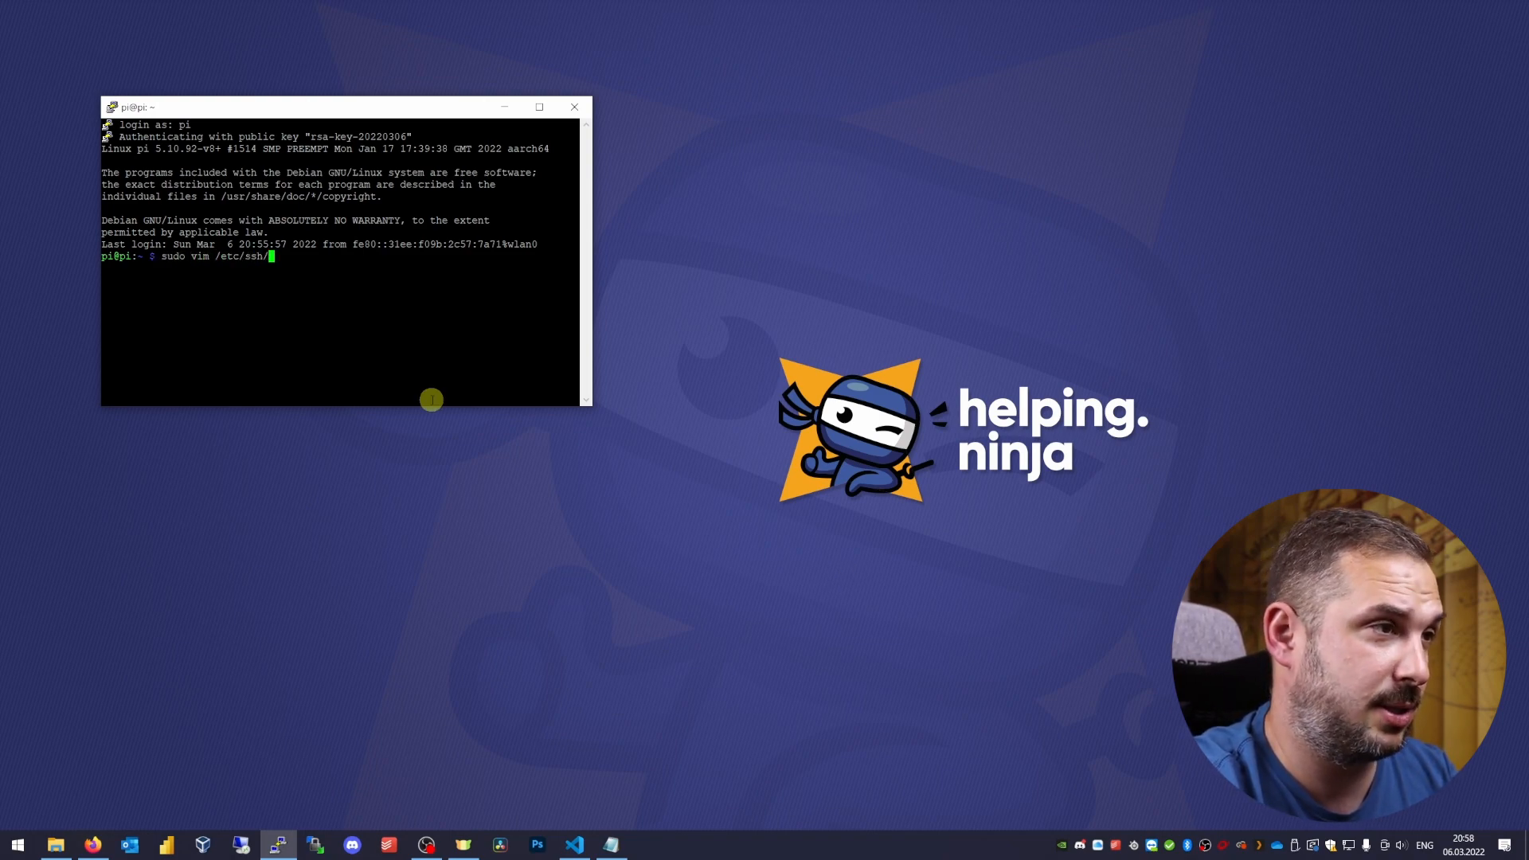
text(sshd_config)
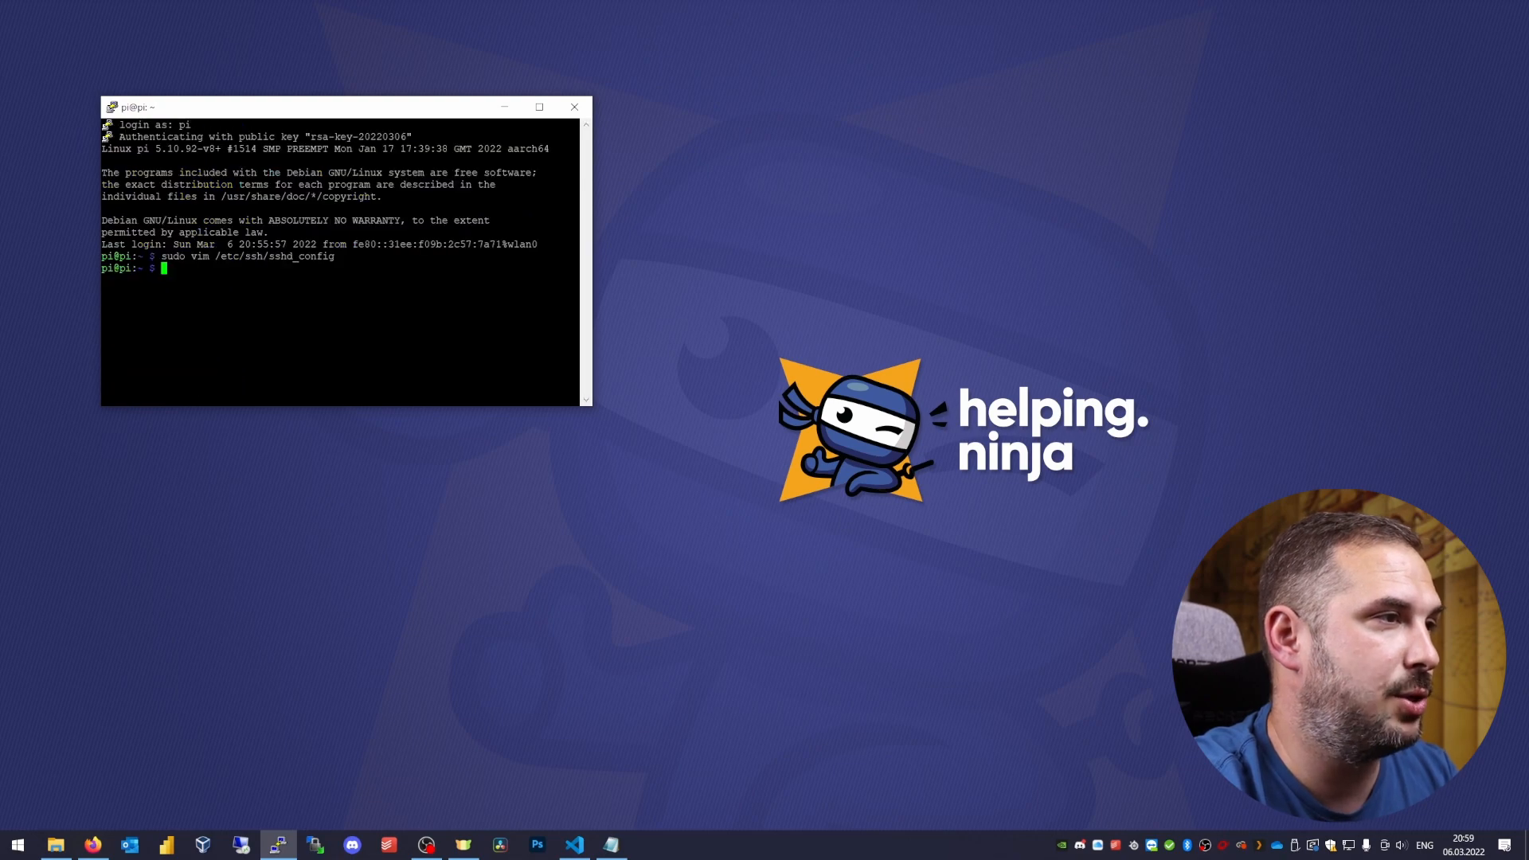
click(573, 106)
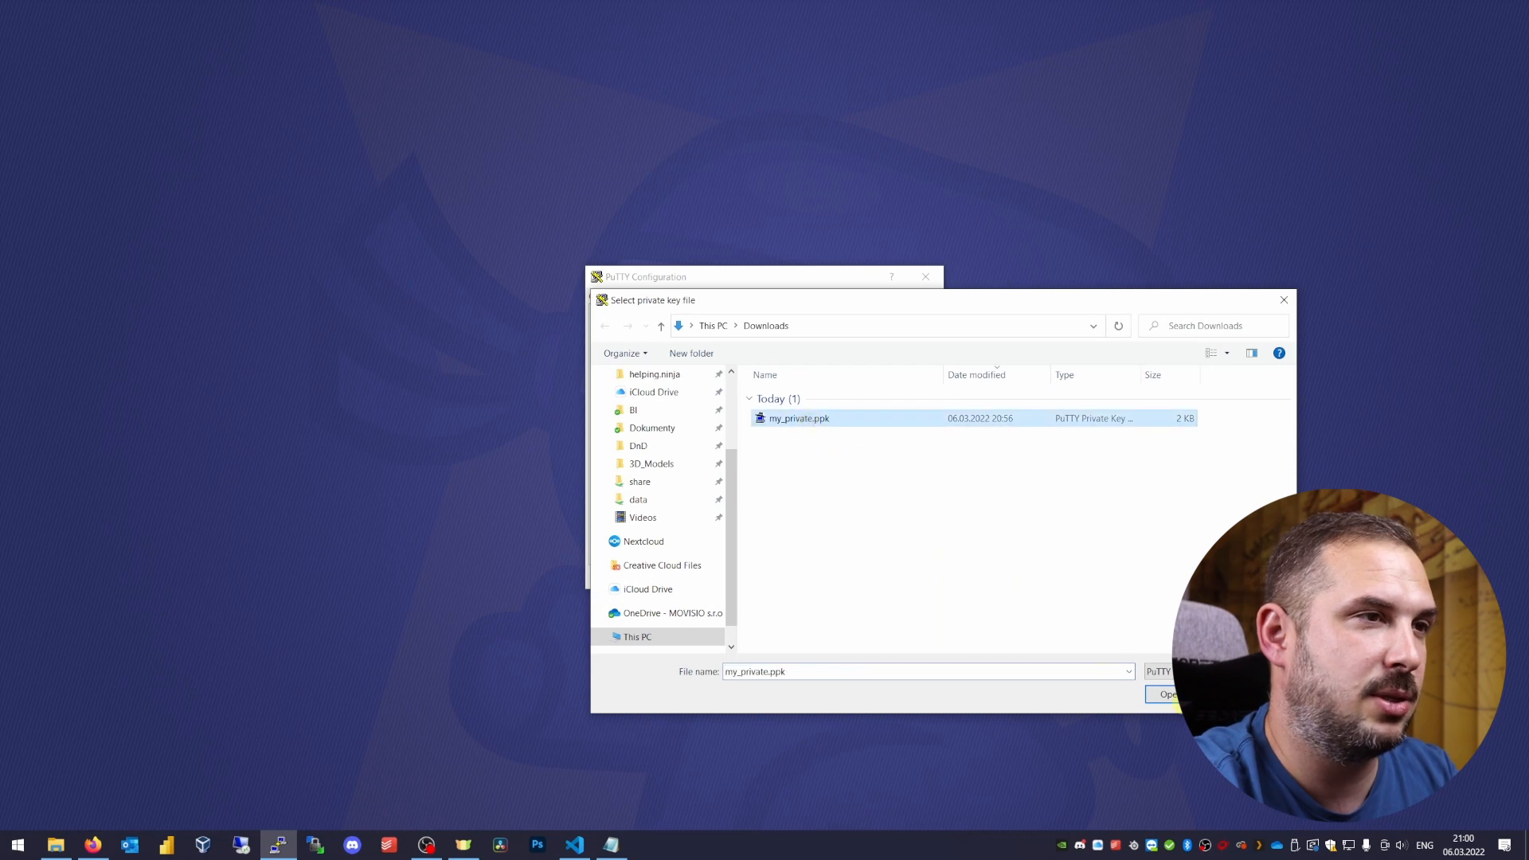
- Log in as pi with the imported OpenSSH key, maximize the window, and enter sudo apt install ufw
click(1167, 694)
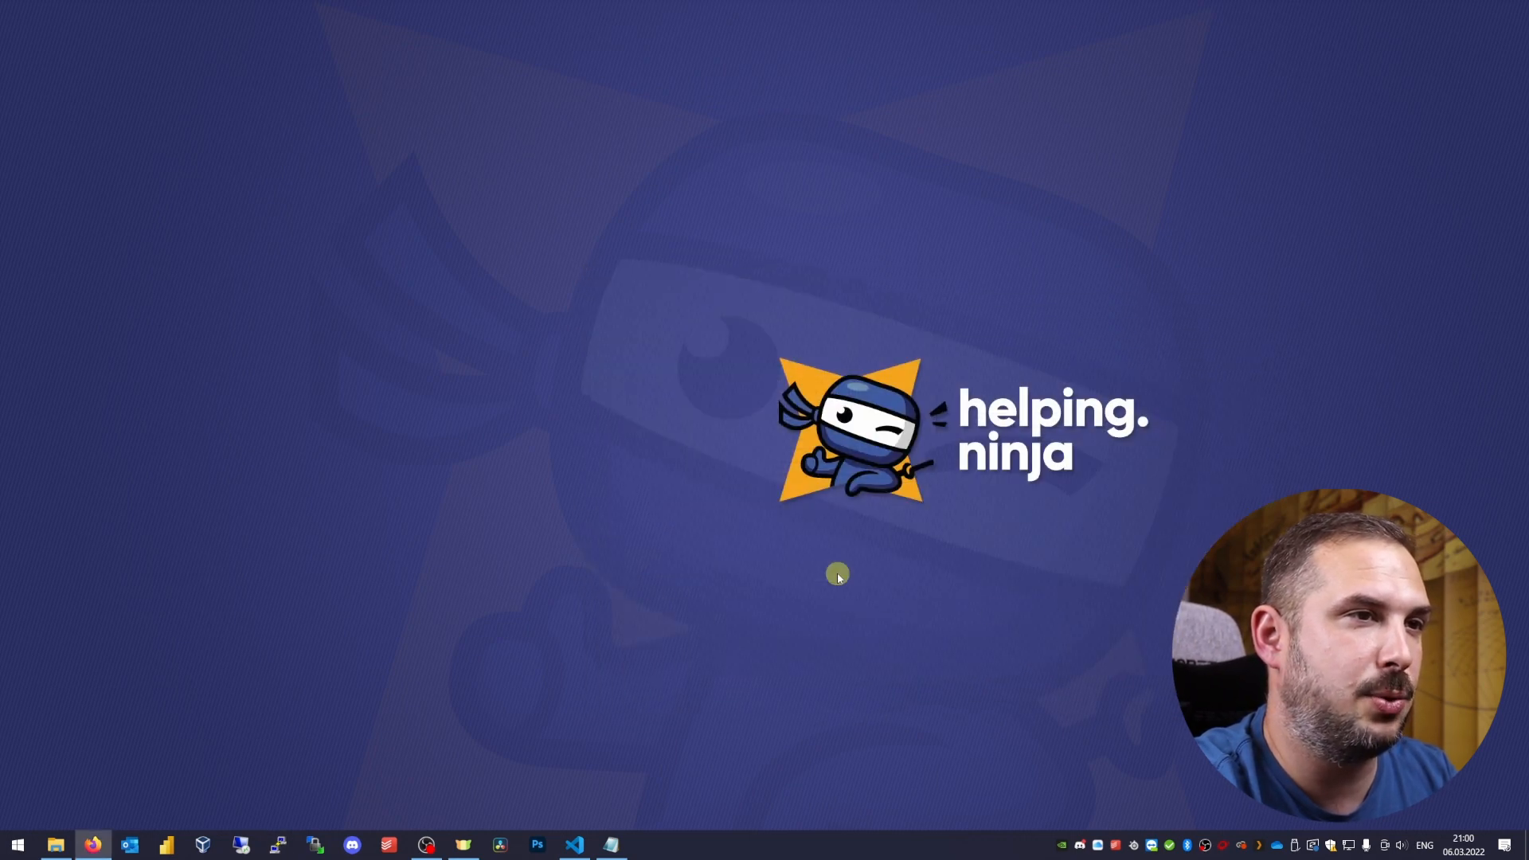
click(278, 845)
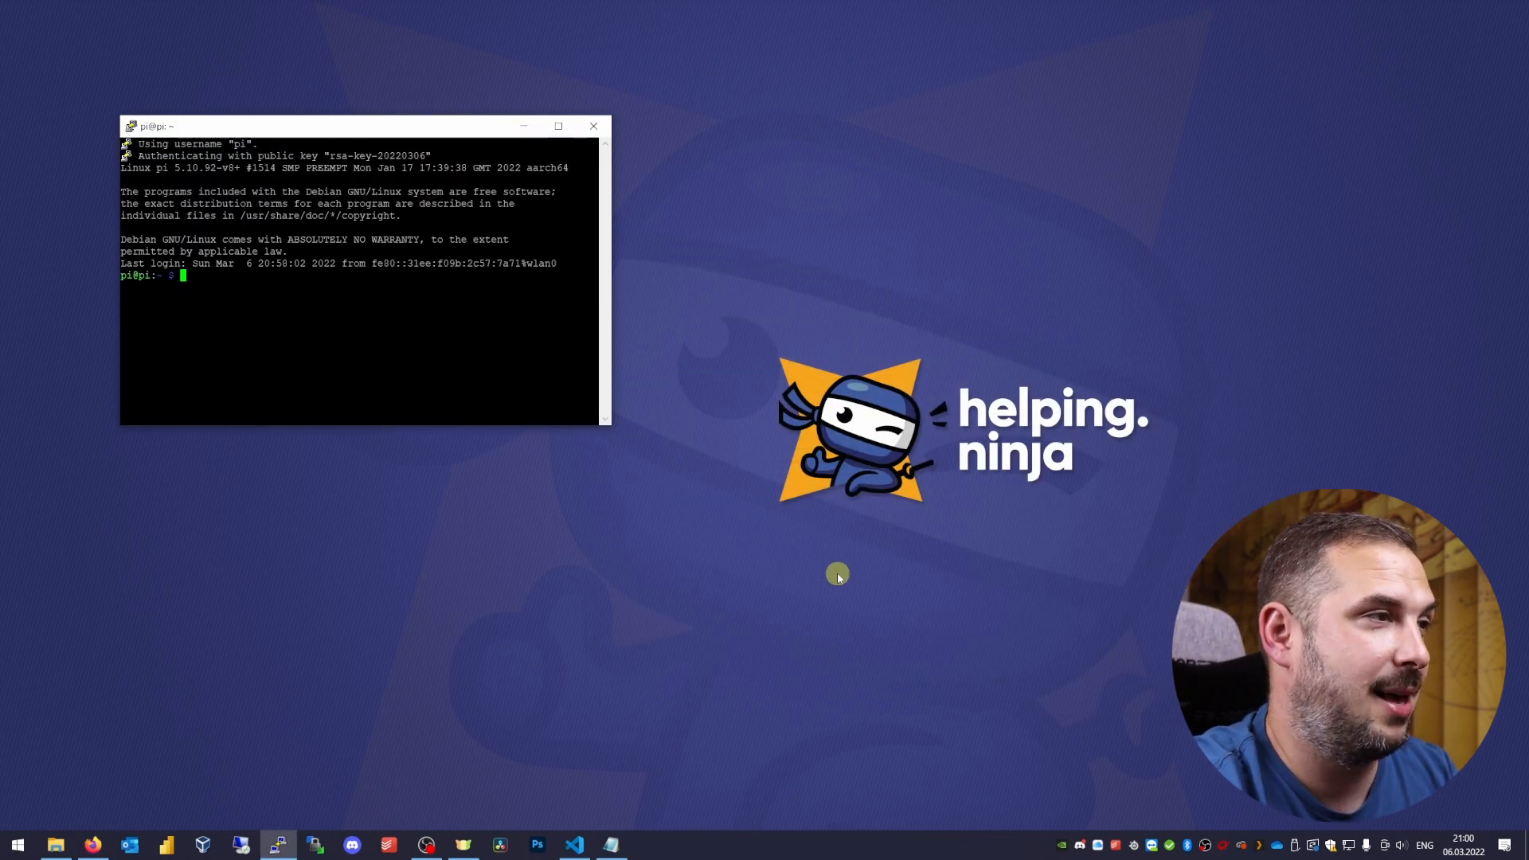
mouse_move(448, 348)
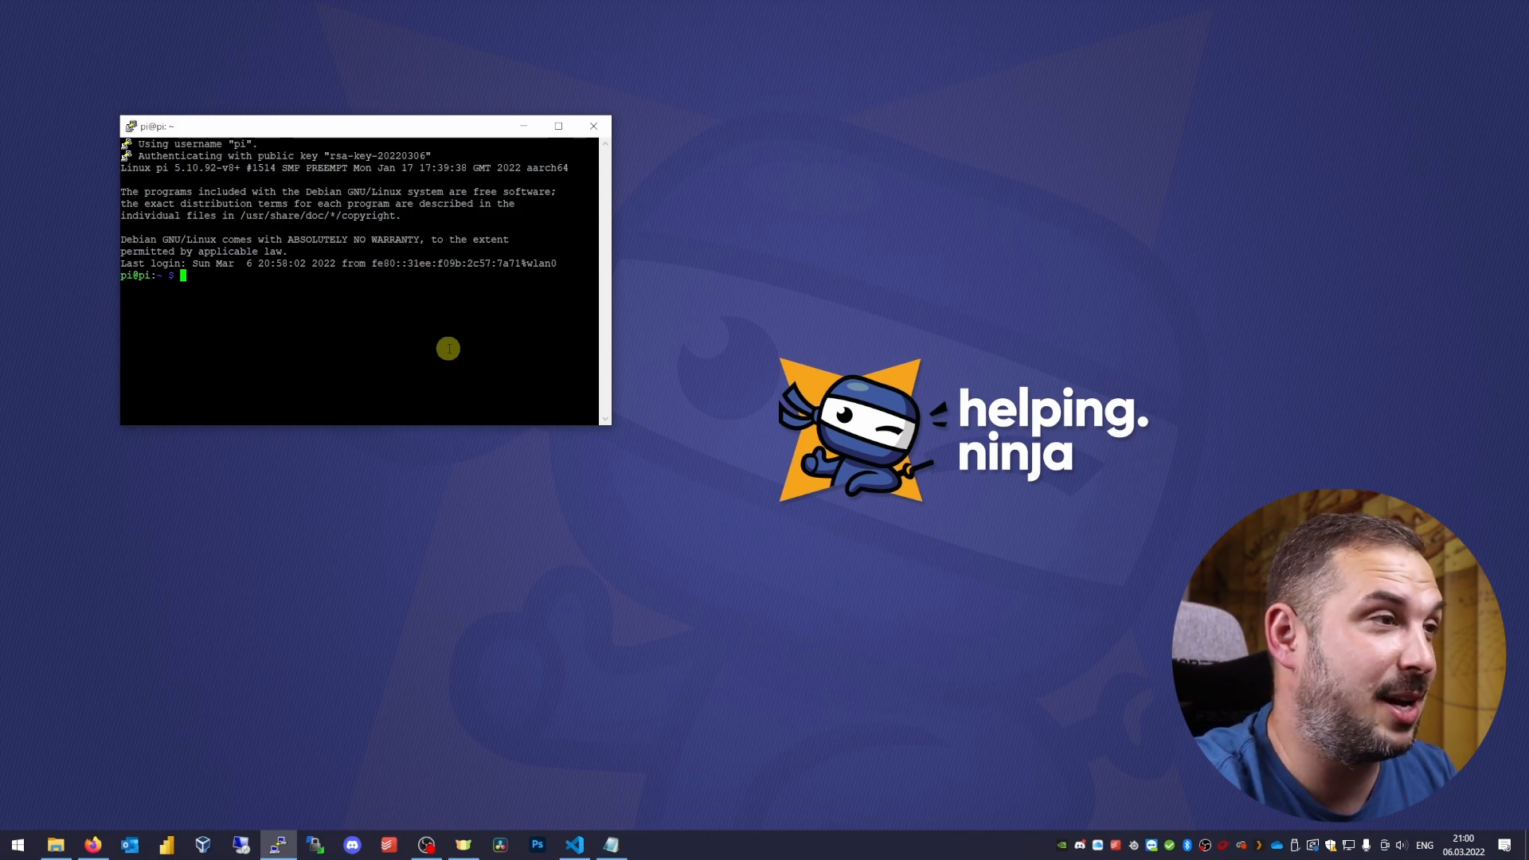
mouse_move(305, 592)
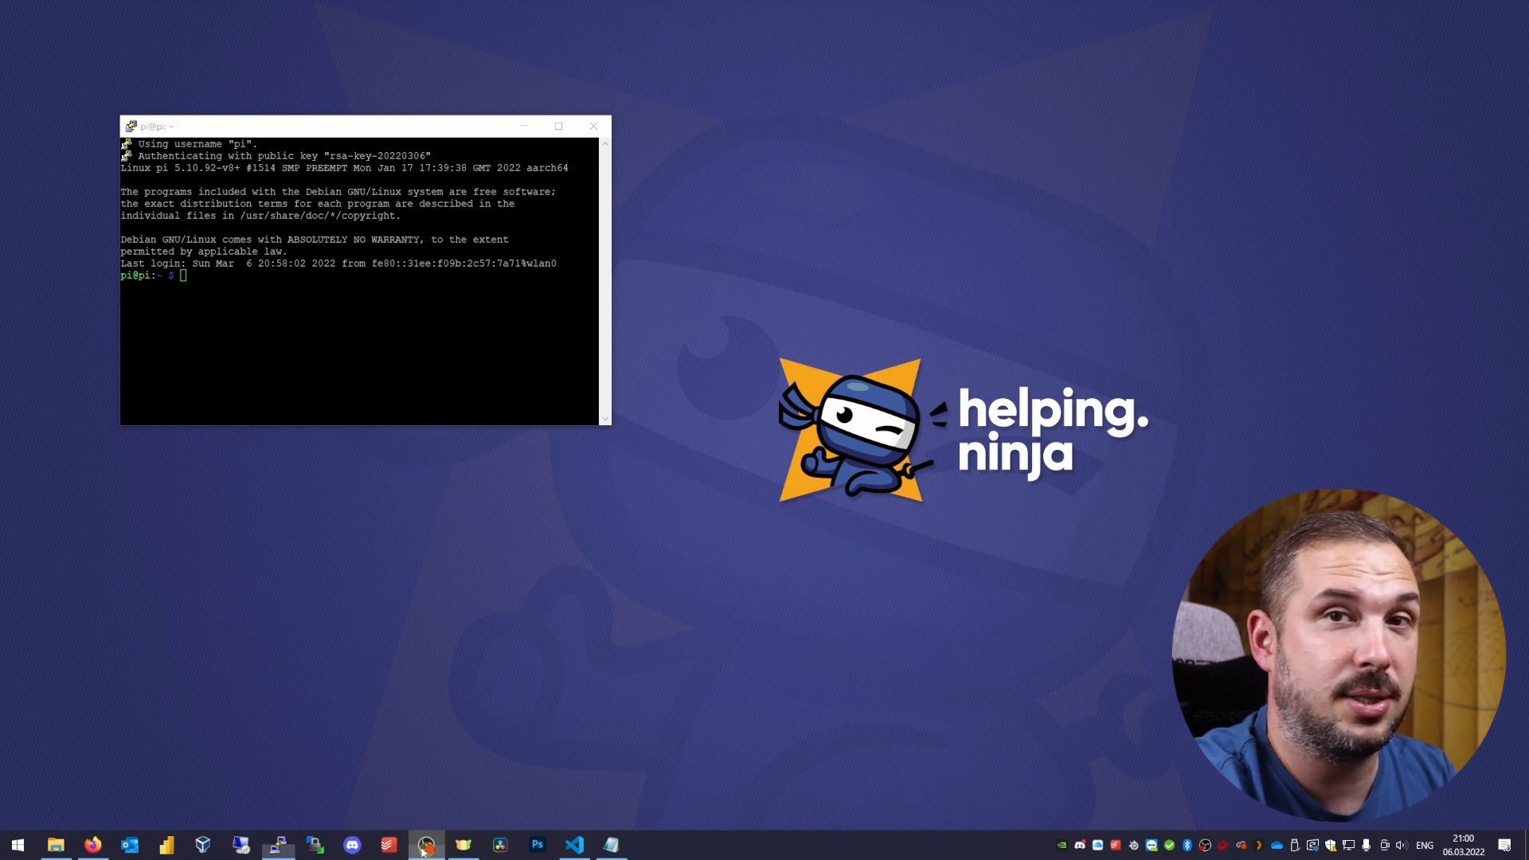
click(558, 125)
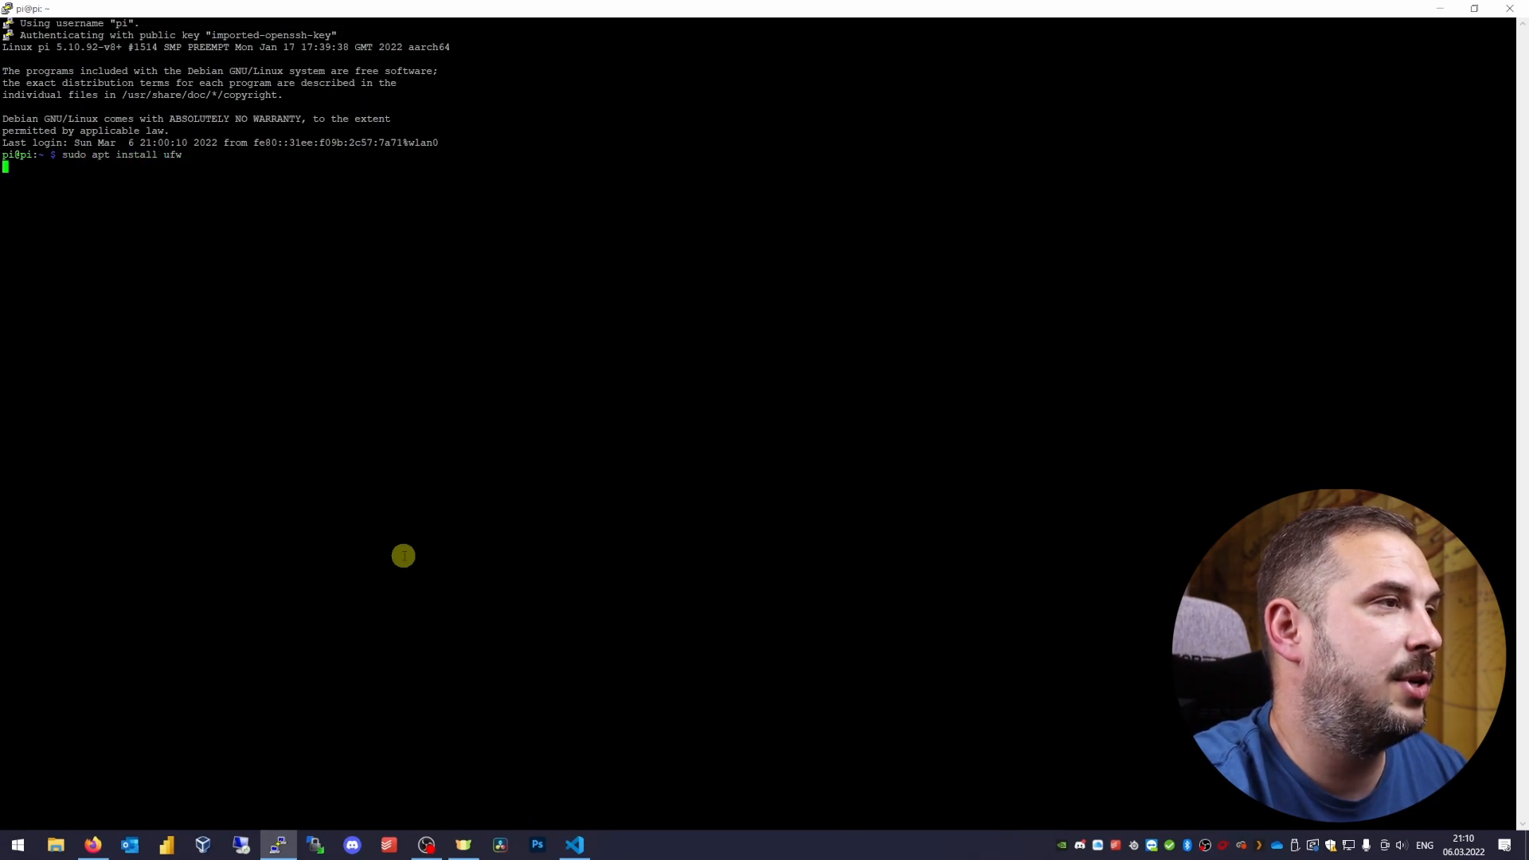
- Confirm the apt prompt so the ufw package installs
key(Return)
text(sudo)
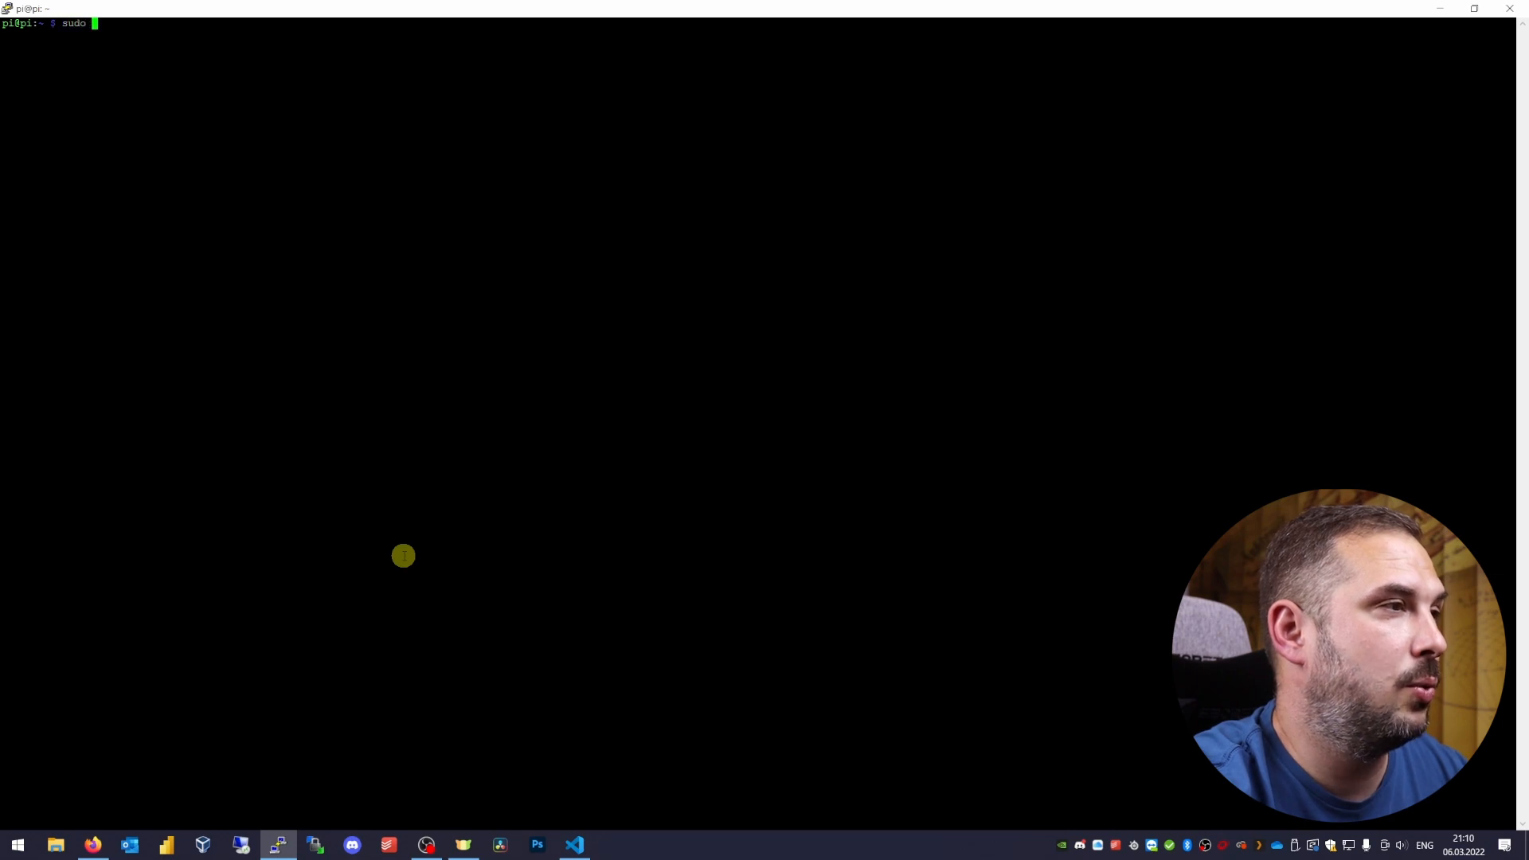
- Run sudo ufw limit 22/tcp, updating rules for IPv4 and IPv6
text(ufw limit)
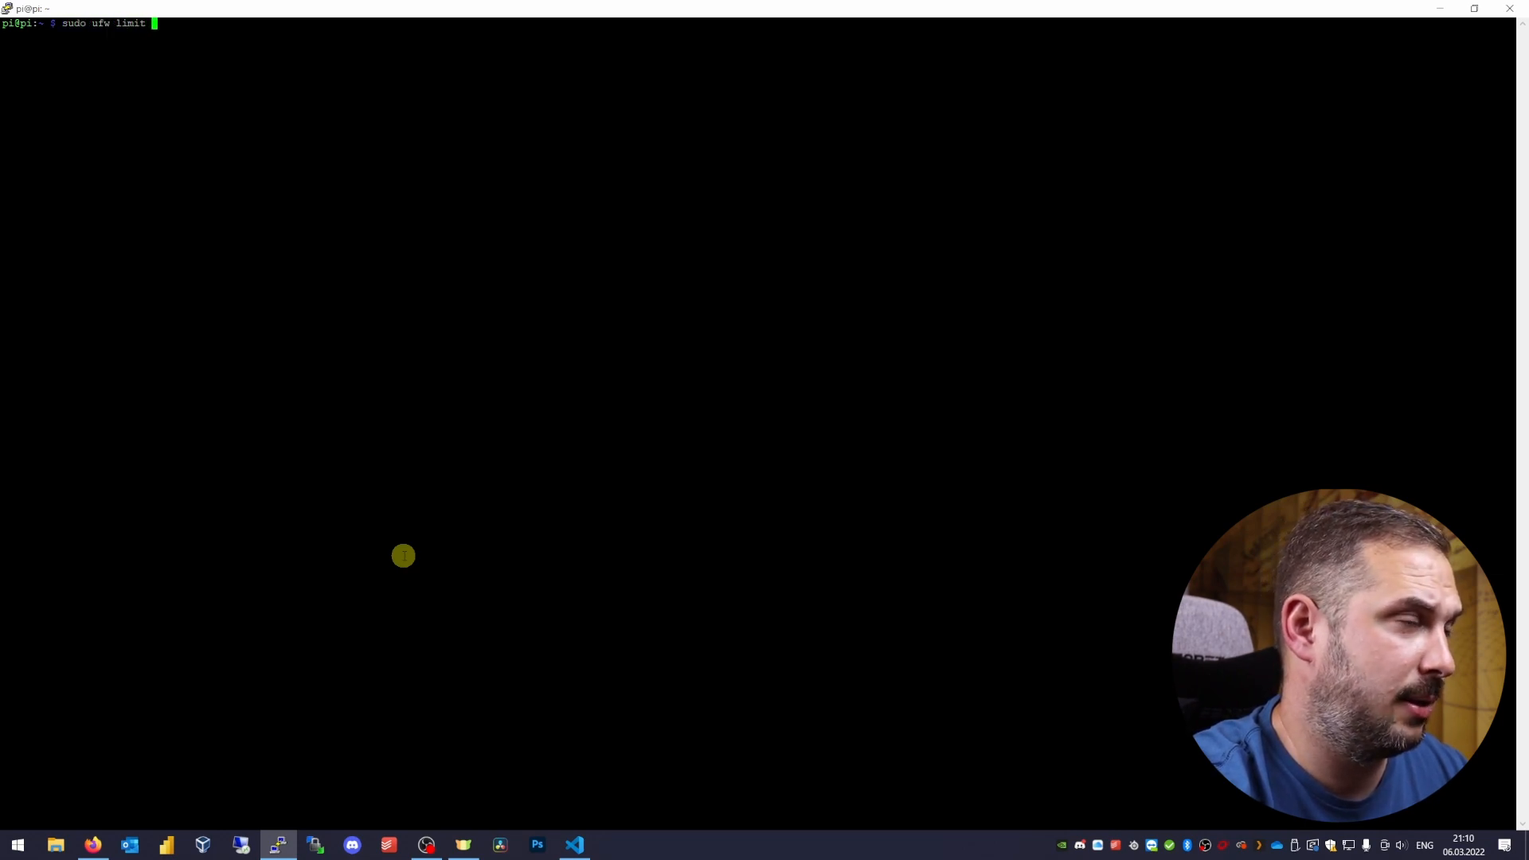
text(22/tcp)
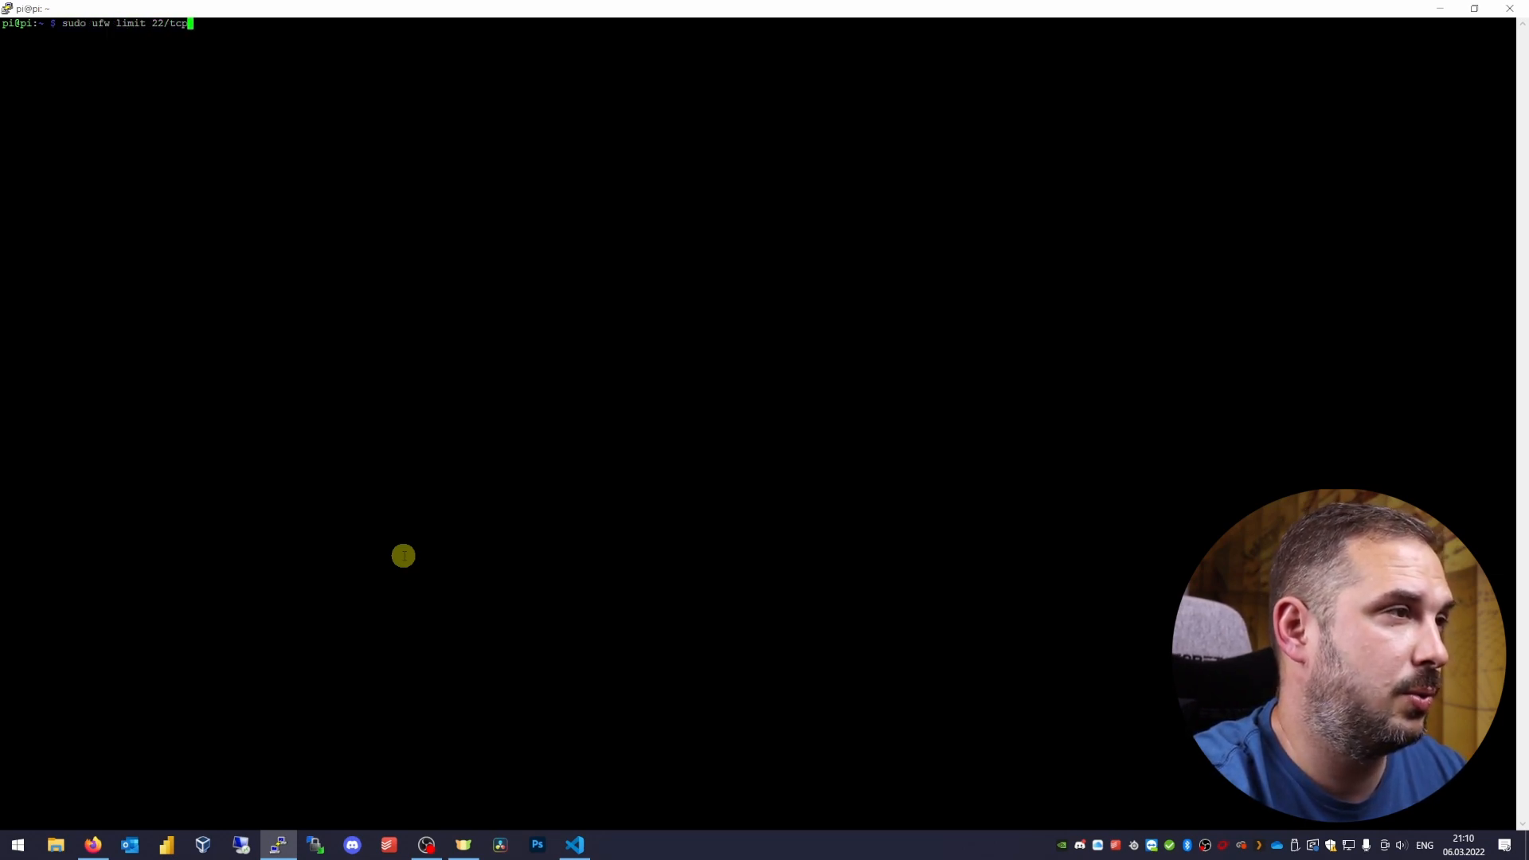
key(Return)
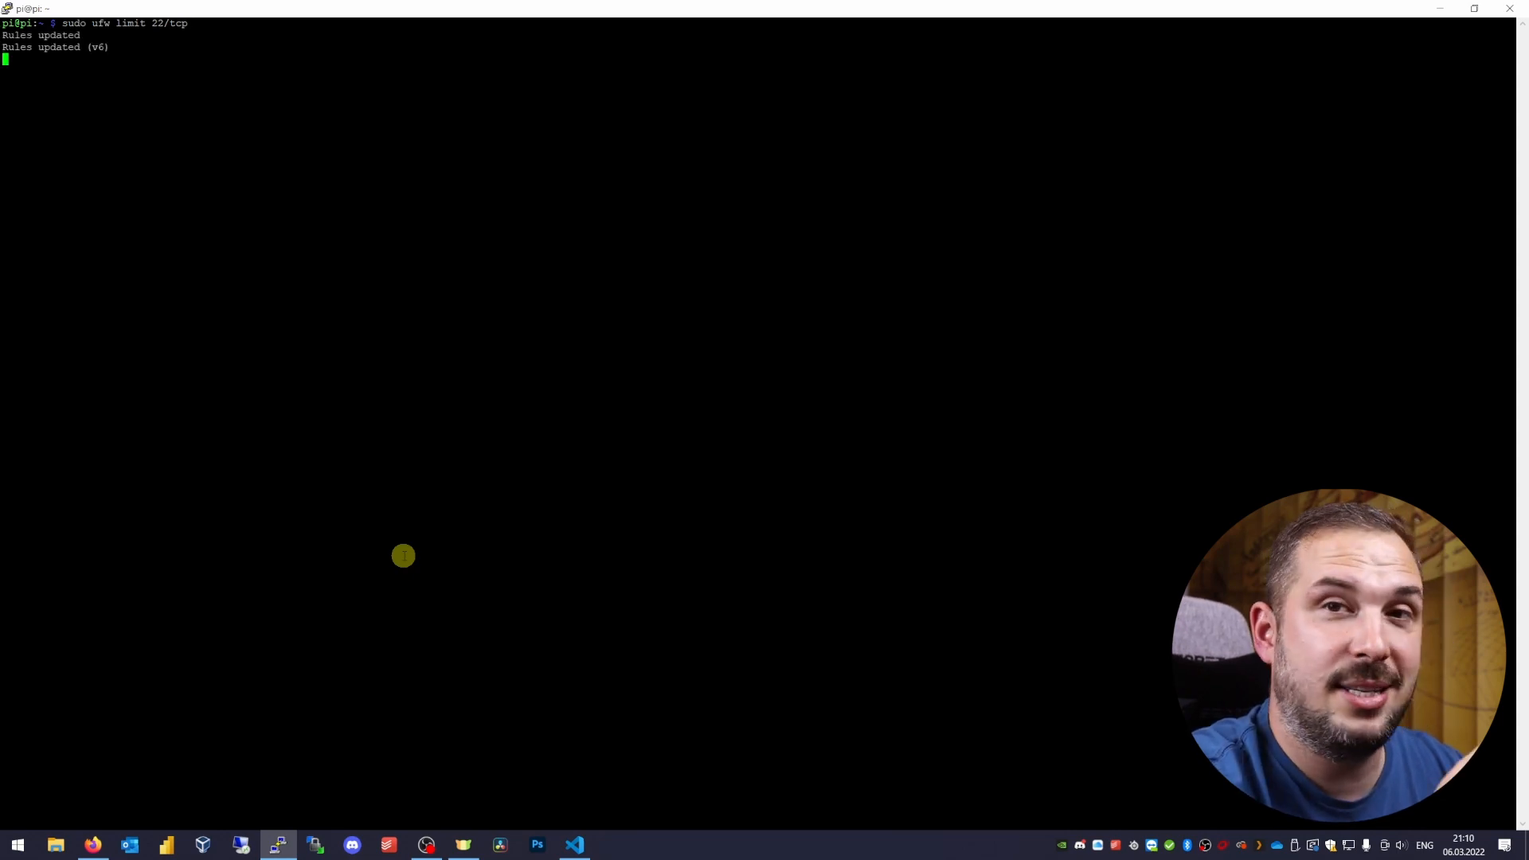
key(Return)
text(sudo ufw)
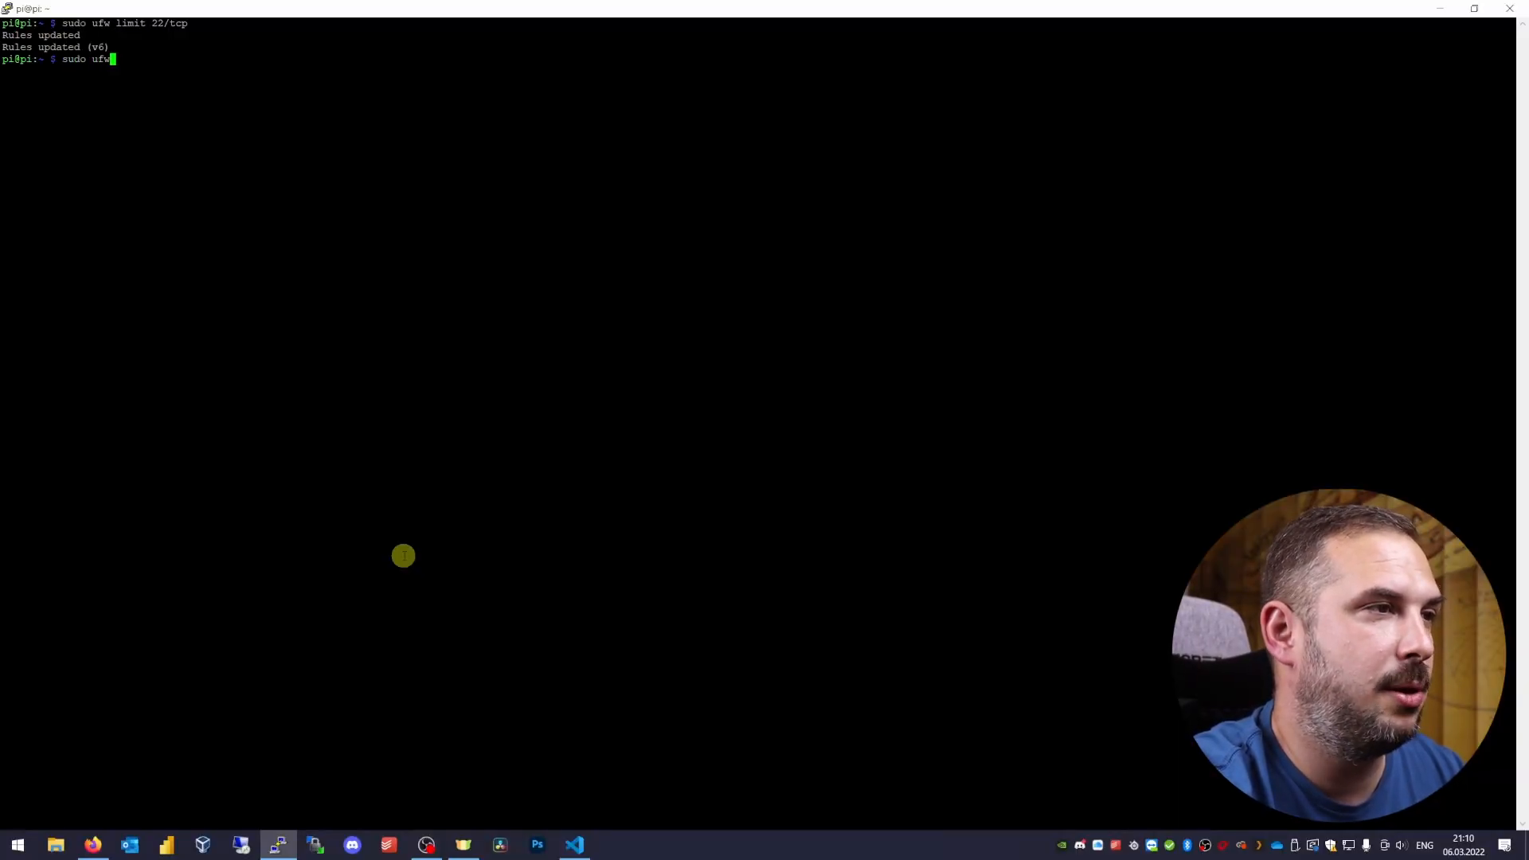
- Run sudo ufw allow 80 and sudo ufw allow 443
text(allow)
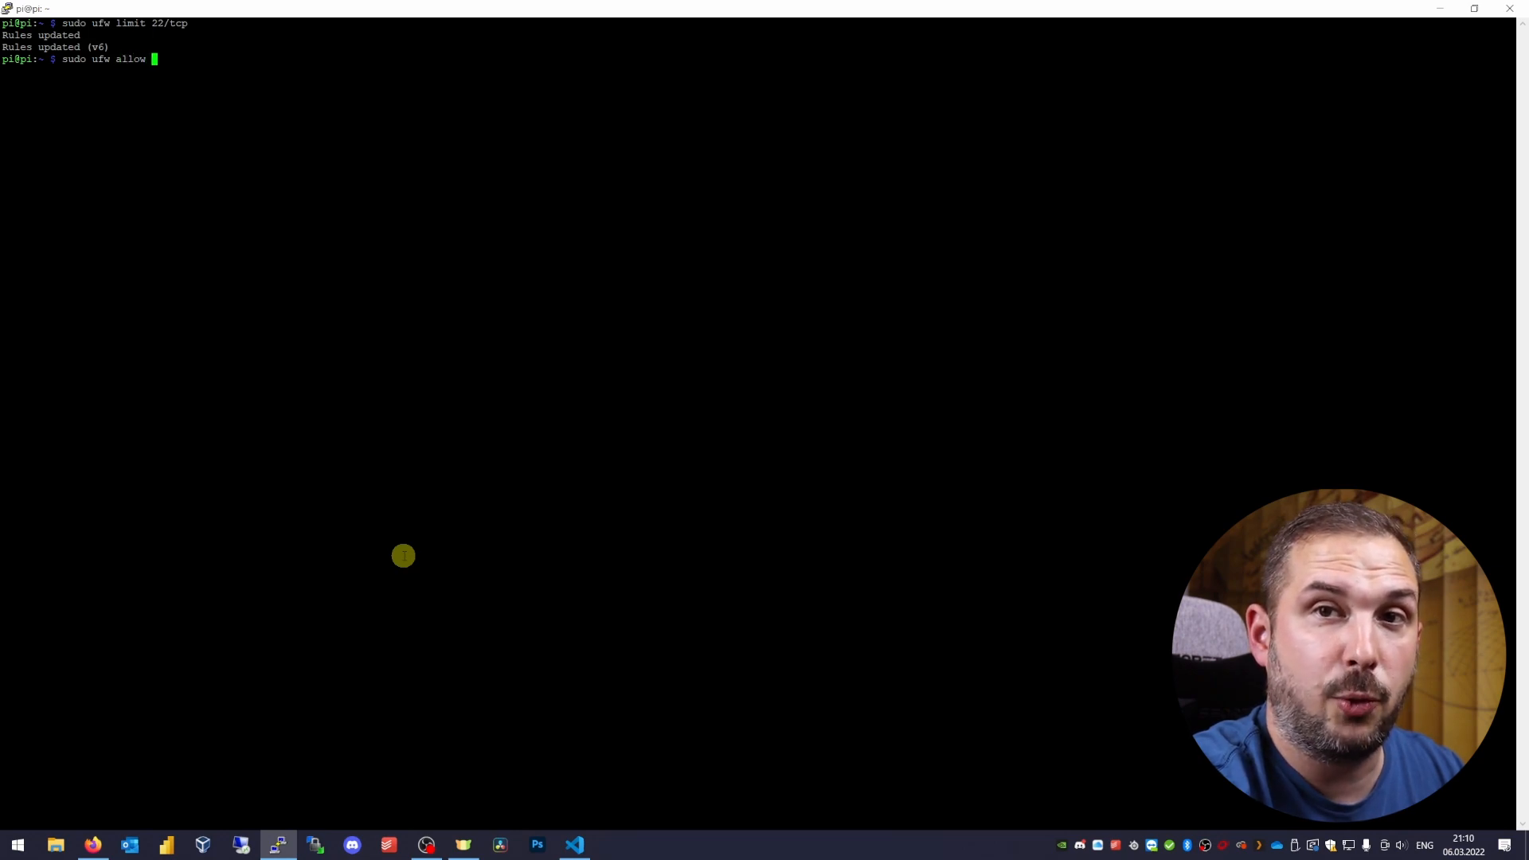
key(Return)
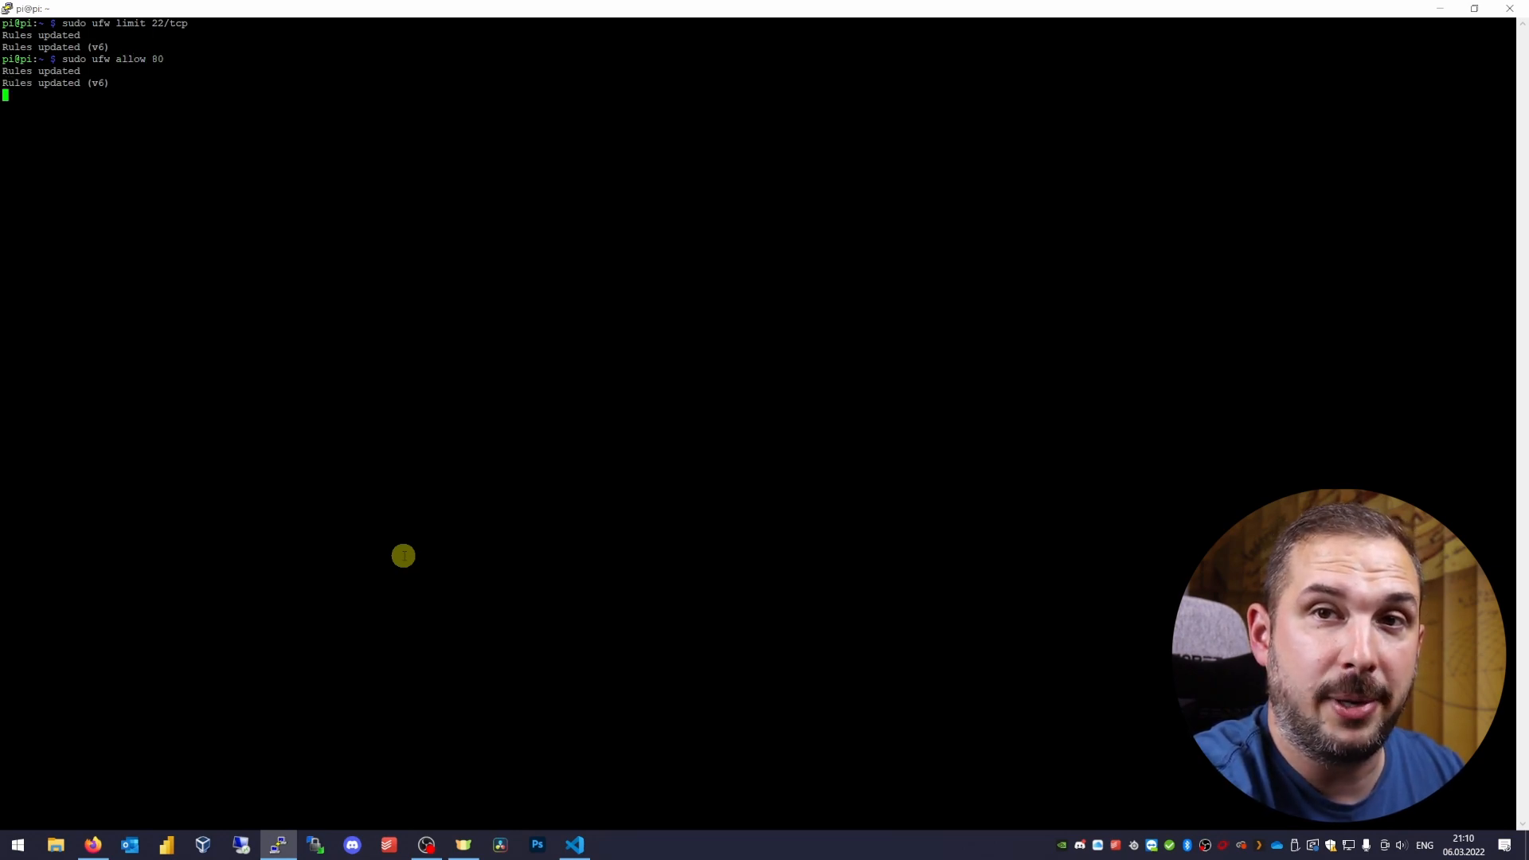
text(sudo ufw allow 8)
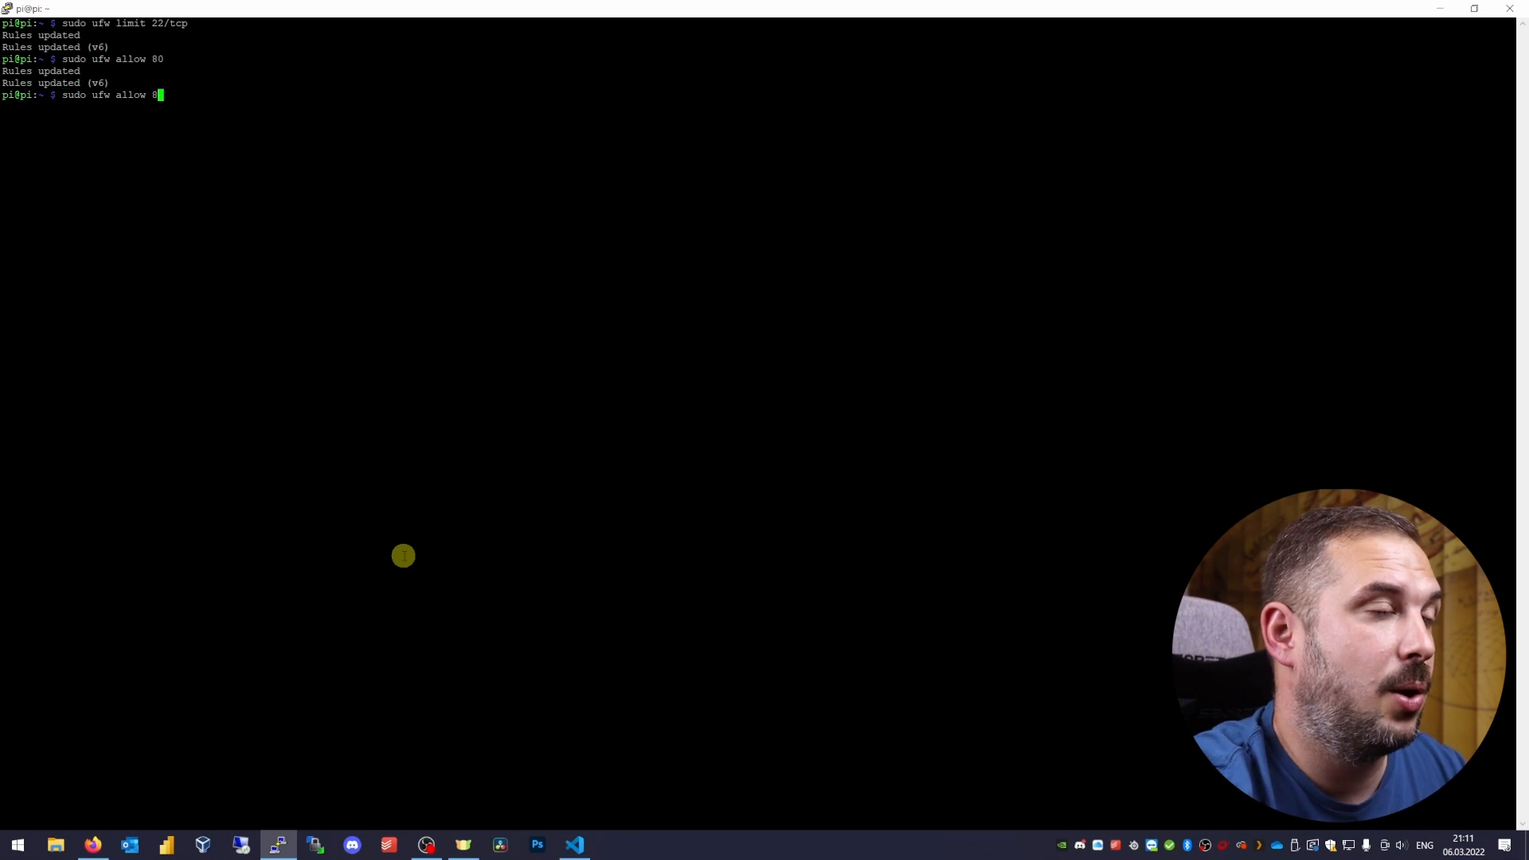
text(443)
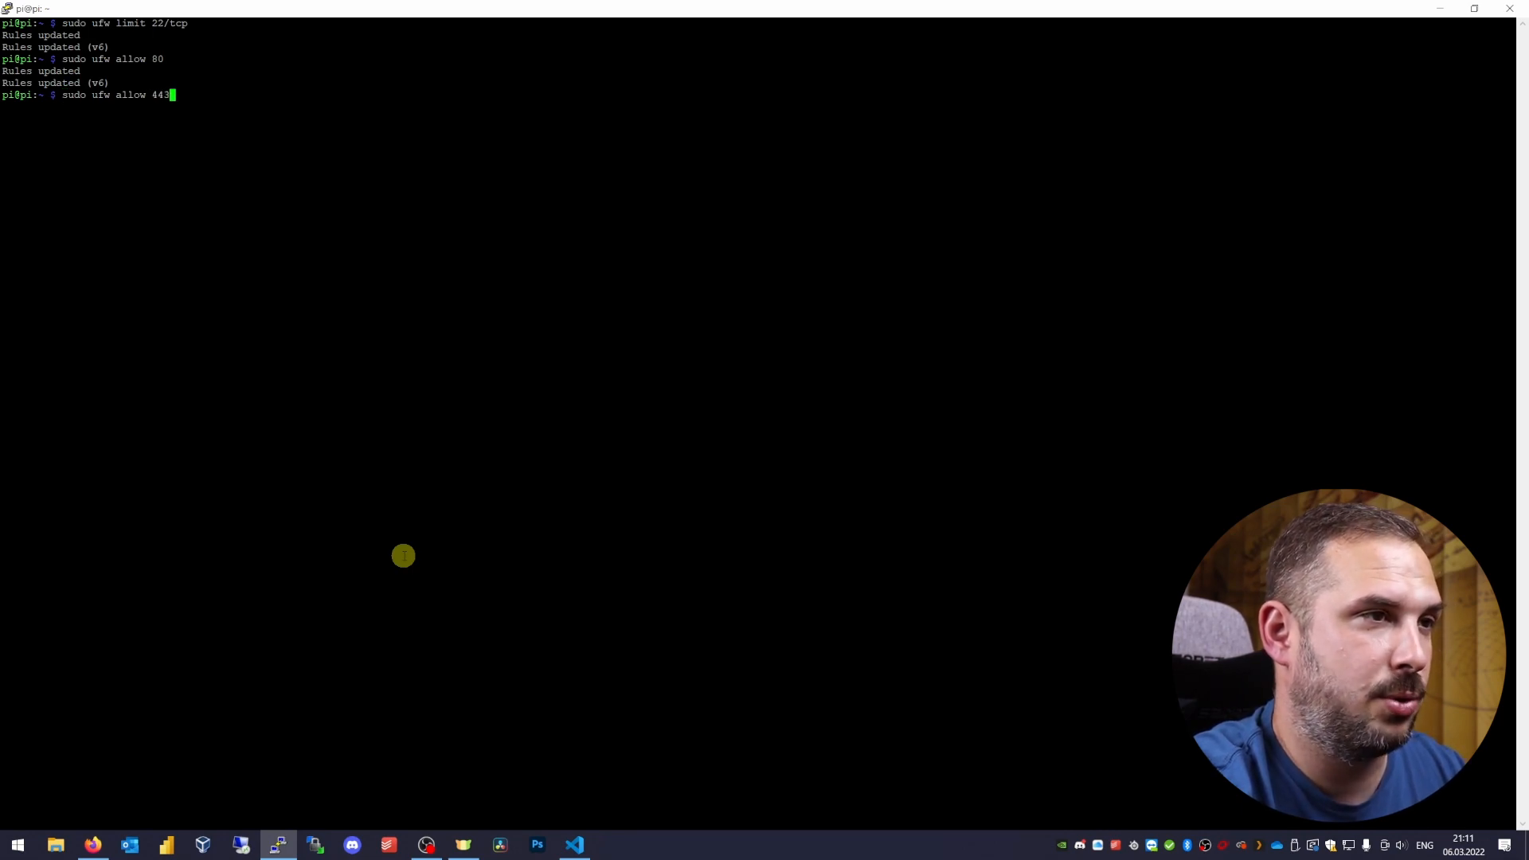
key(Return)
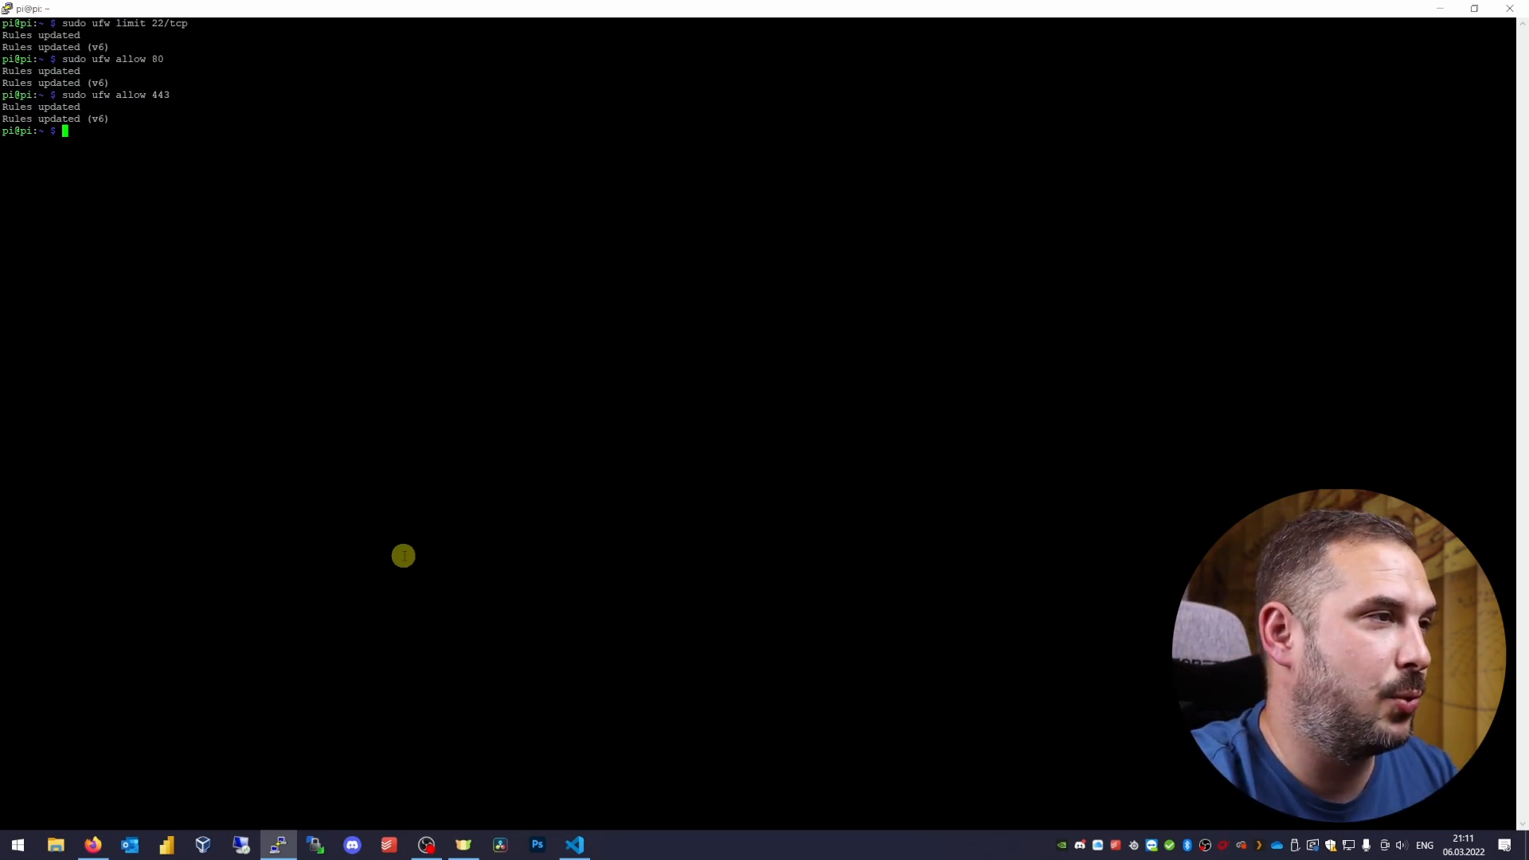
- Run sudo ufw enable, answering y to the SSH disruption warning
text(su)
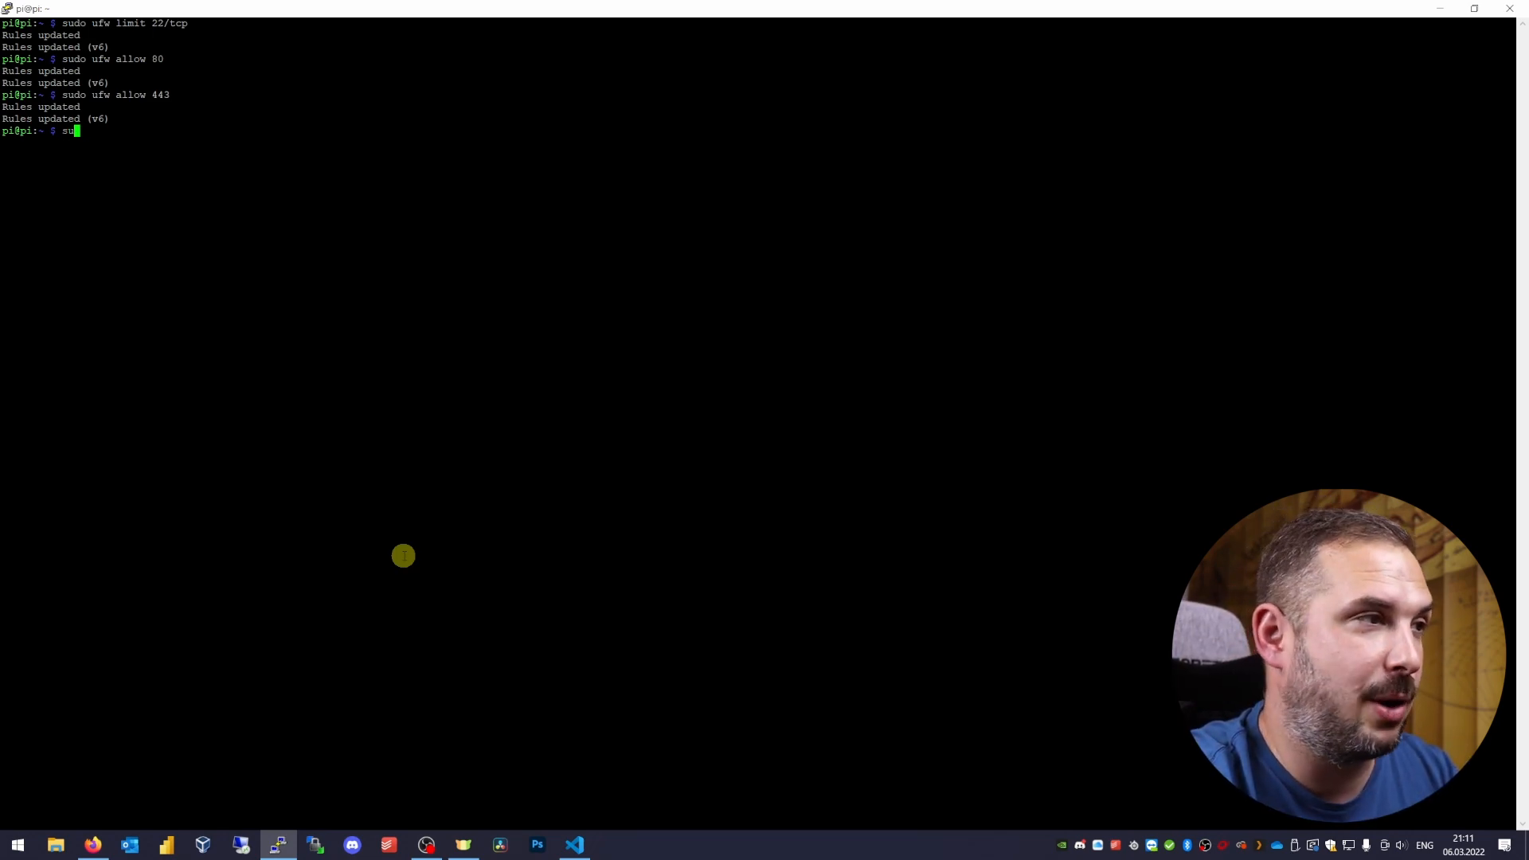
text(do ufw e)
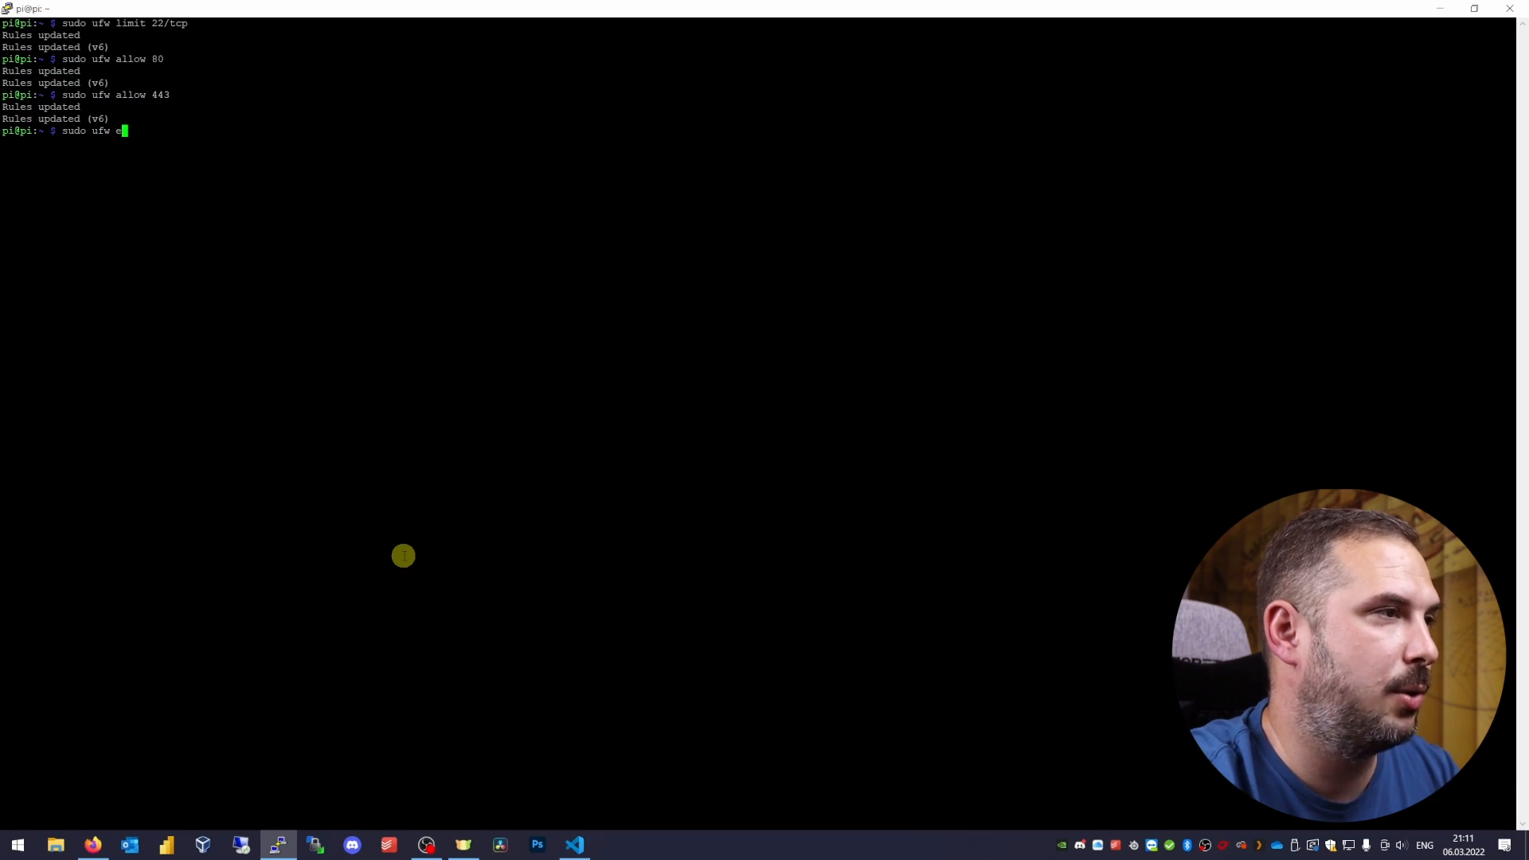
key(Return)
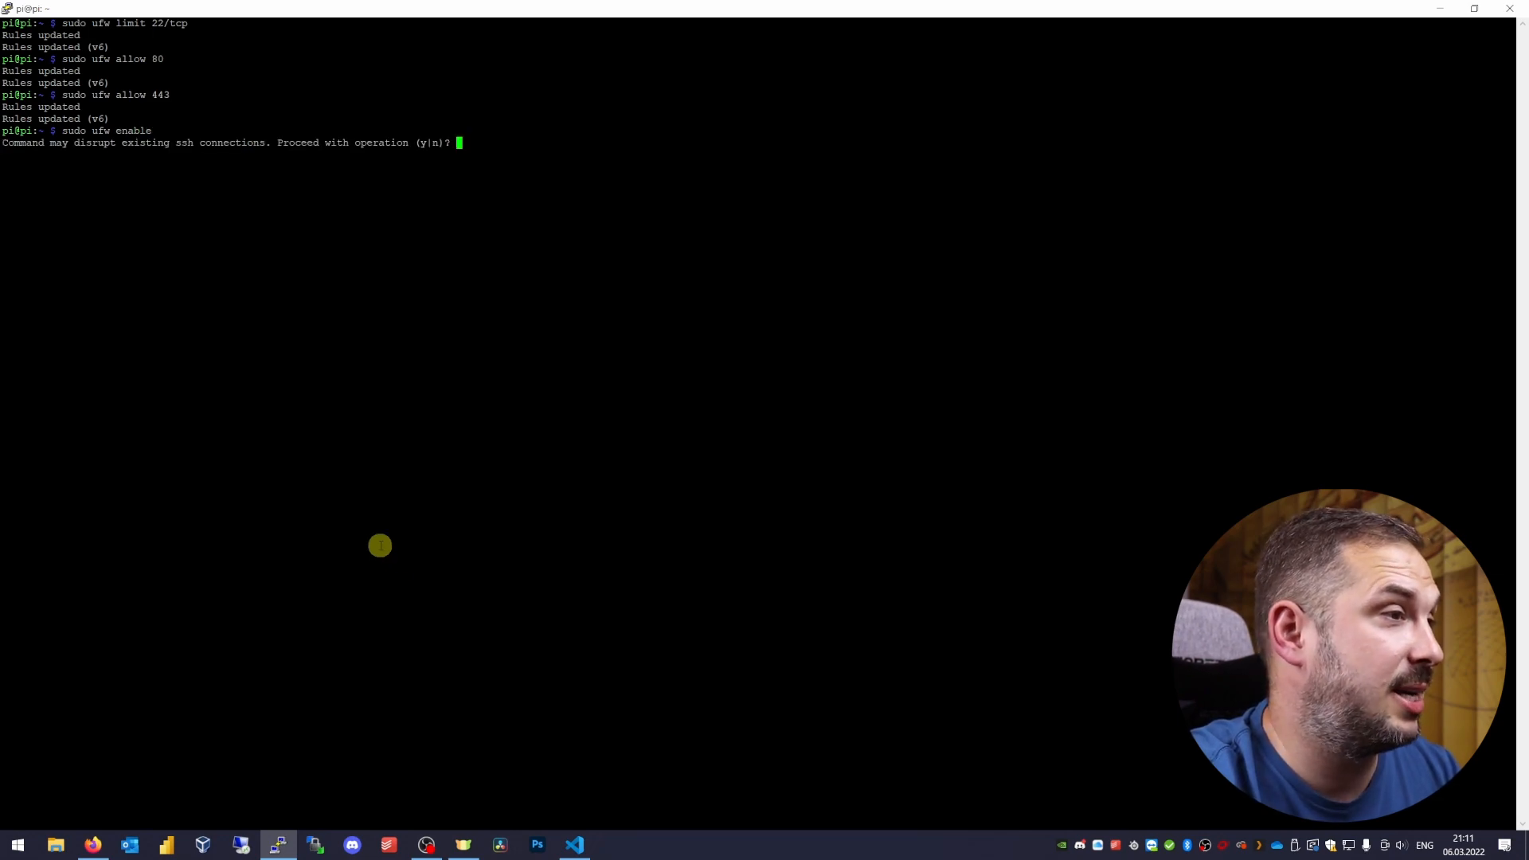
mouse_move(365, 544)
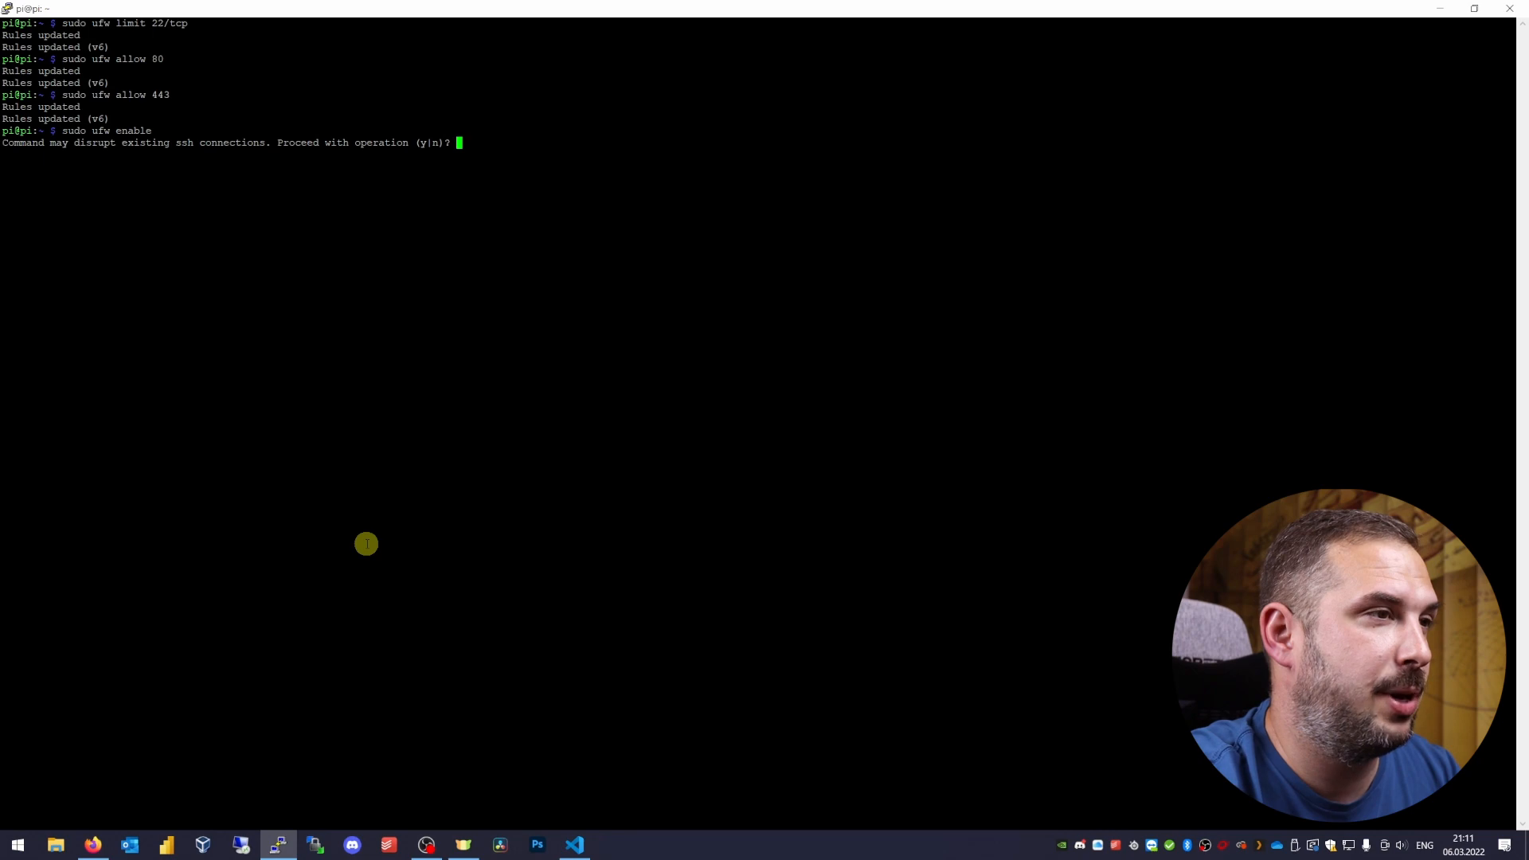
text(y)
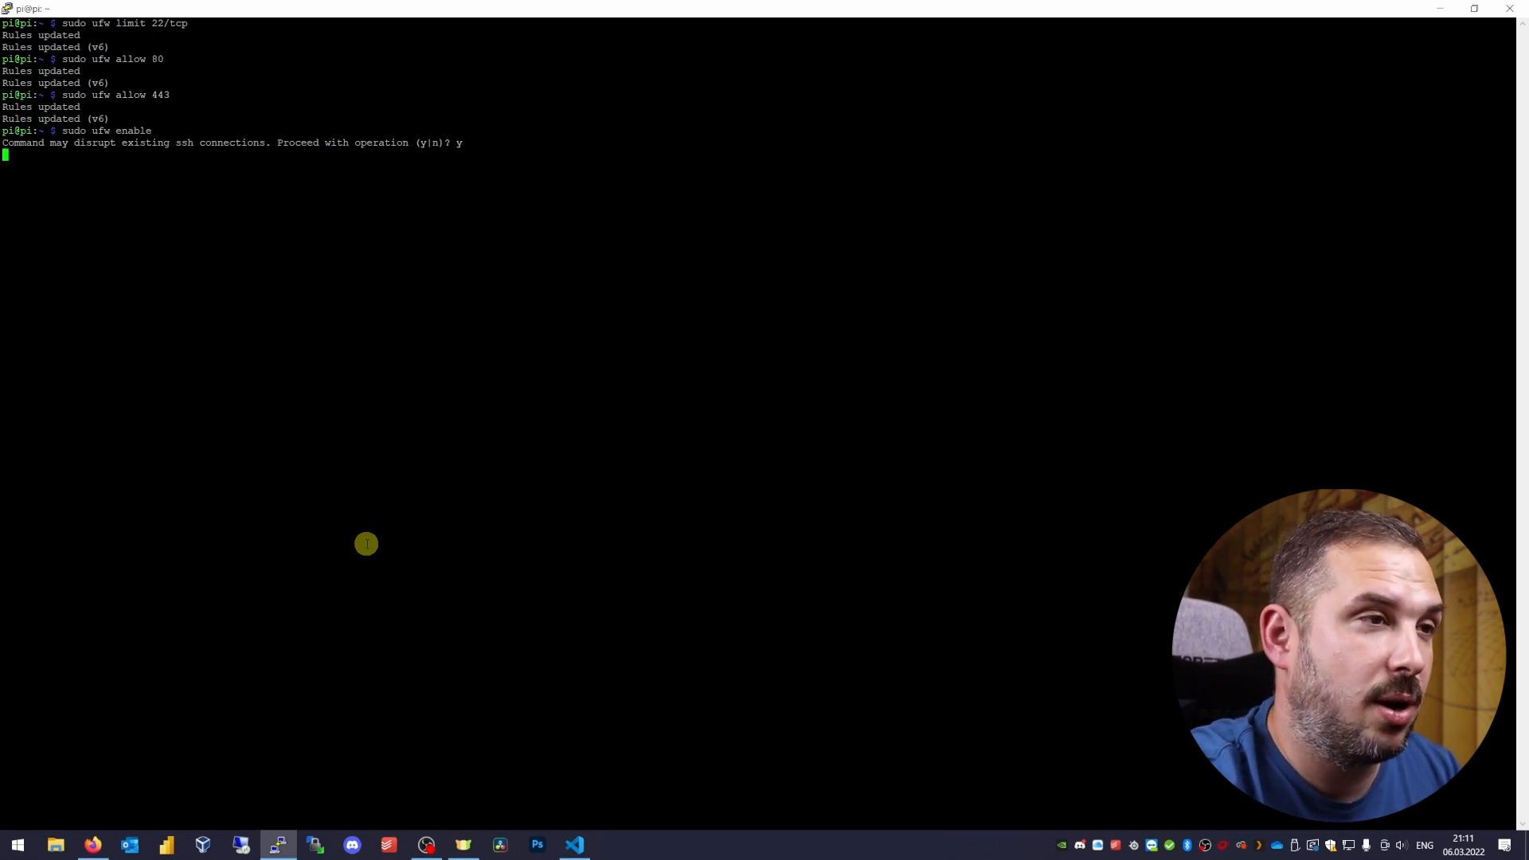
key(Return)
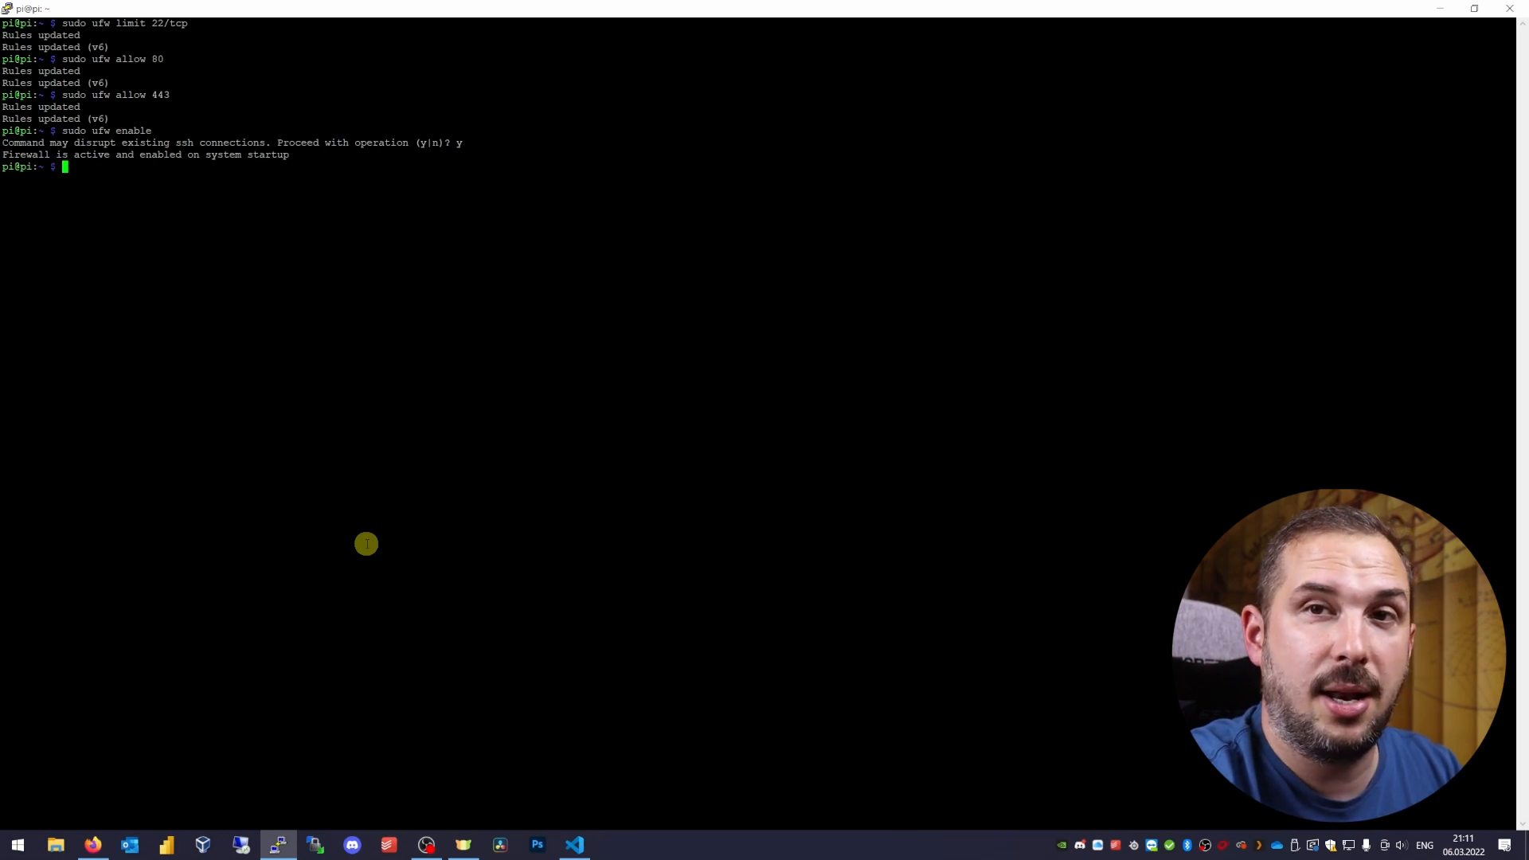
mouse_move(178, 533)
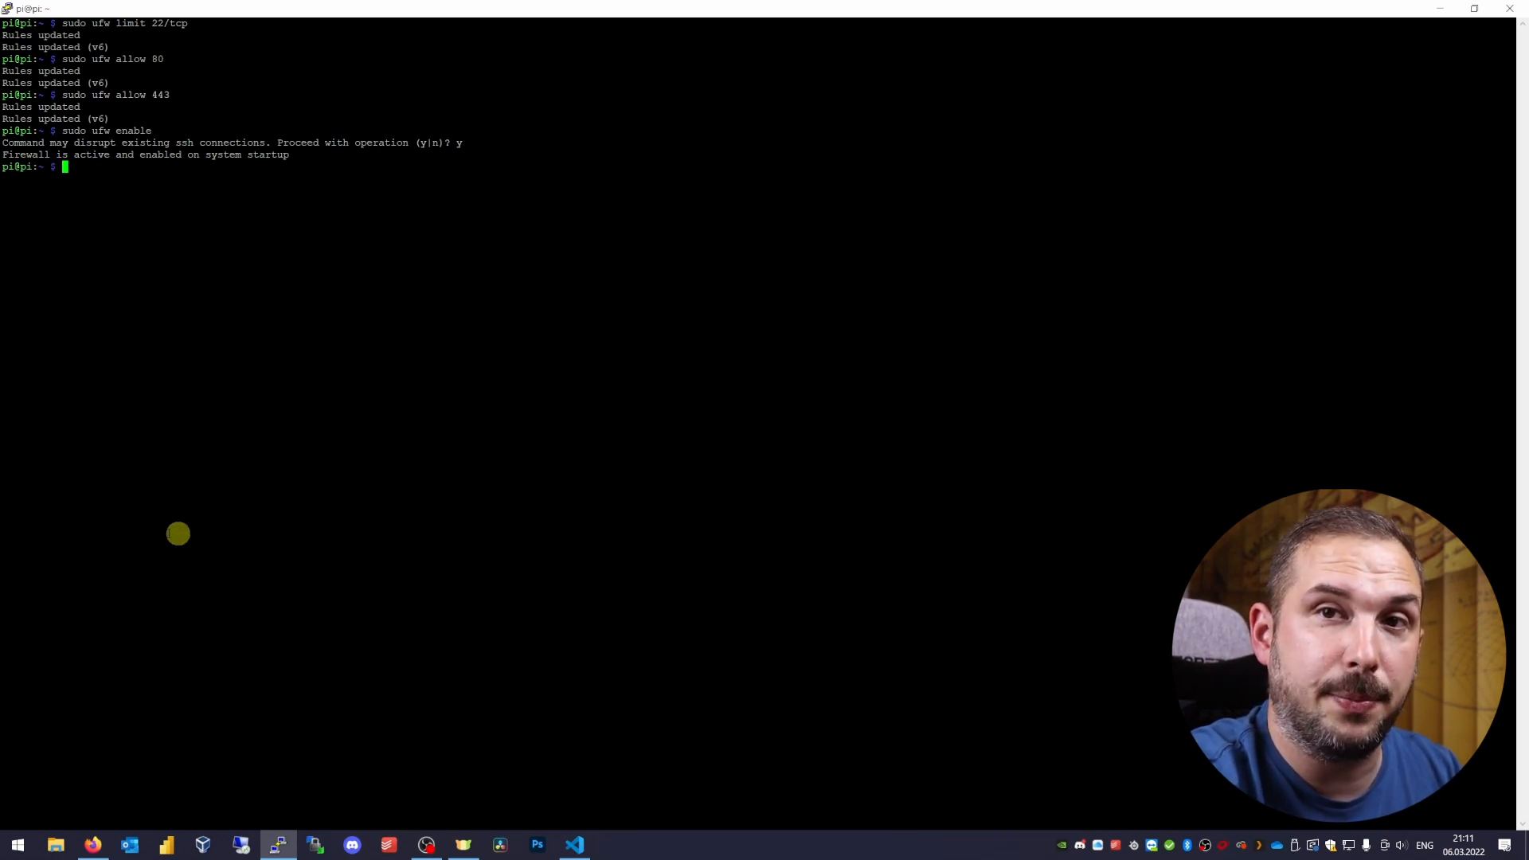